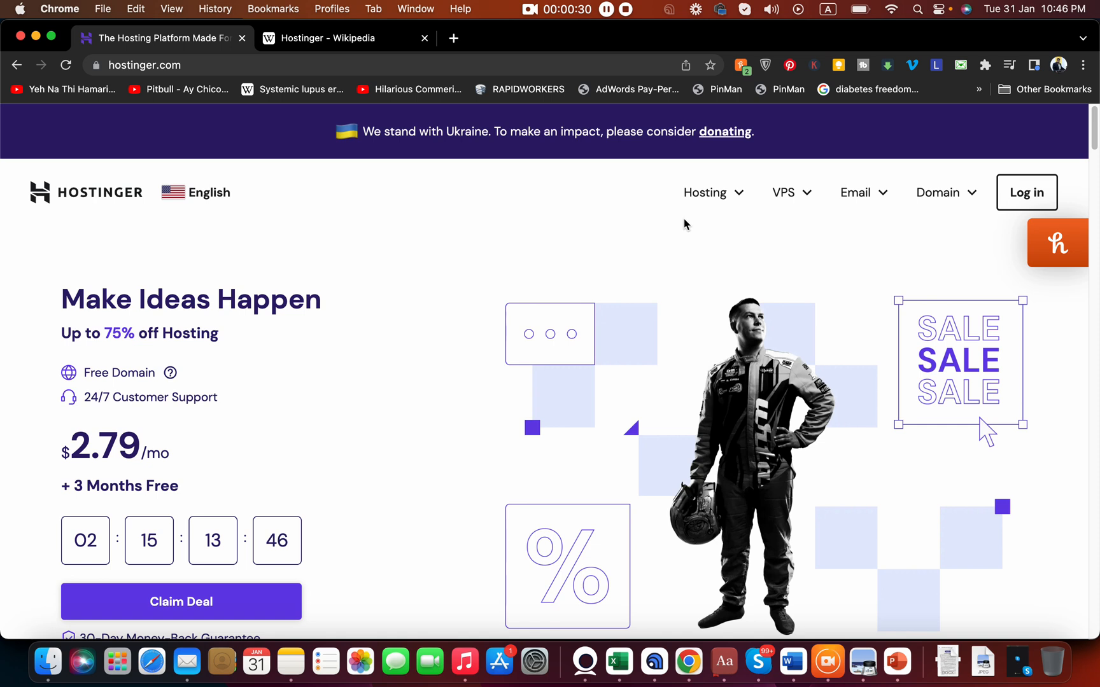
mouse_move(498, 288)
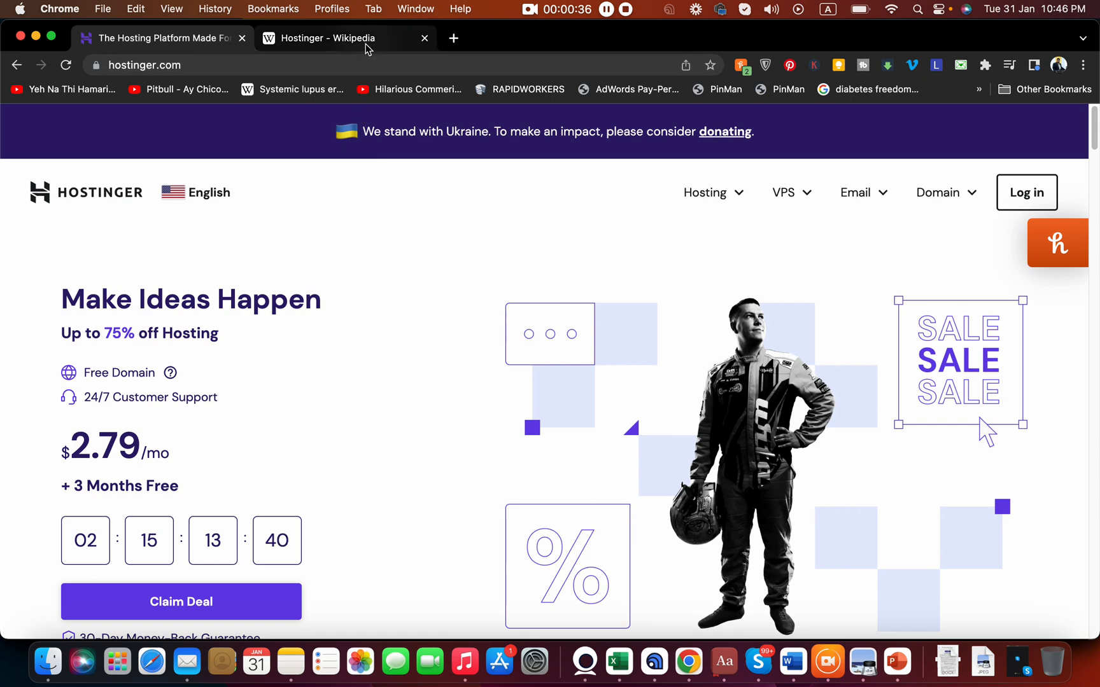
Step: Switch to the Hostinger Wikipedia article to view its History section and company infobox
left_click(338, 38)
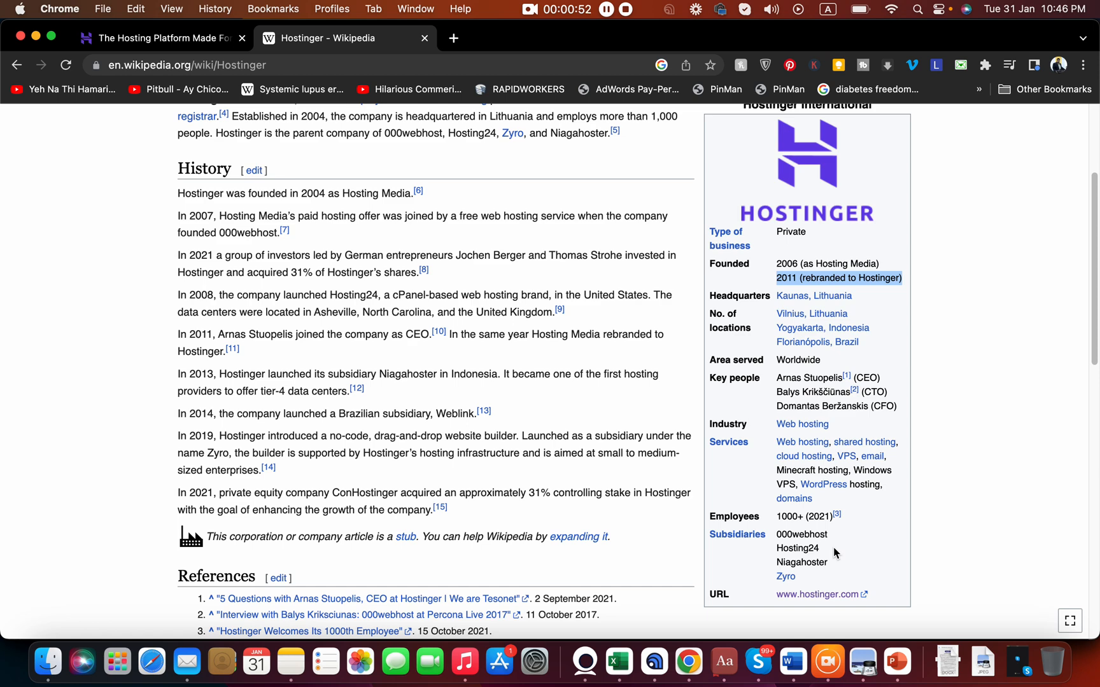
mouse_move(377, 353)
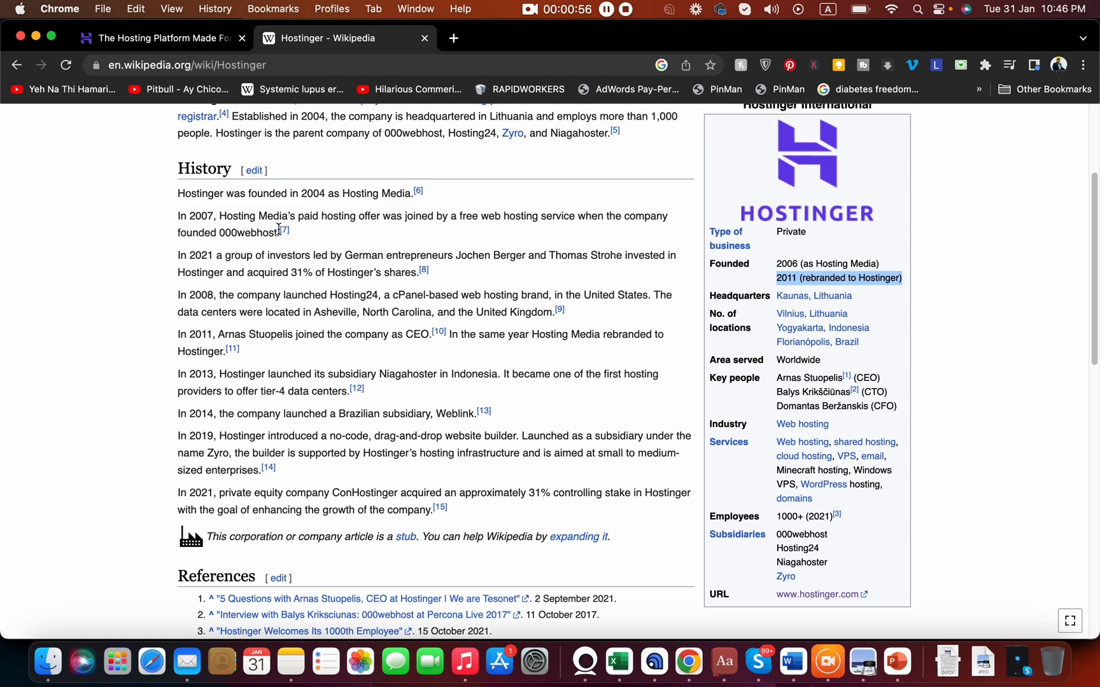
mouse_move(277, 228)
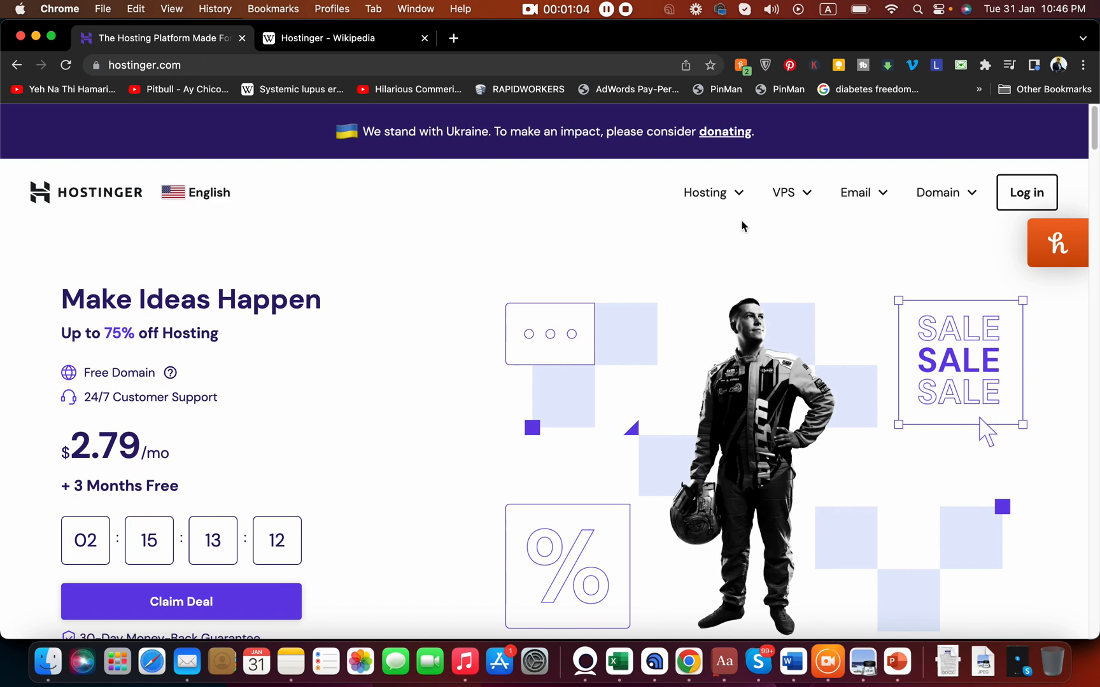
mouse_move(506, 272)
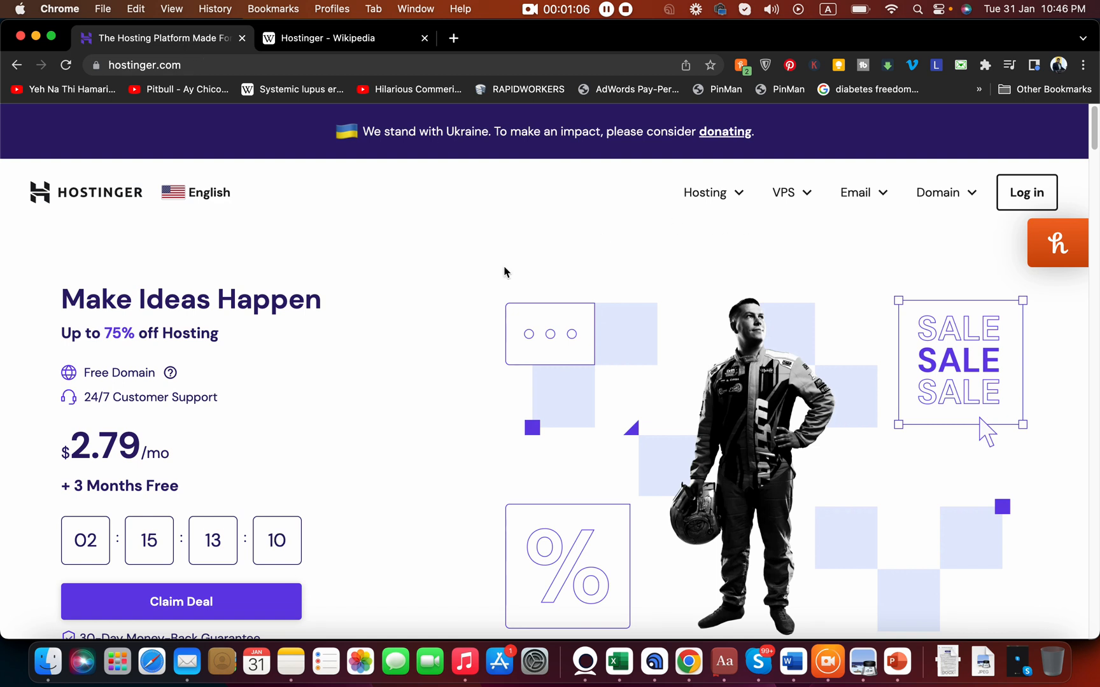
mouse_move(237, 347)
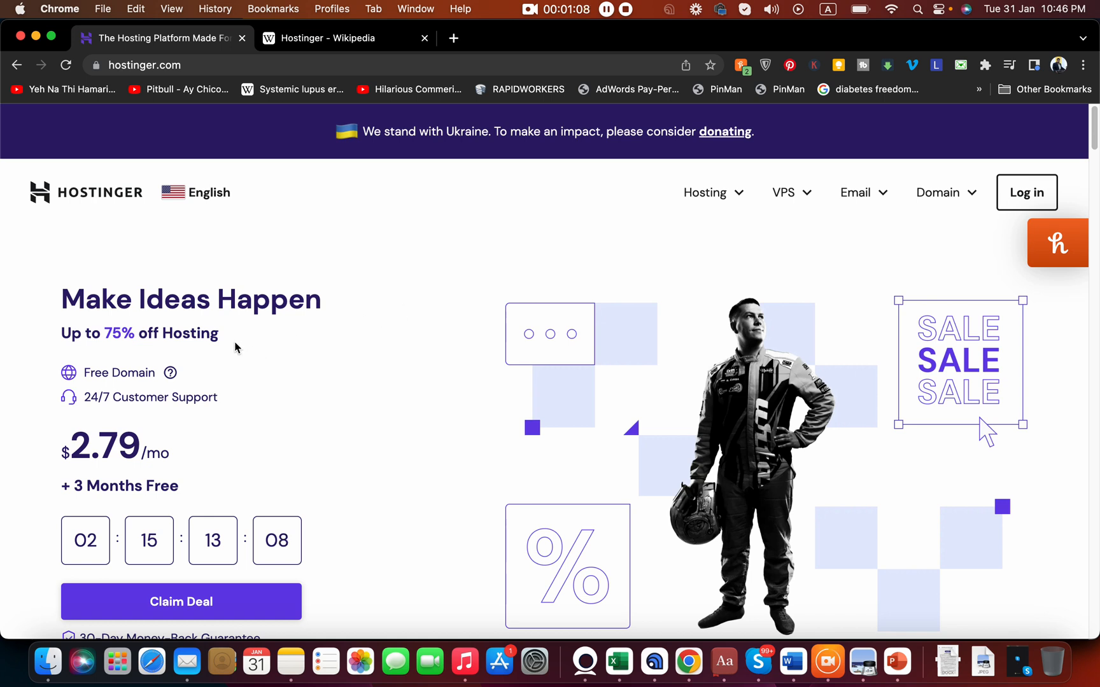
mouse_move(100, 332)
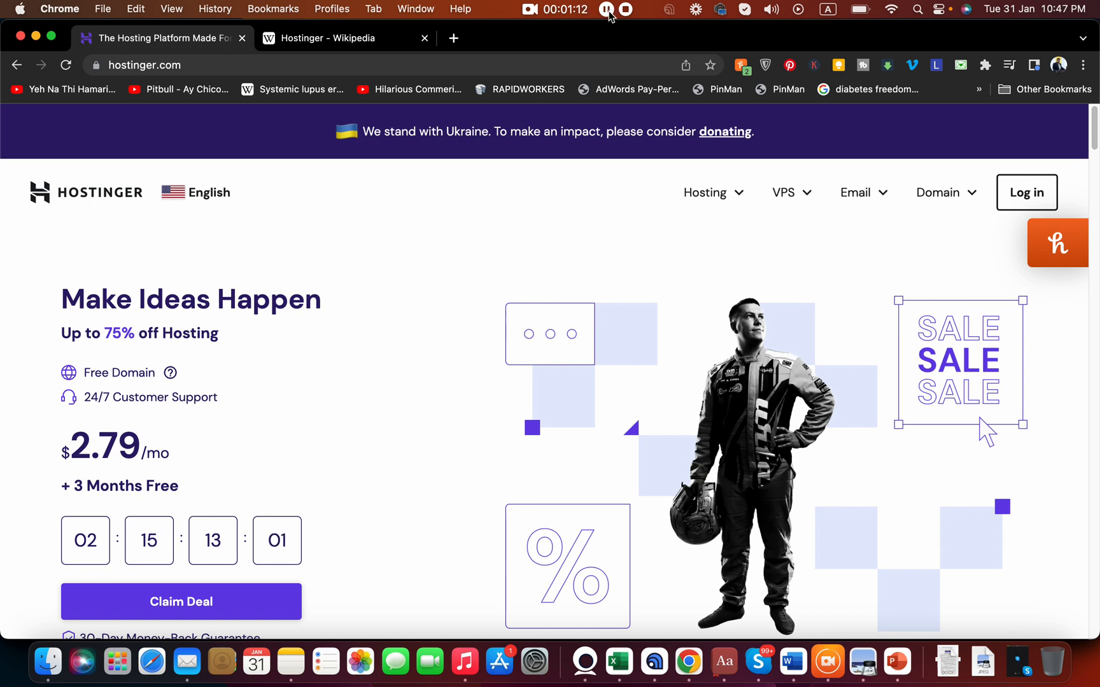
Step: Dismiss the coupon tips popup and scroll to the Trustpilot, Google, HostAdvice and WPBeginner ratings
left_click(1058, 243)
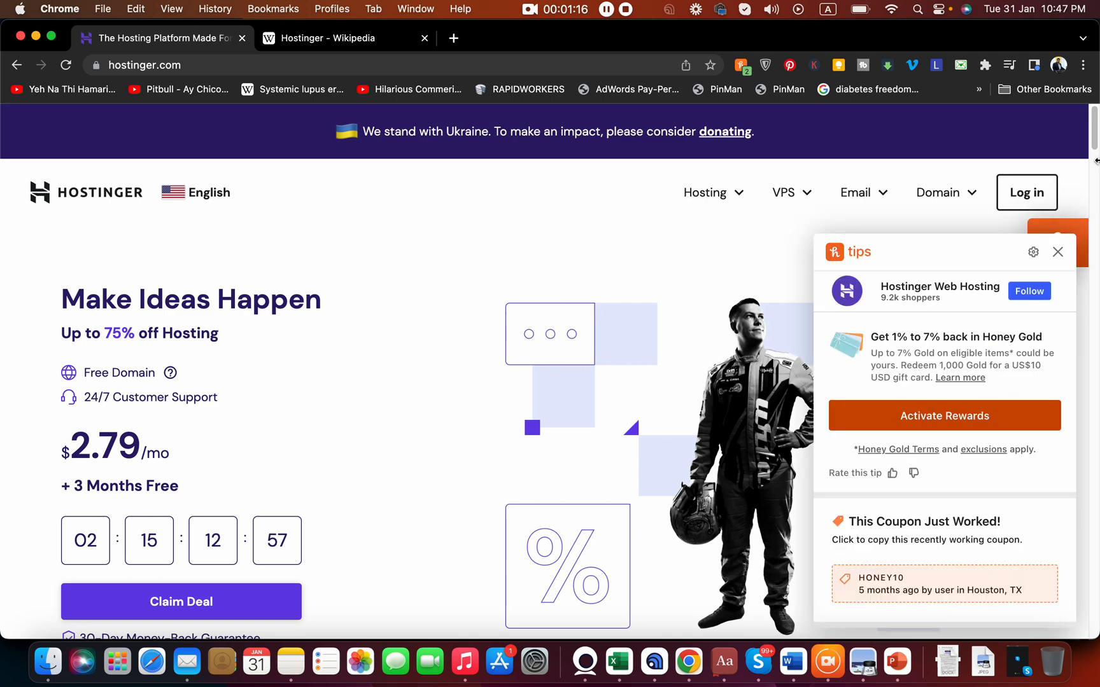
left_click(1058, 252)
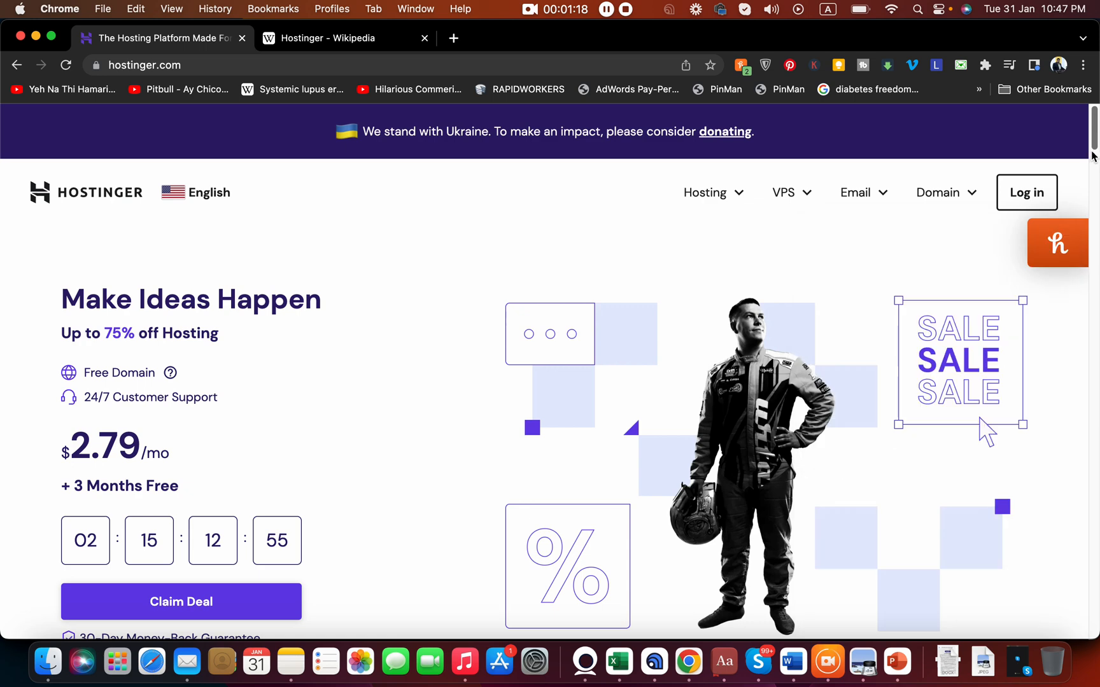
scroll("down", 3)
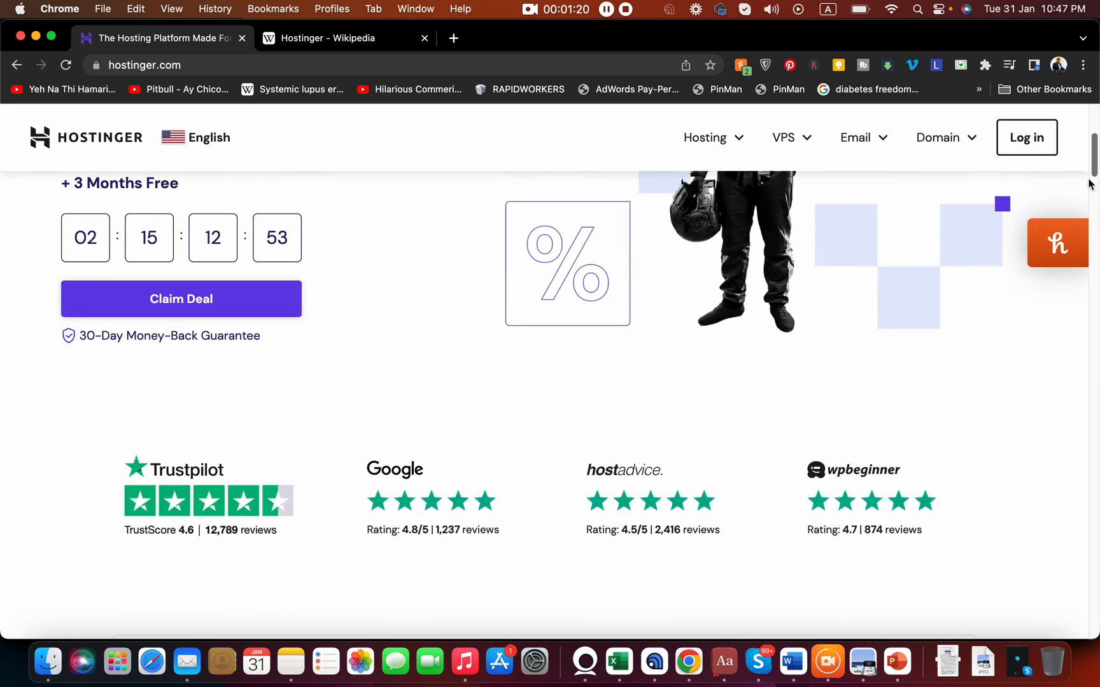
scroll("down", 3)
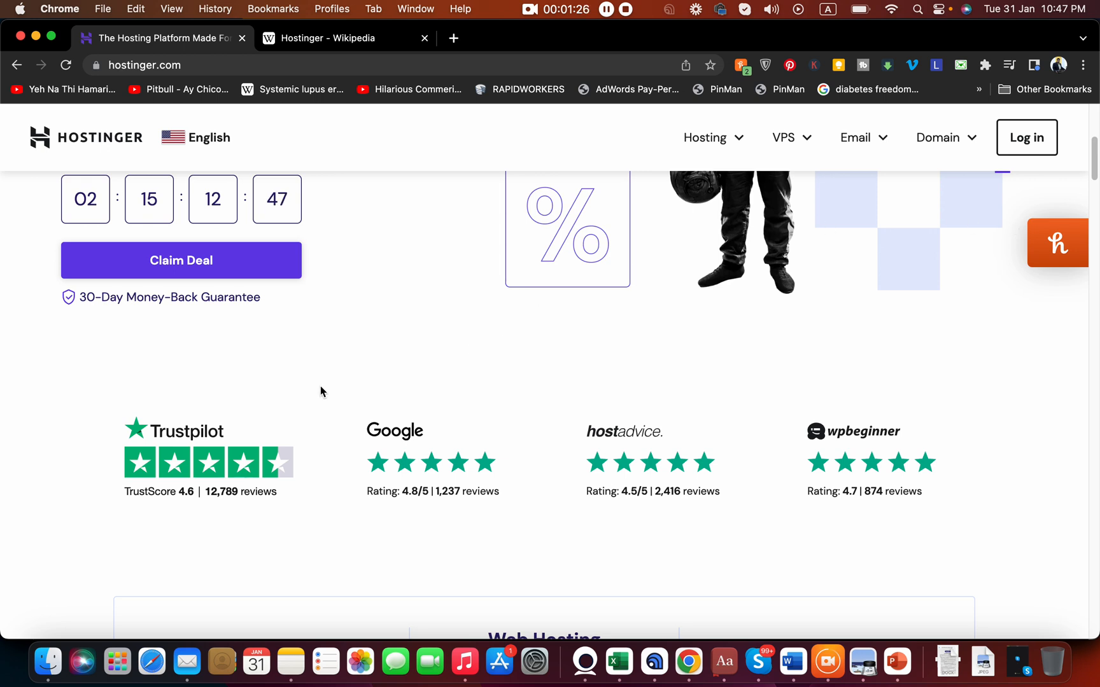
mouse_move(201, 441)
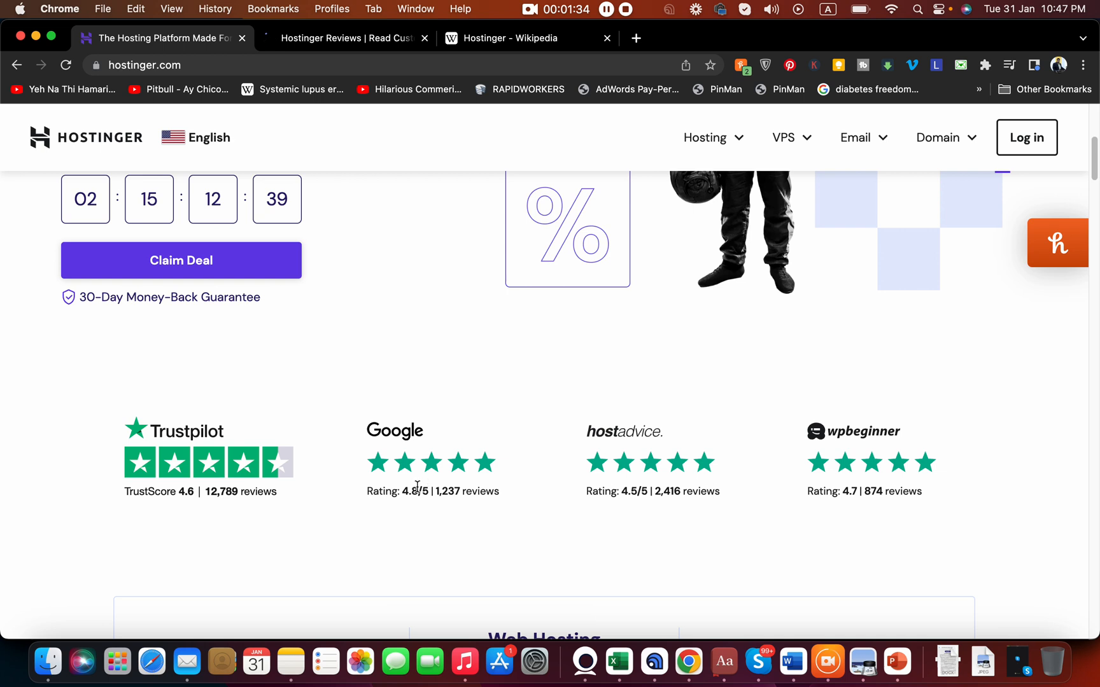
mouse_move(889, 459)
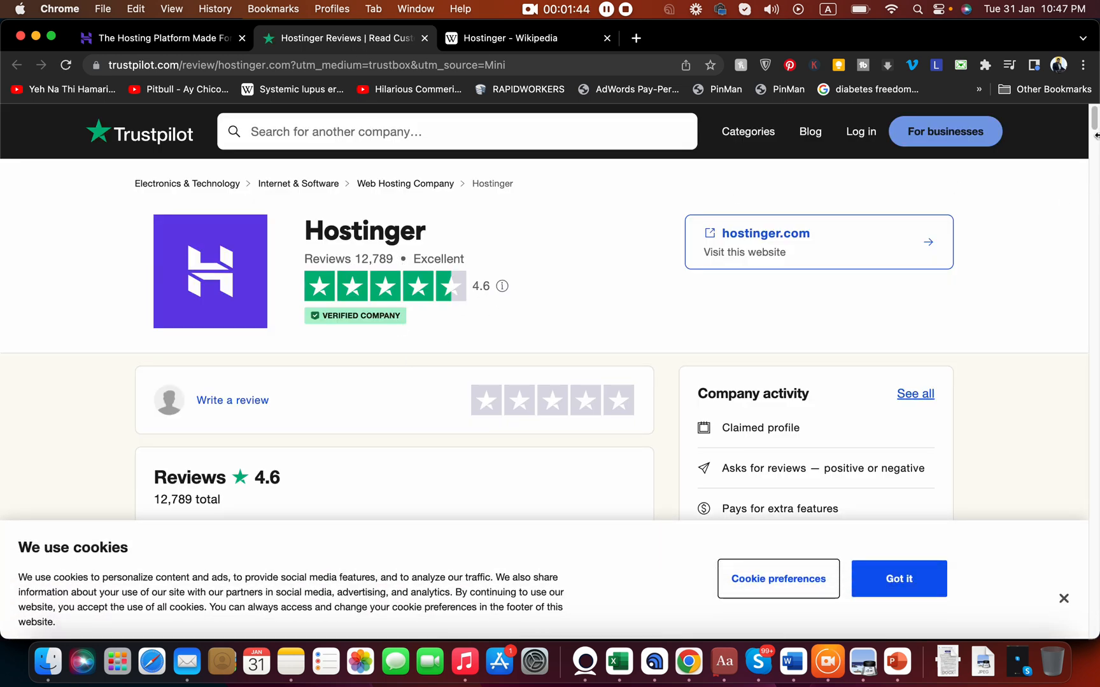
Step: Scroll through Hostinger's 4.6 Trustpilot score, star breakdown and one-star reviews with replies
scroll("down", 3)
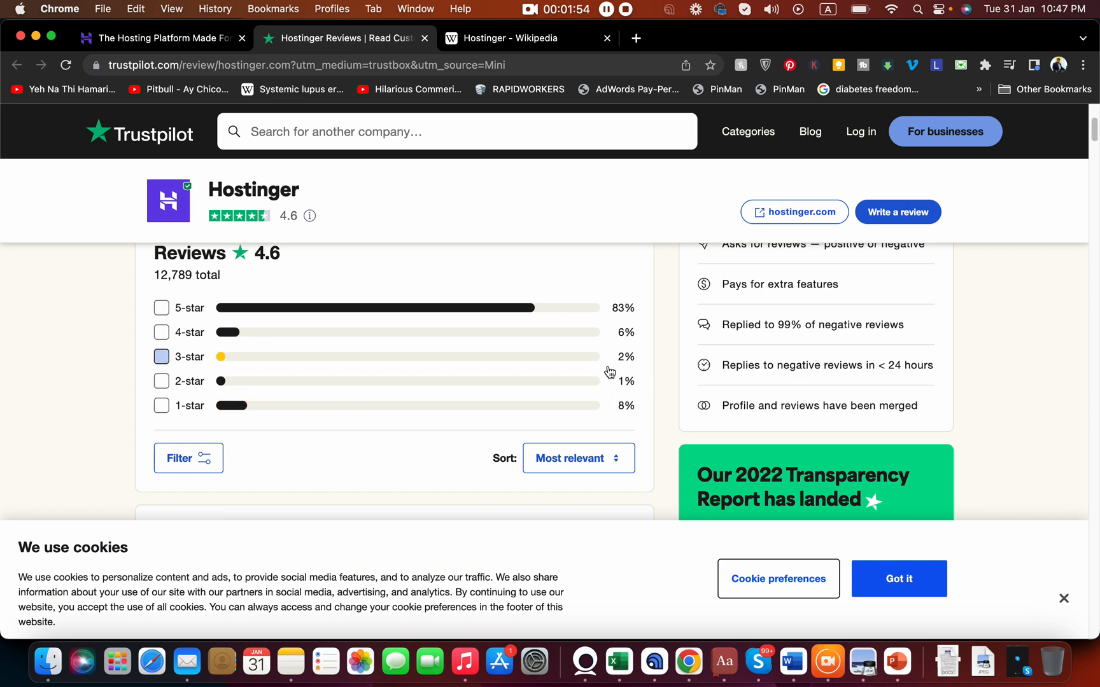
mouse_move(609, 372)
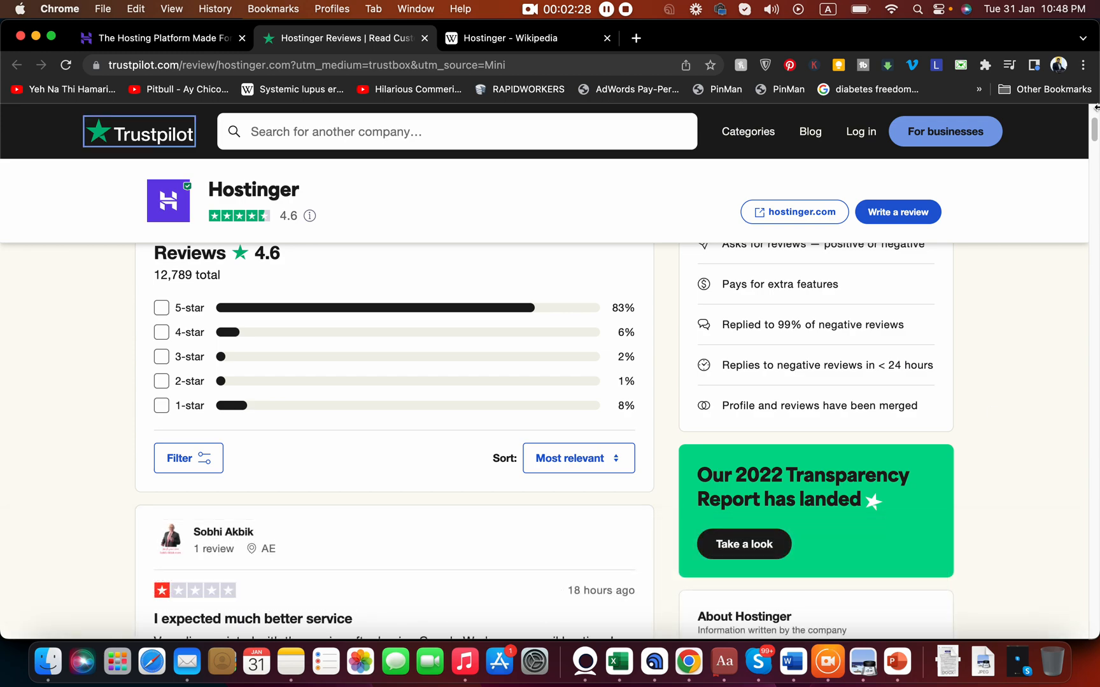
scroll("down", 3)
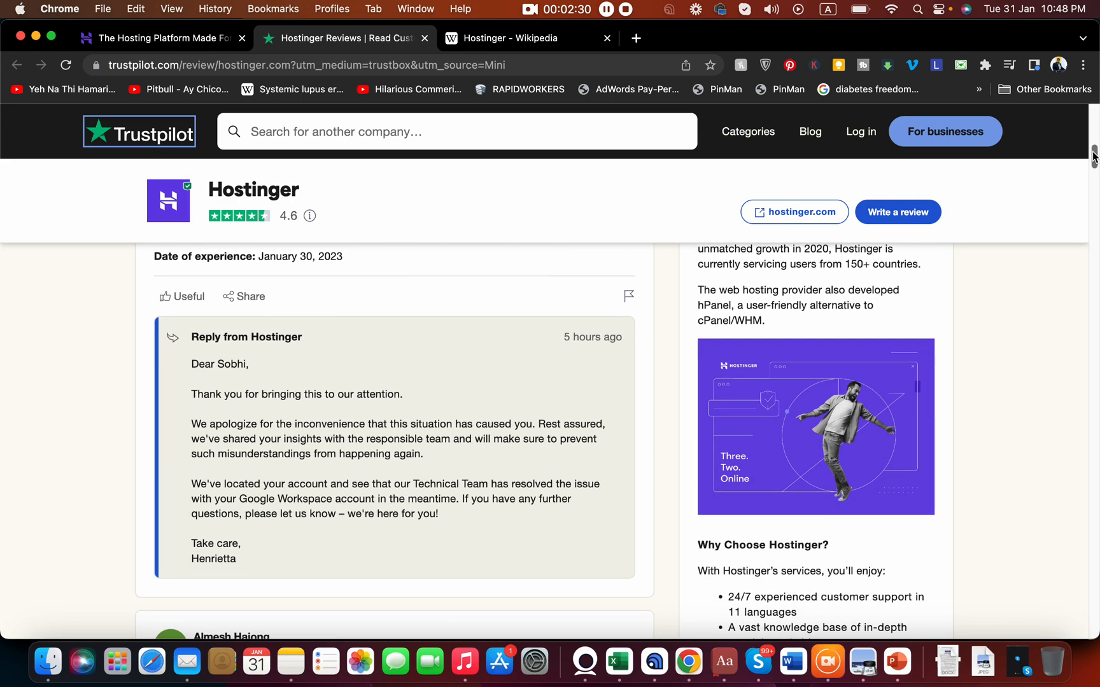
scroll("down", 3)
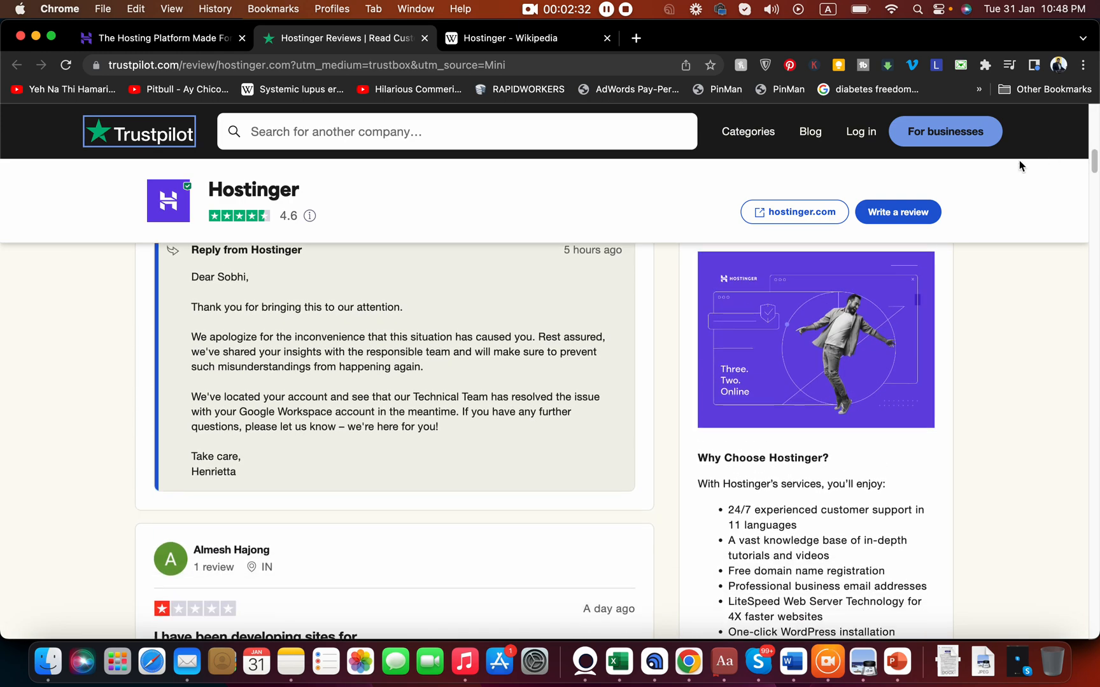
mouse_move(203, 271)
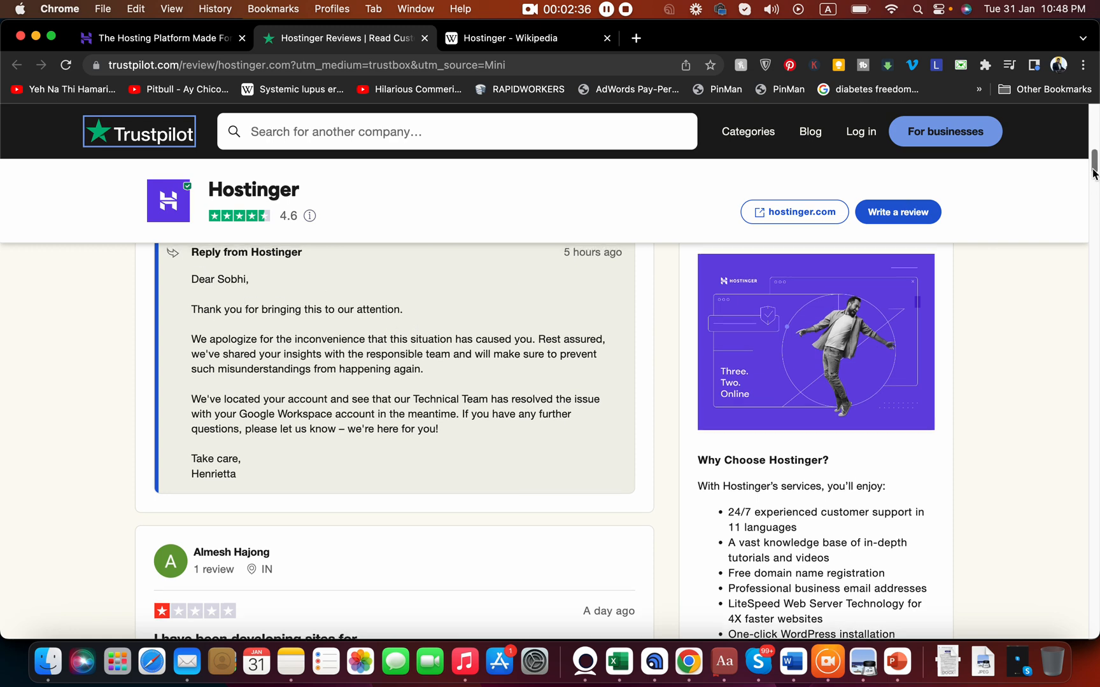
scroll("down", 3)
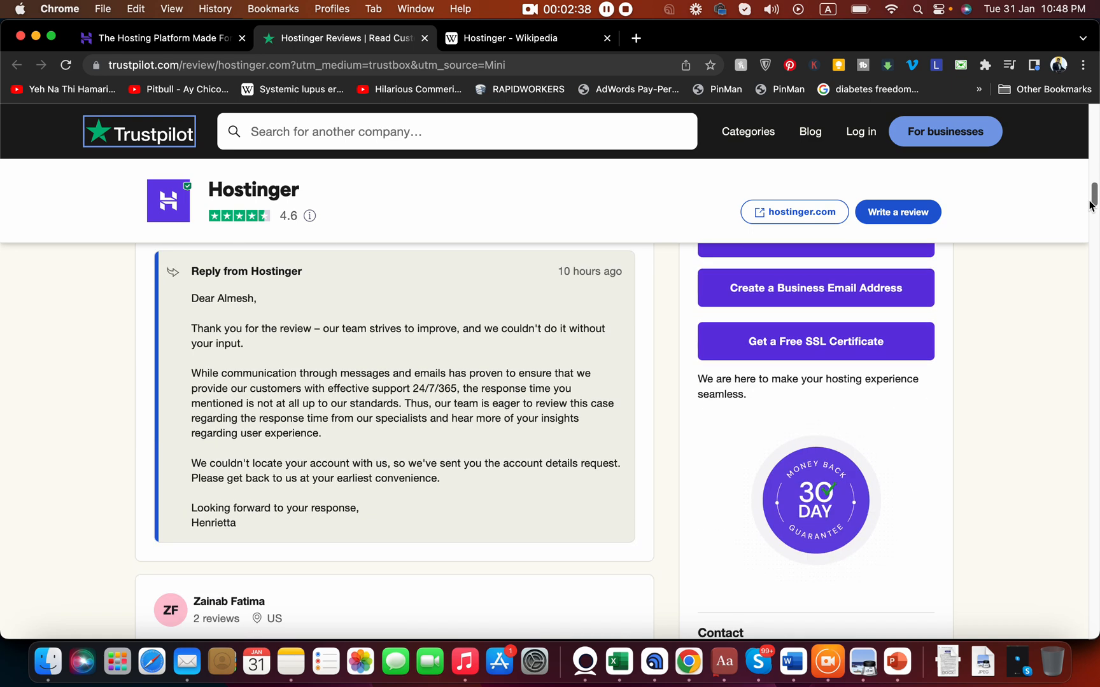
left_click(171, 38)
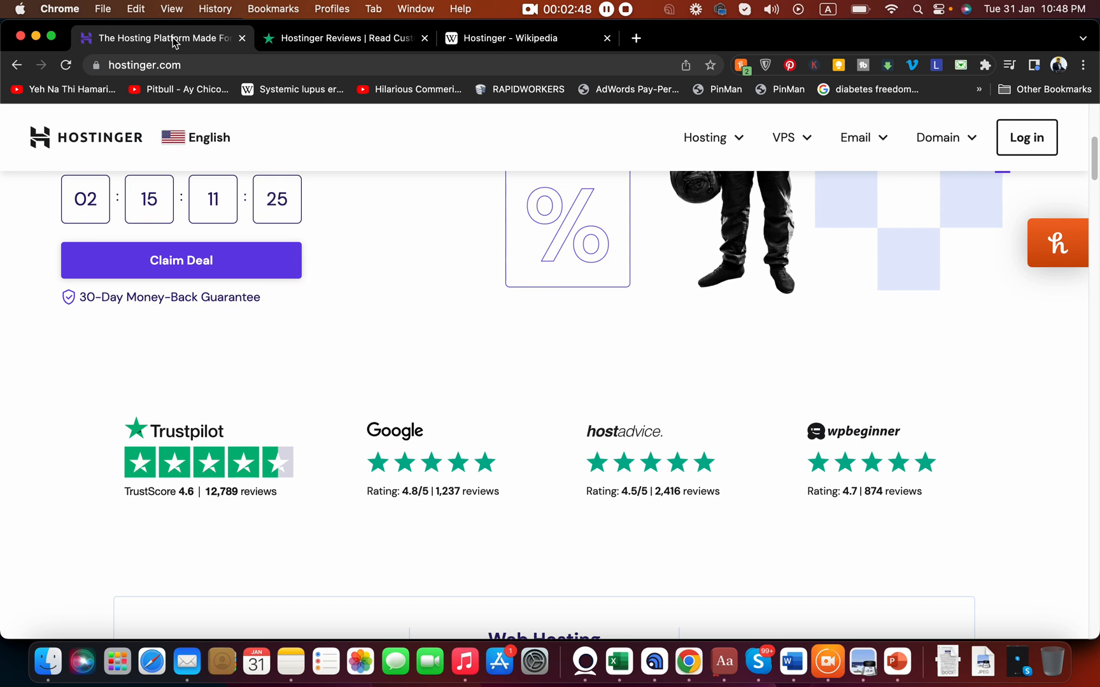
mouse_move(1067, 157)
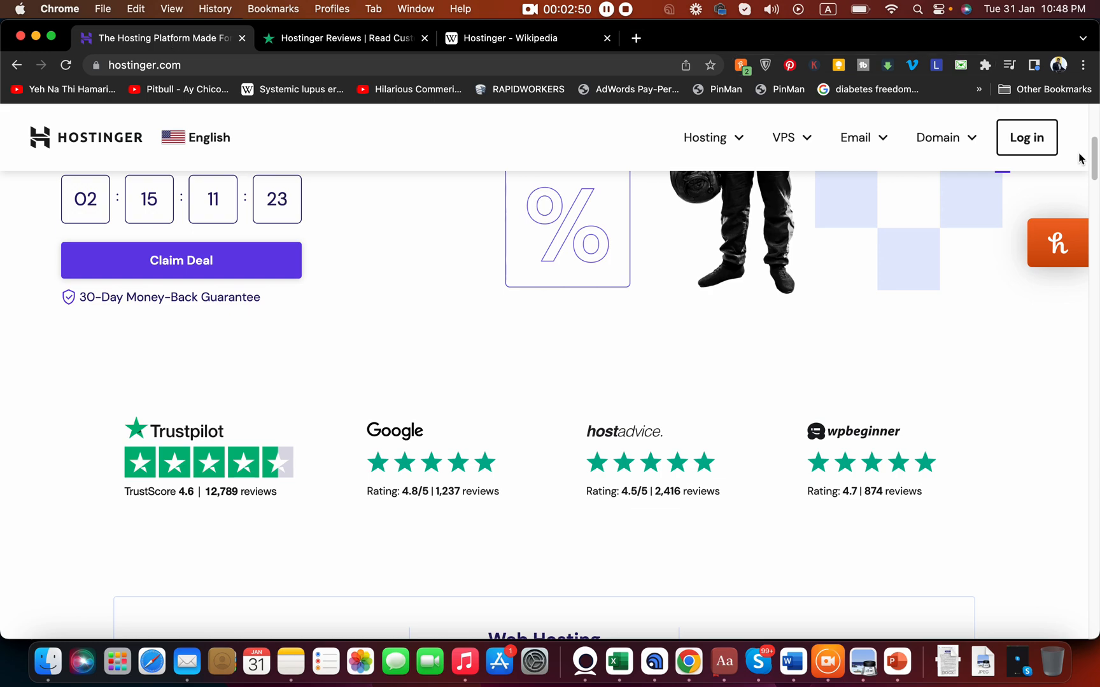
scroll("down", 3)
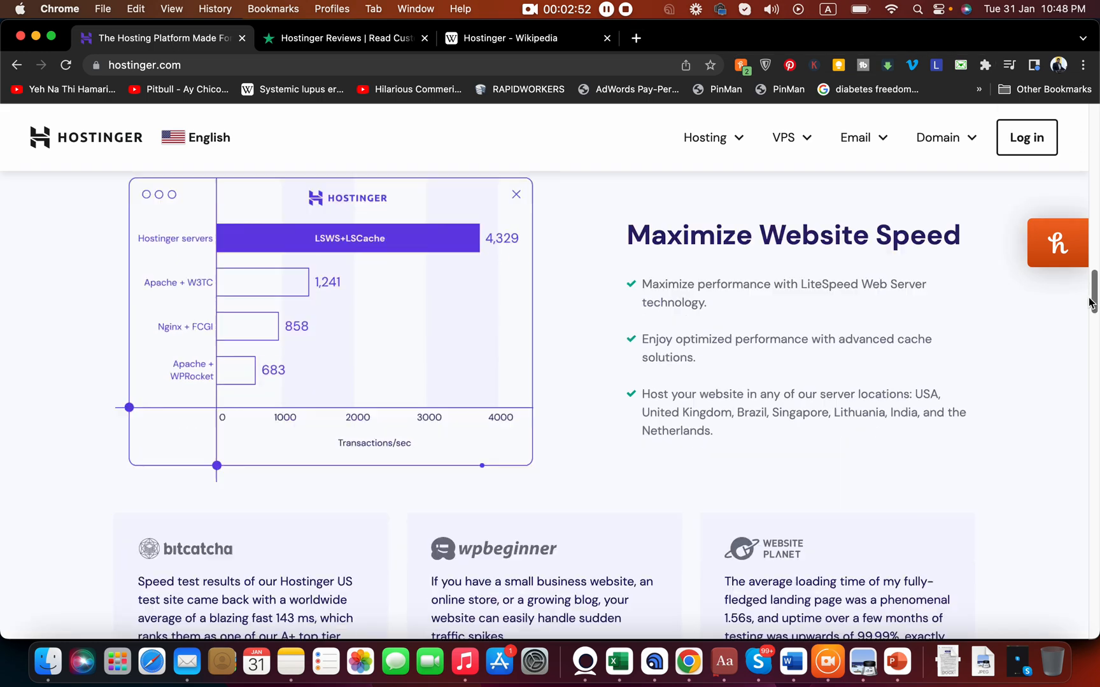
scroll("down", 3)
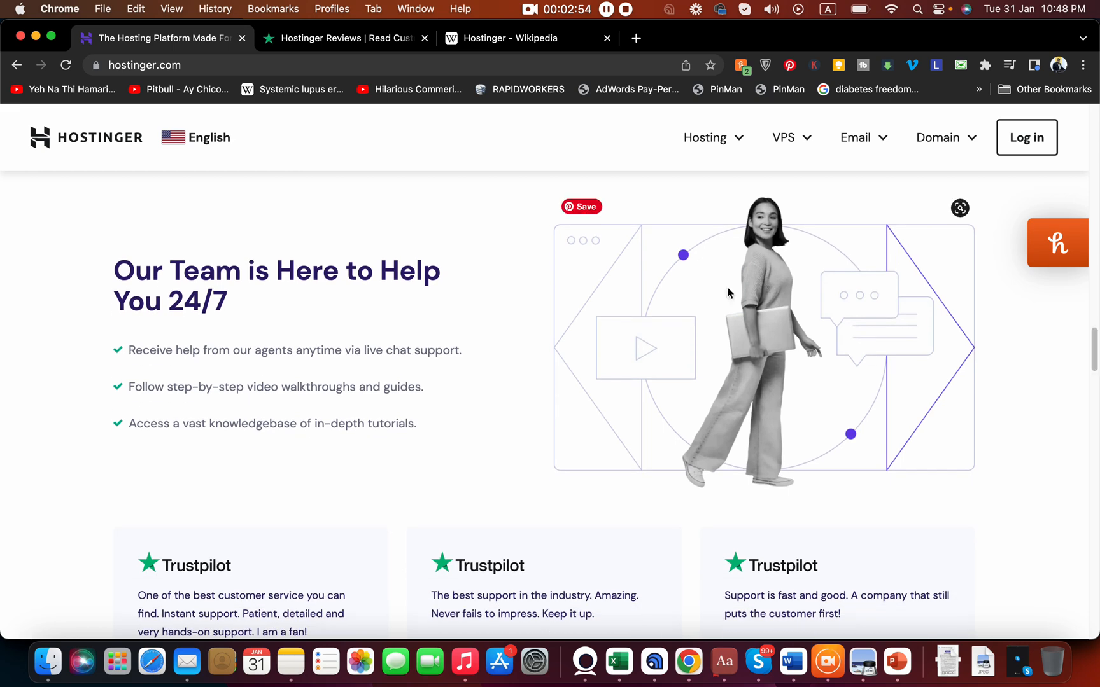
mouse_move(746, 266)
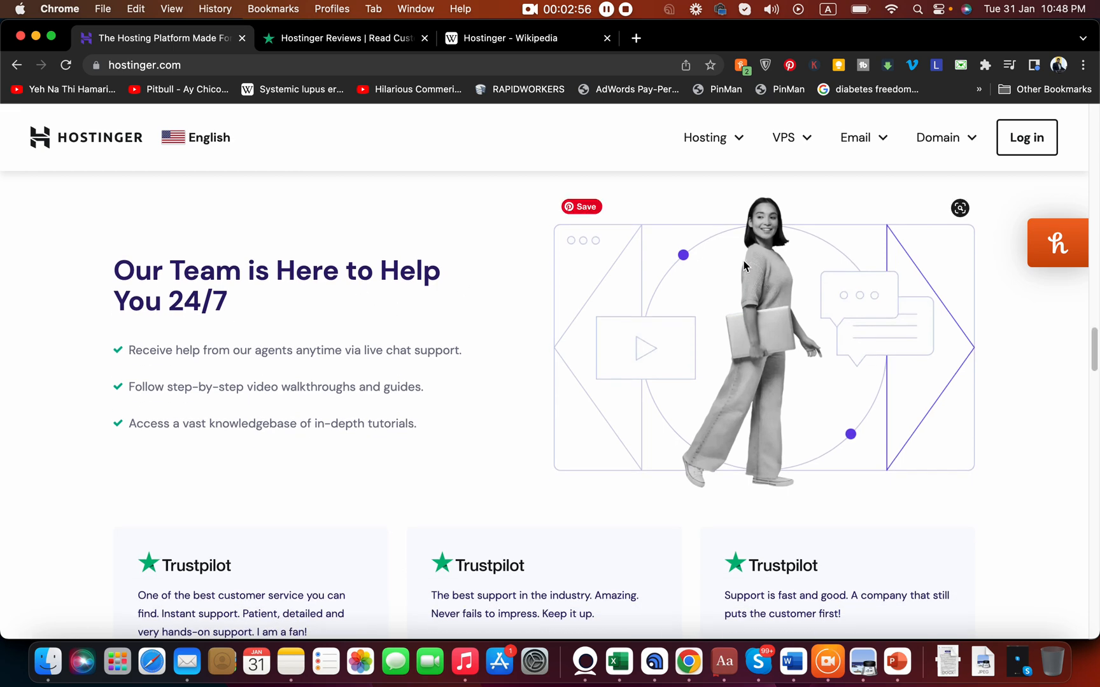
scroll("down", 3)
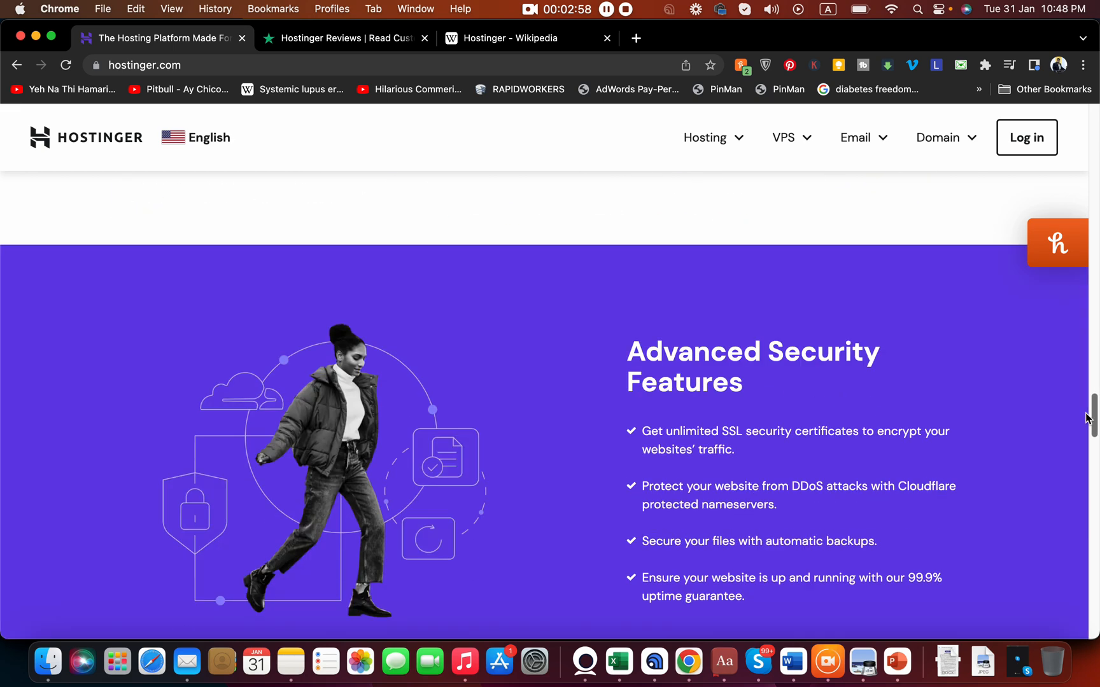
scroll("down", 3)
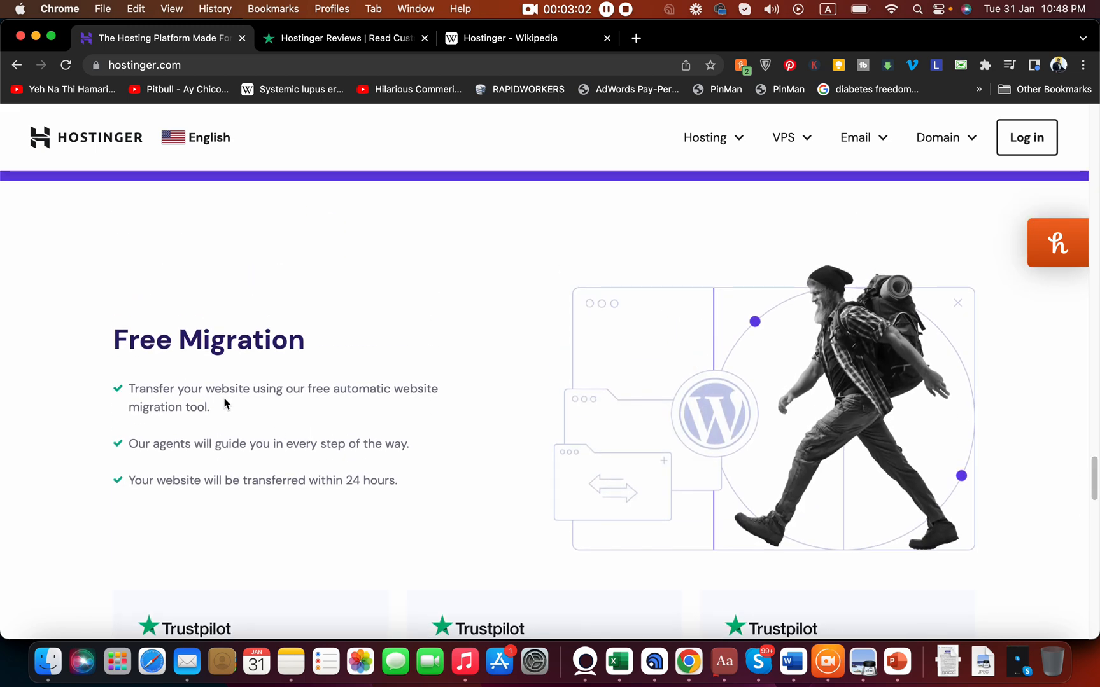
mouse_move(346, 383)
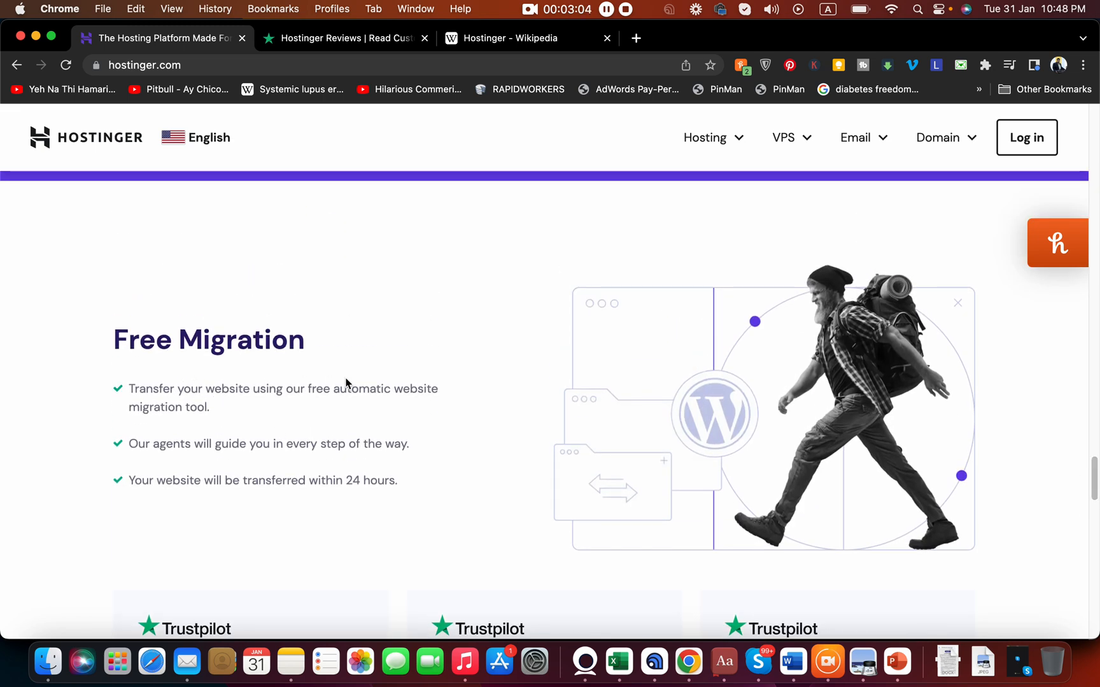
mouse_move(380, 396)
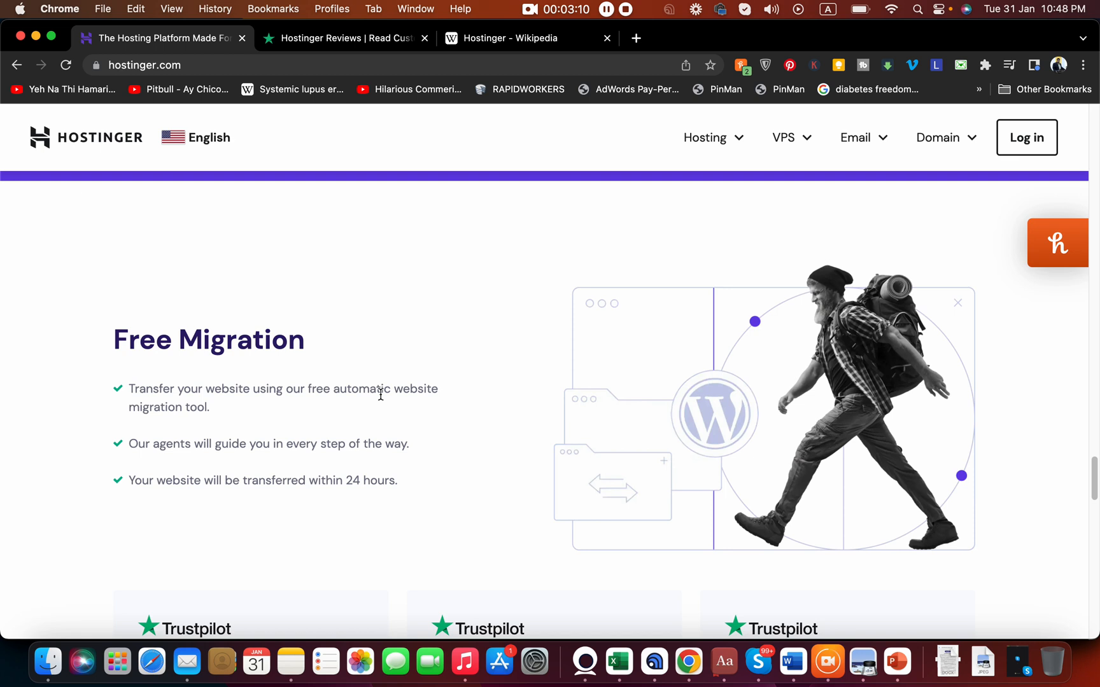
mouse_move(383, 461)
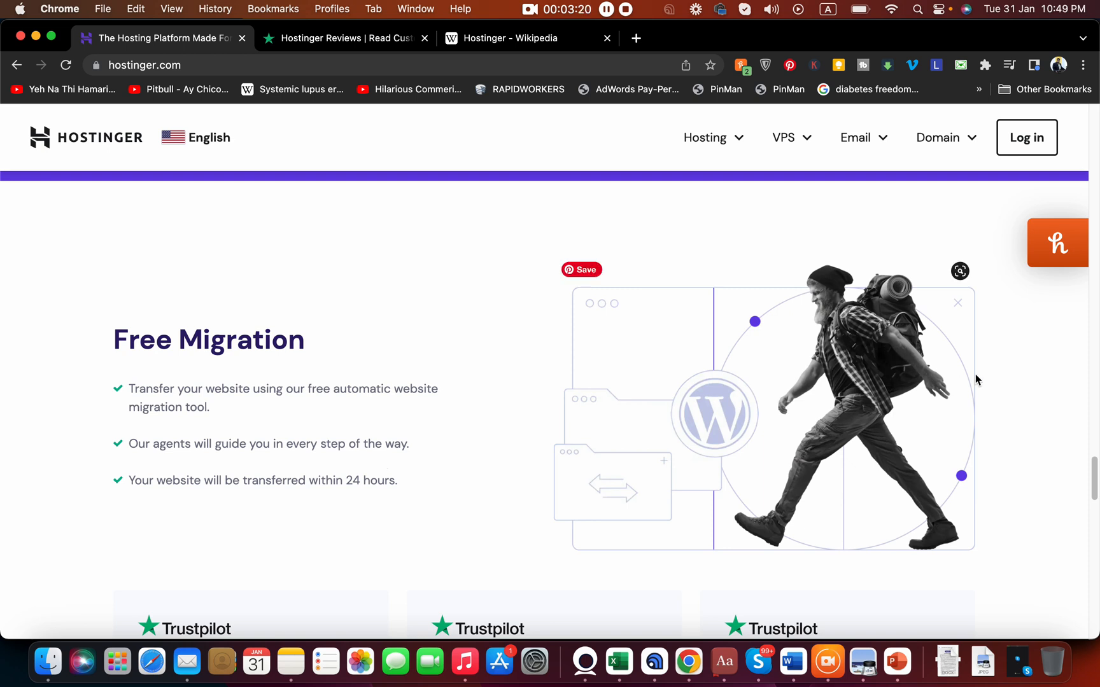
scroll("down", 3)
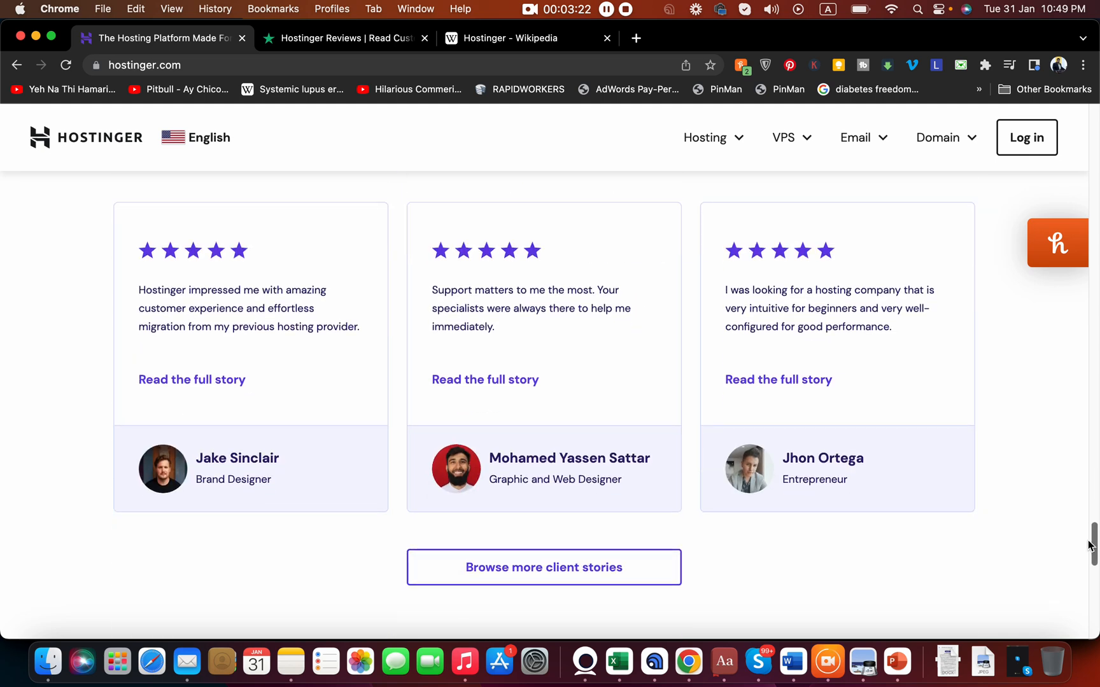
scroll("down", 3)
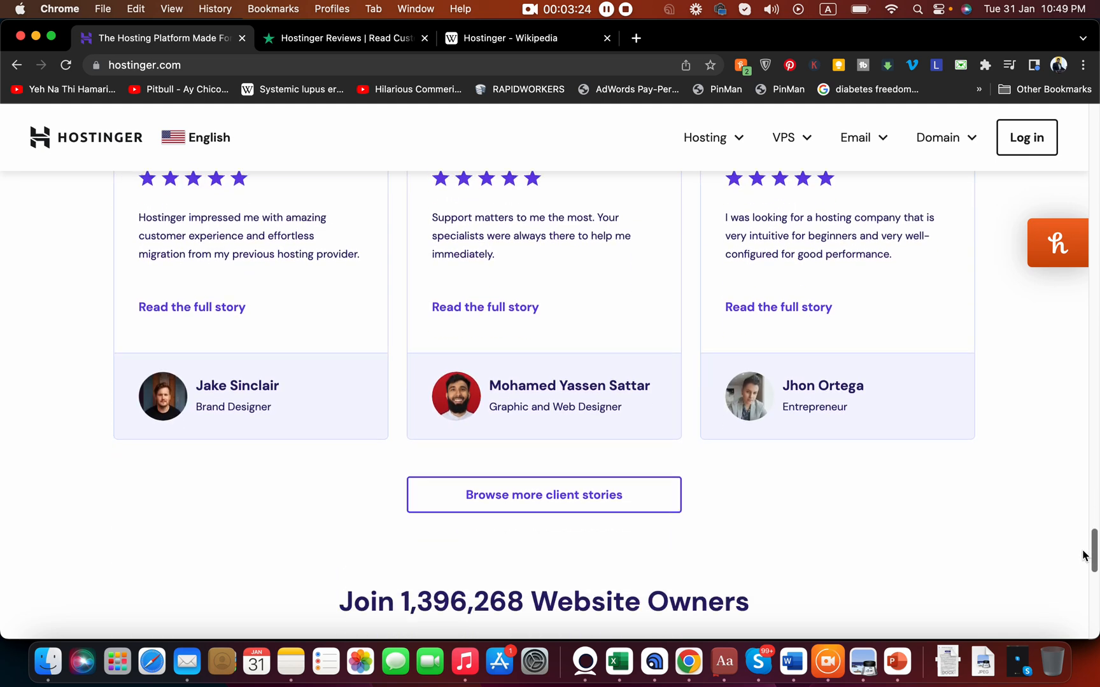
scroll("down", 3)
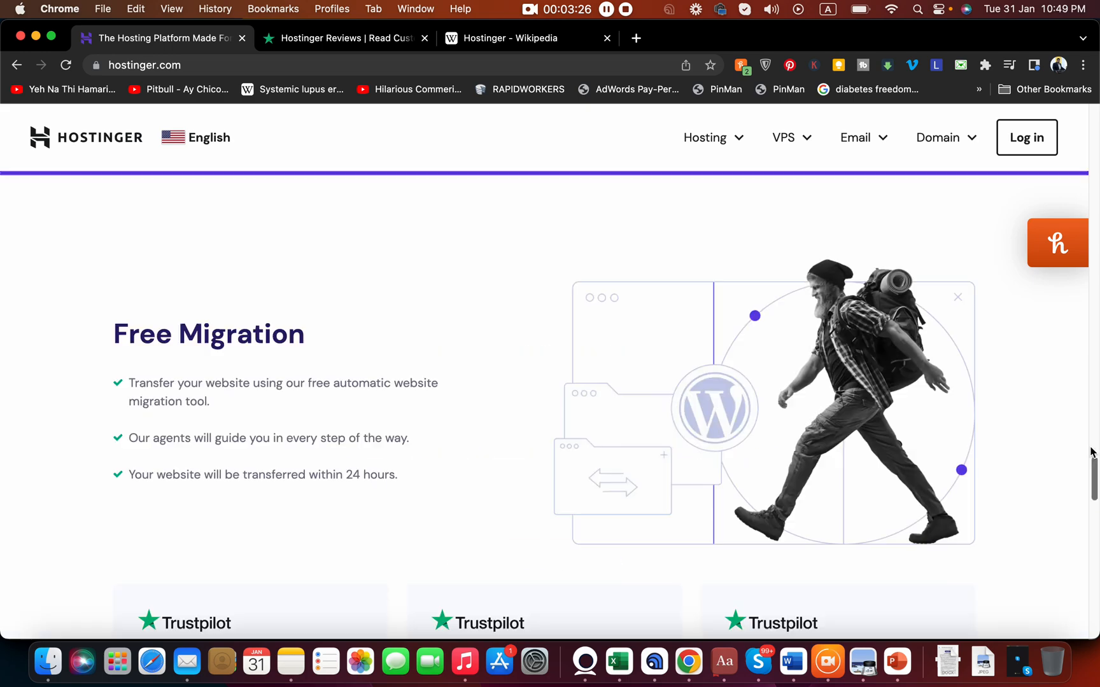
Step: Add the $2.79/mo Web Hosting plan with three free months to the cart
scroll("down", 3)
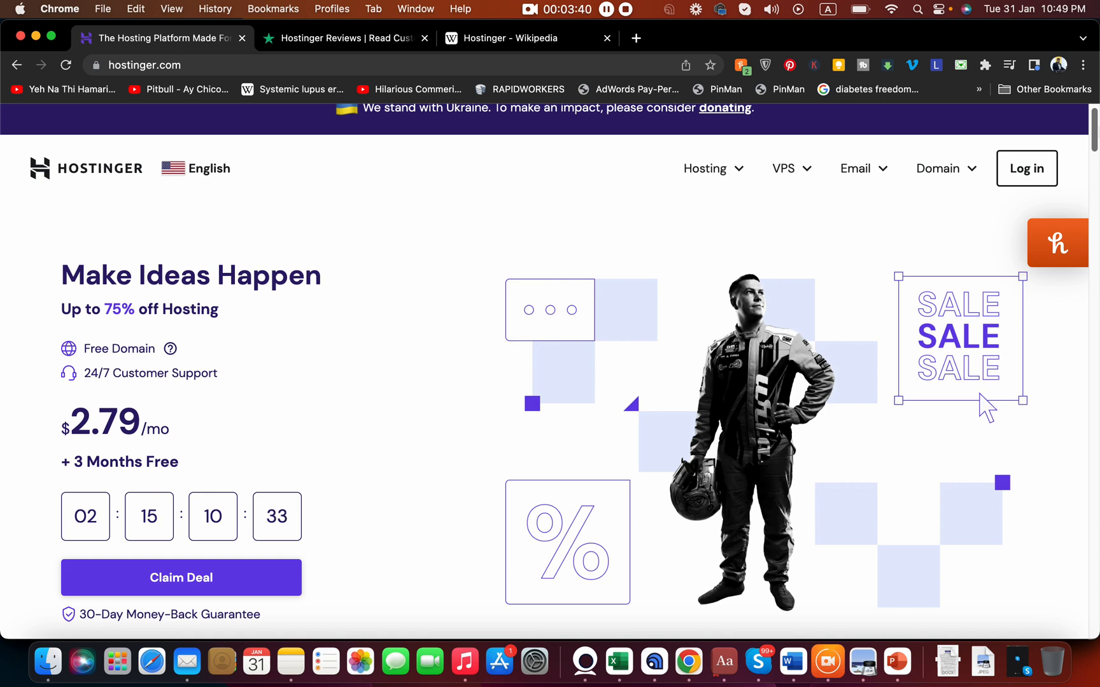
mouse_move(134, 577)
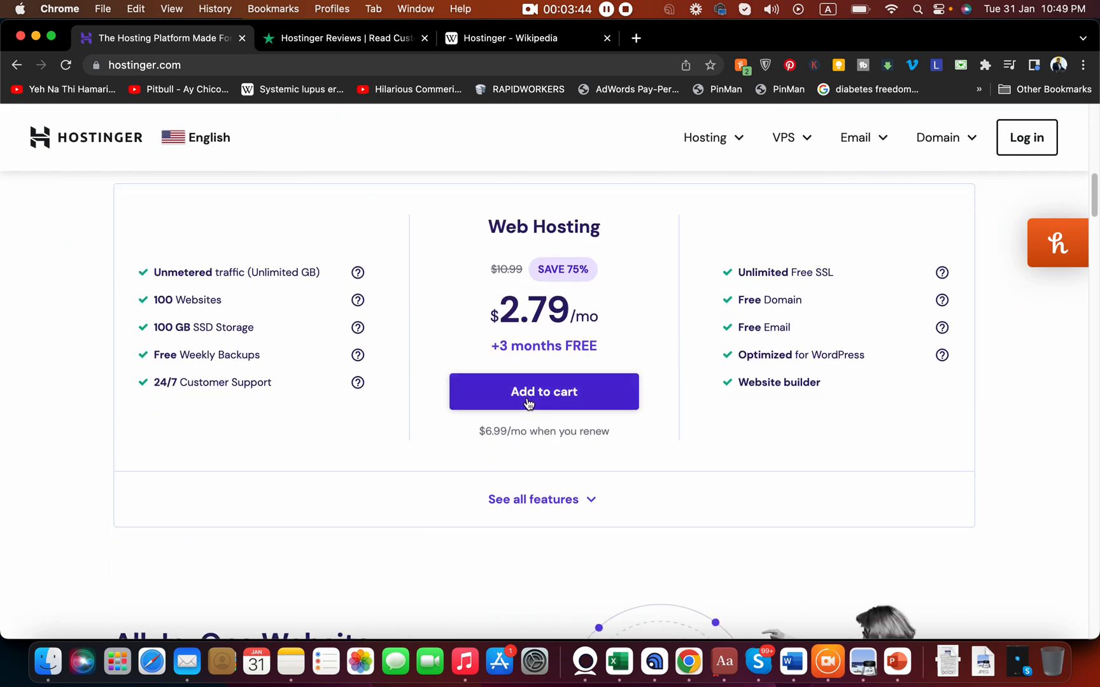
left_click(543, 392)
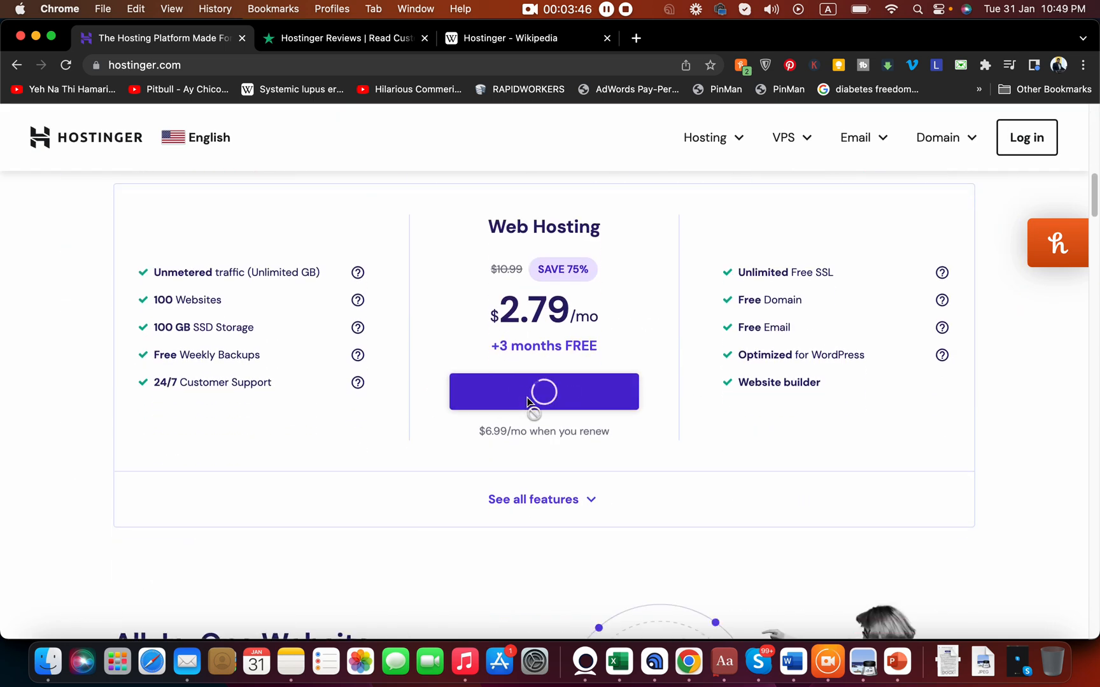
mouse_move(638, 352)
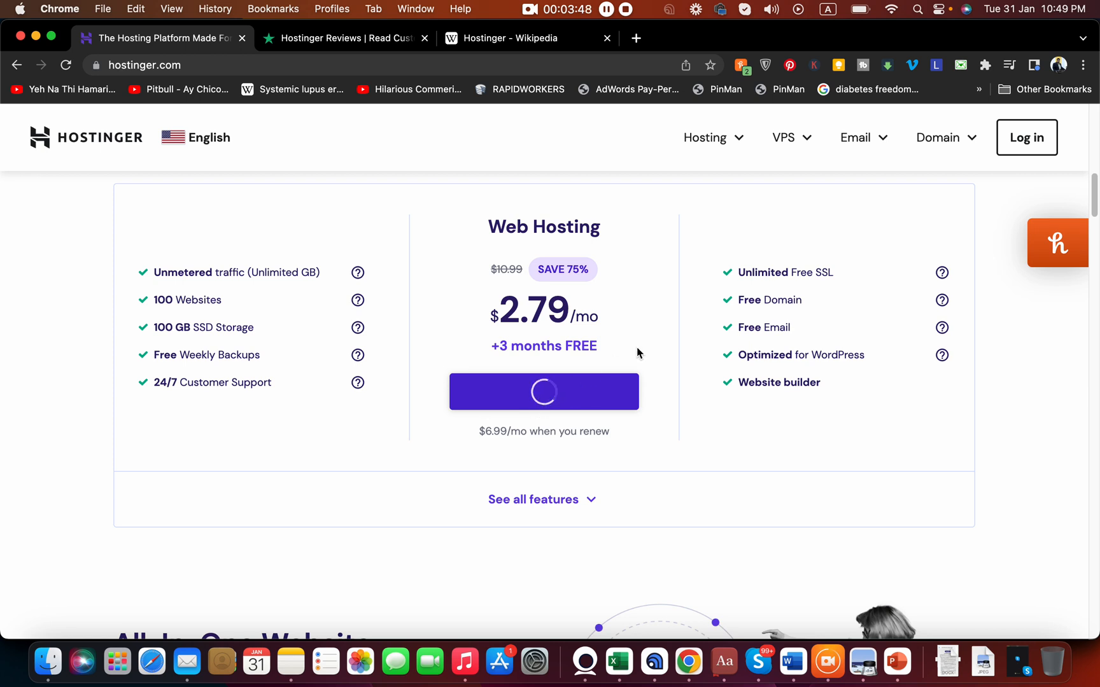
left_click(543, 391)
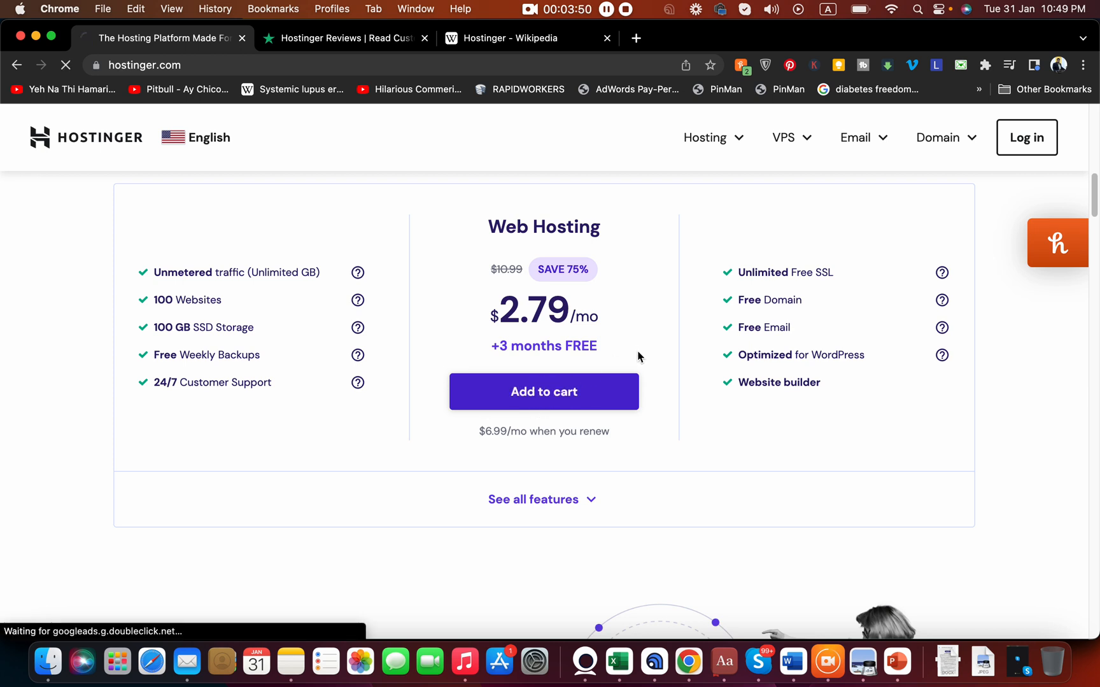
Step: Let checkout load with the 48-month Premium Web Hosting plan at $133.92
left_click(544, 391)
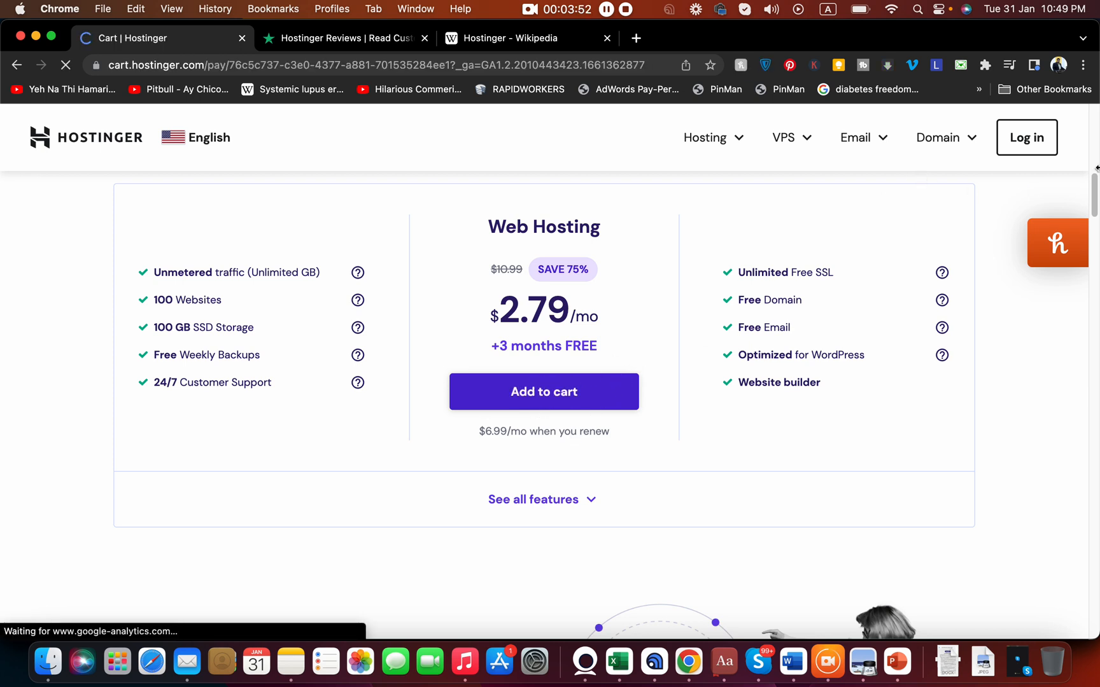
left_click(544, 391)
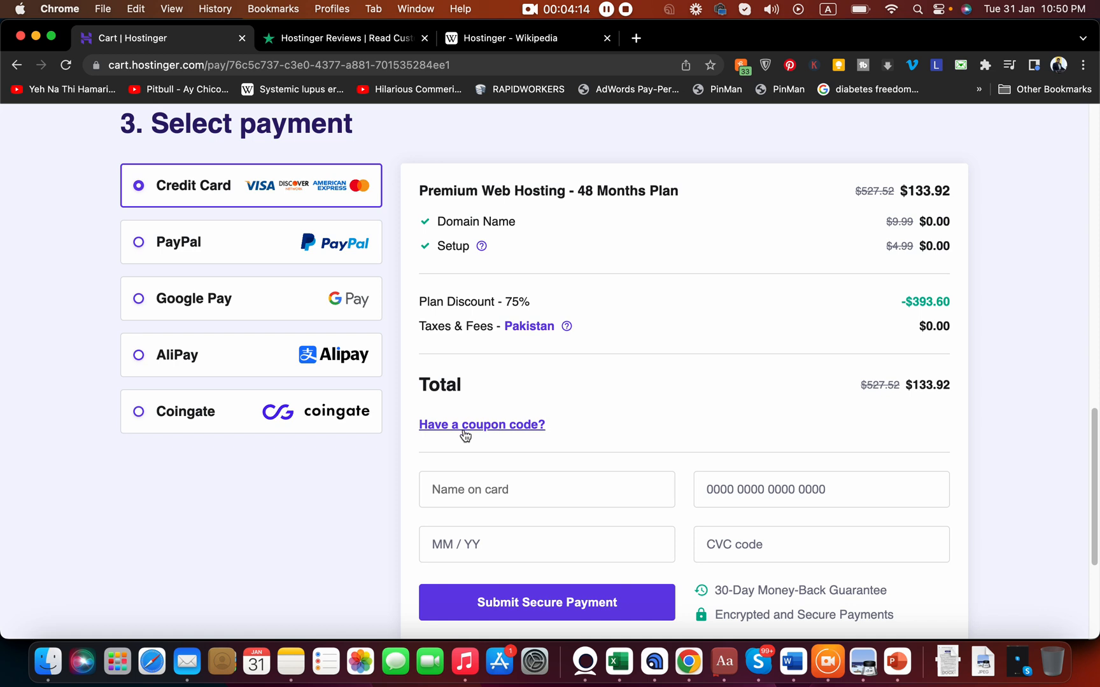
Step: Apply coupon code ALIRAZAMAR, bringing the total to $127.22 at 76% off
left_click(481, 425)
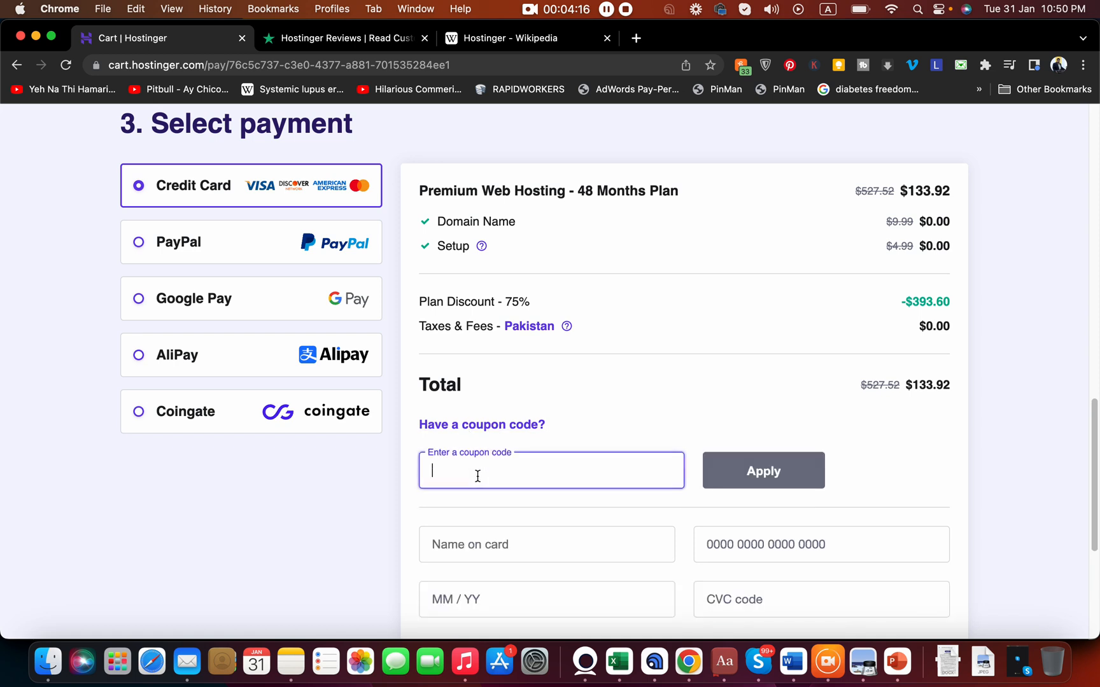
type("ALIRAZAMARKETING")
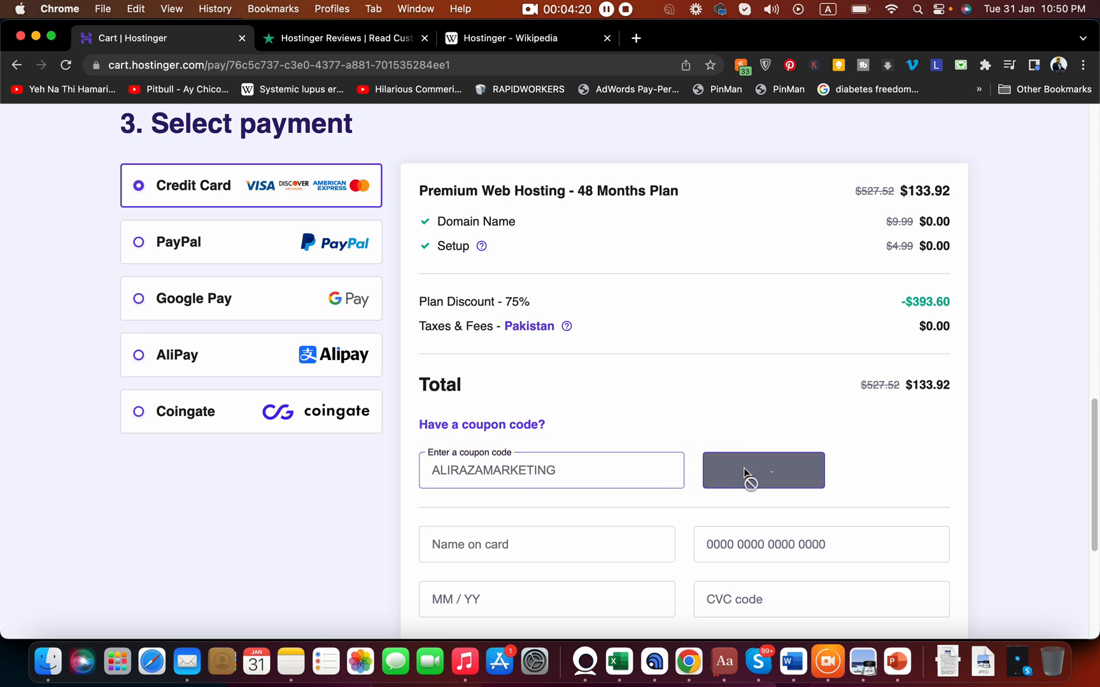
left_click(763, 471)
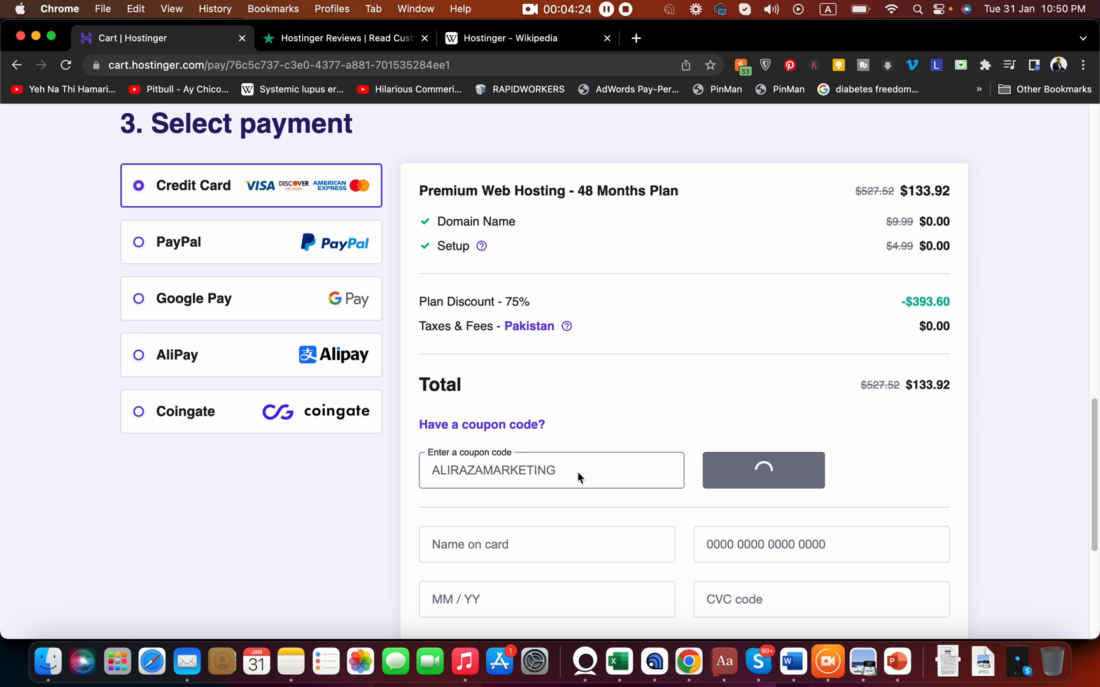
left_click(763, 470)
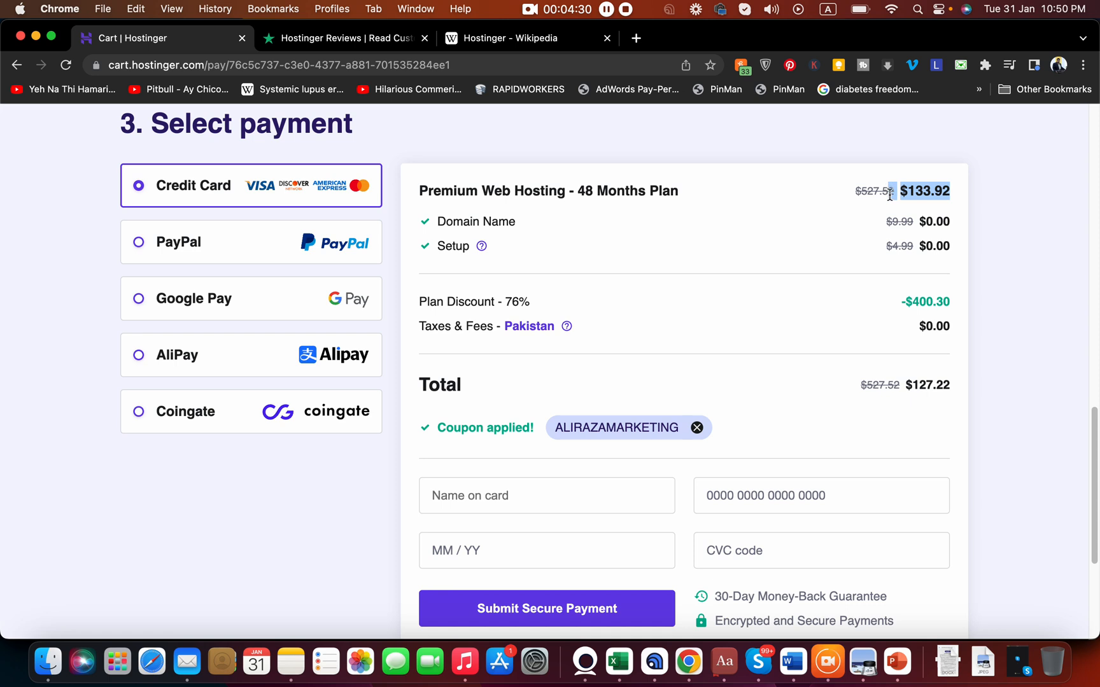
mouse_move(954, 391)
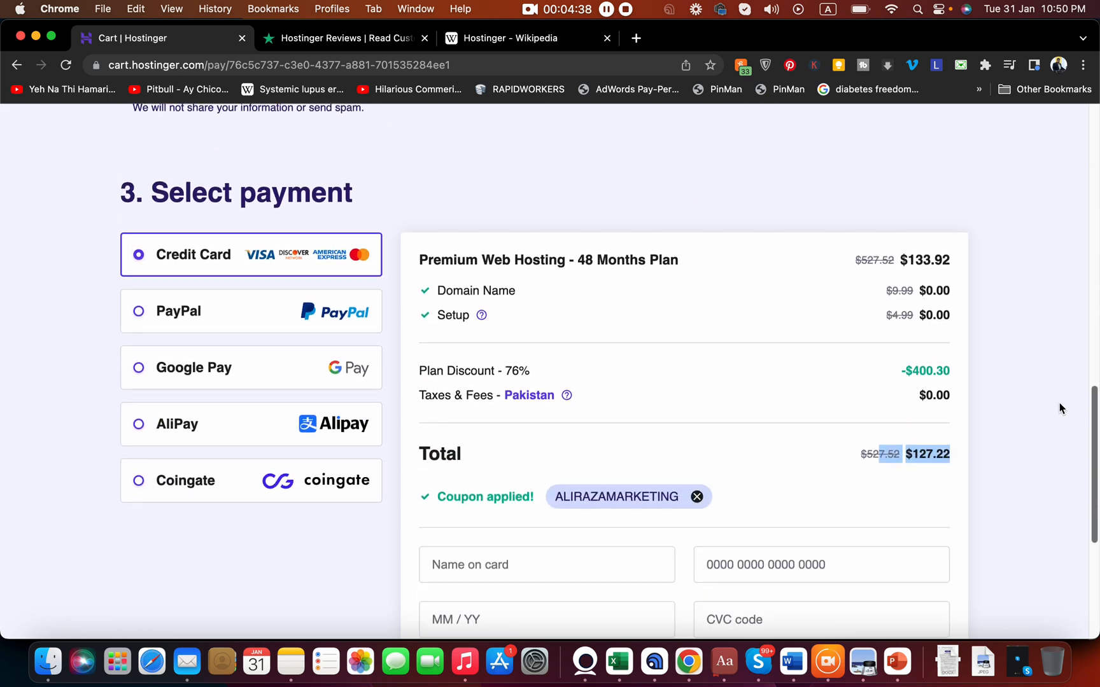
Step: Scroll up and down the checkout page reviewing the 48-month term at $2.65/month
scroll("down", 3)
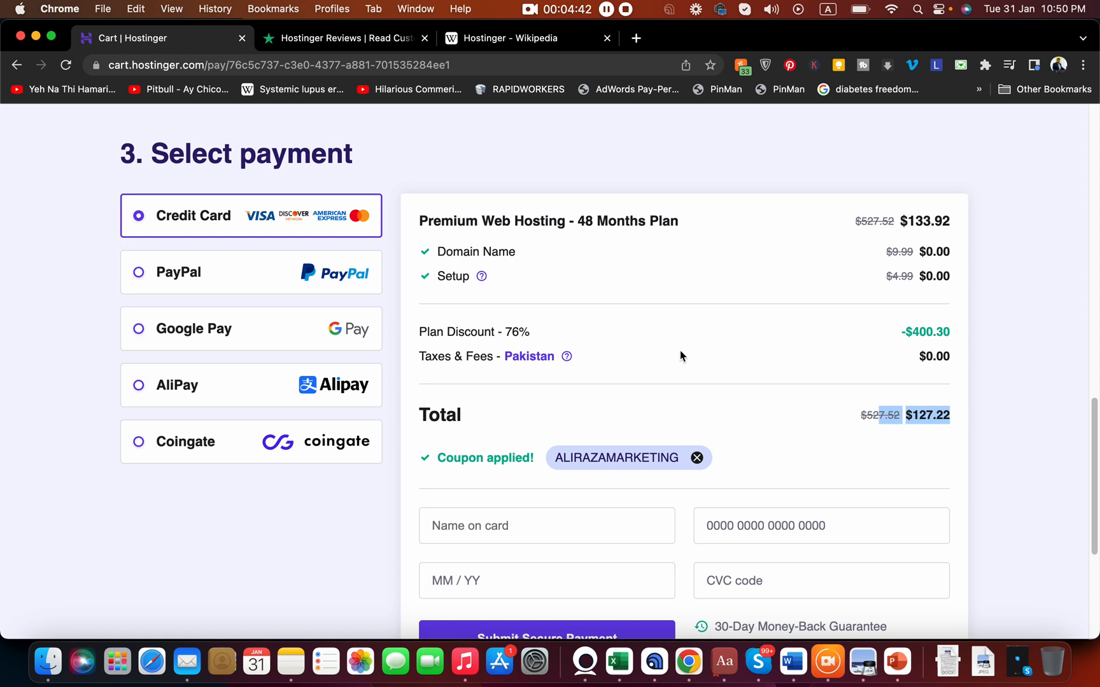
mouse_move(332, 164)
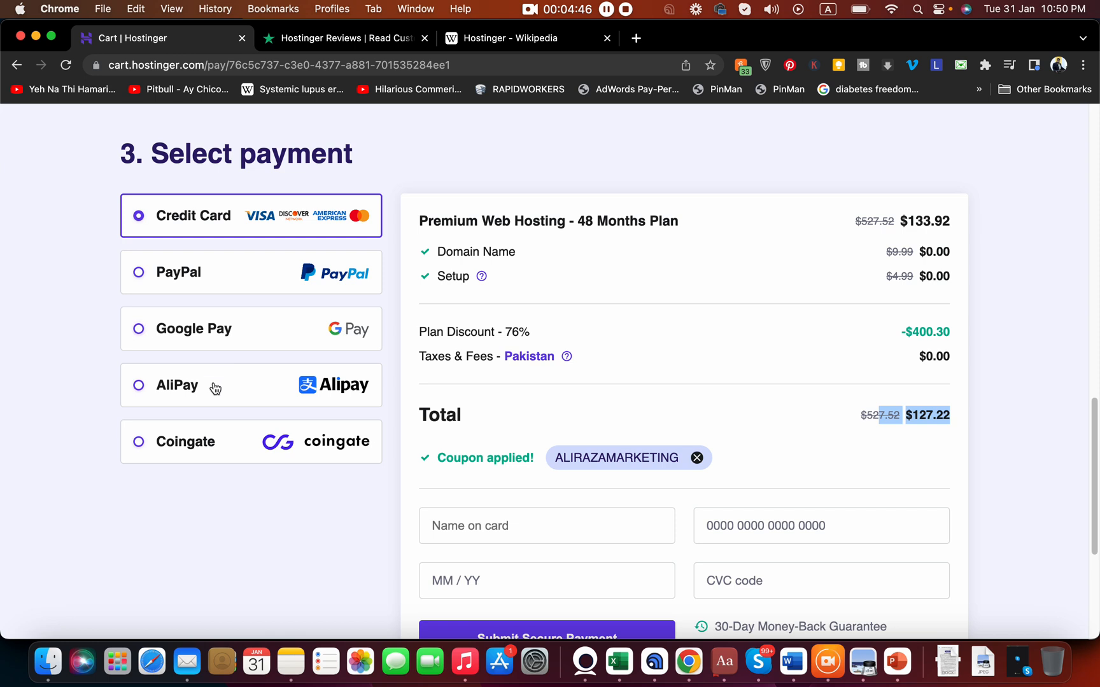
mouse_move(1088, 442)
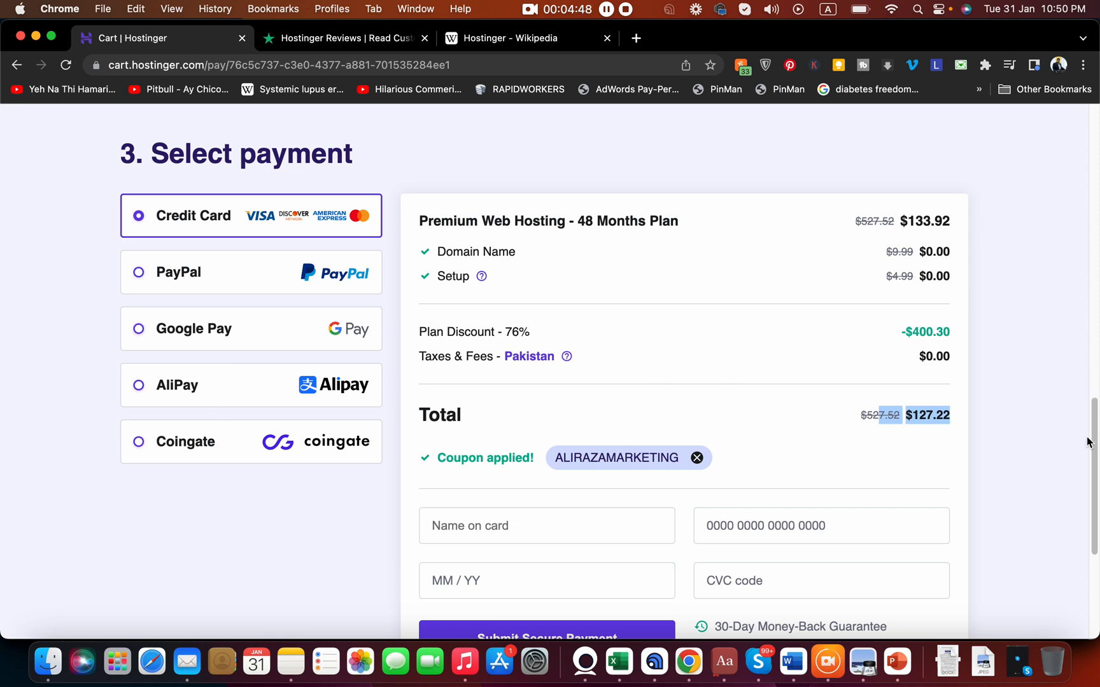
scroll("down", 3)
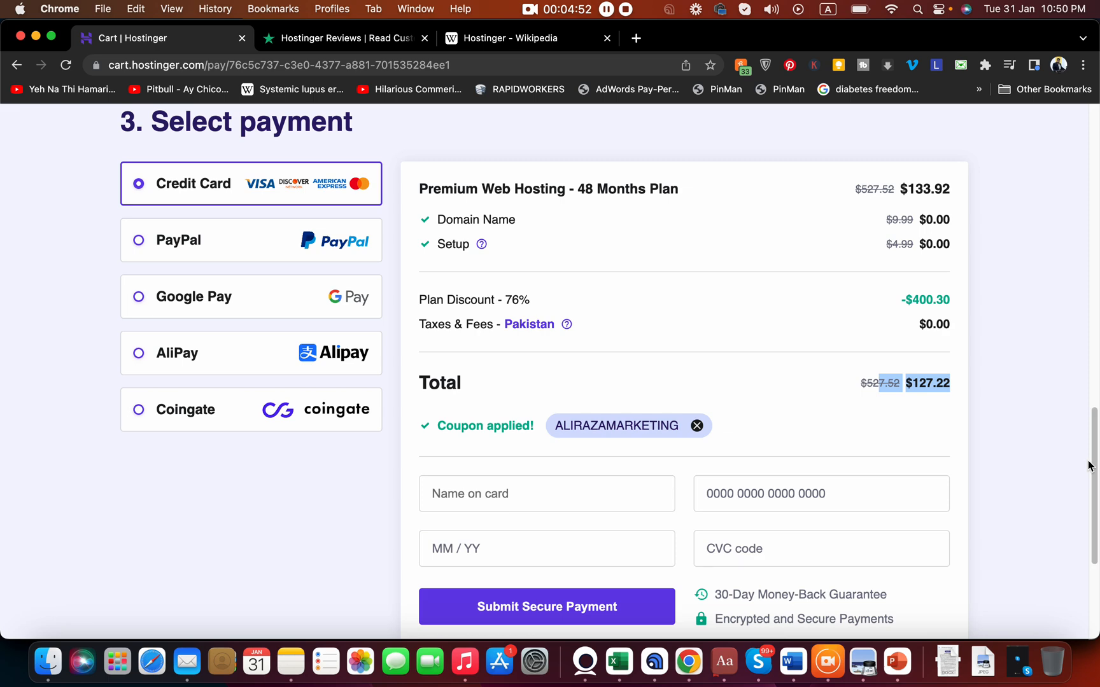
scroll("down", 3)
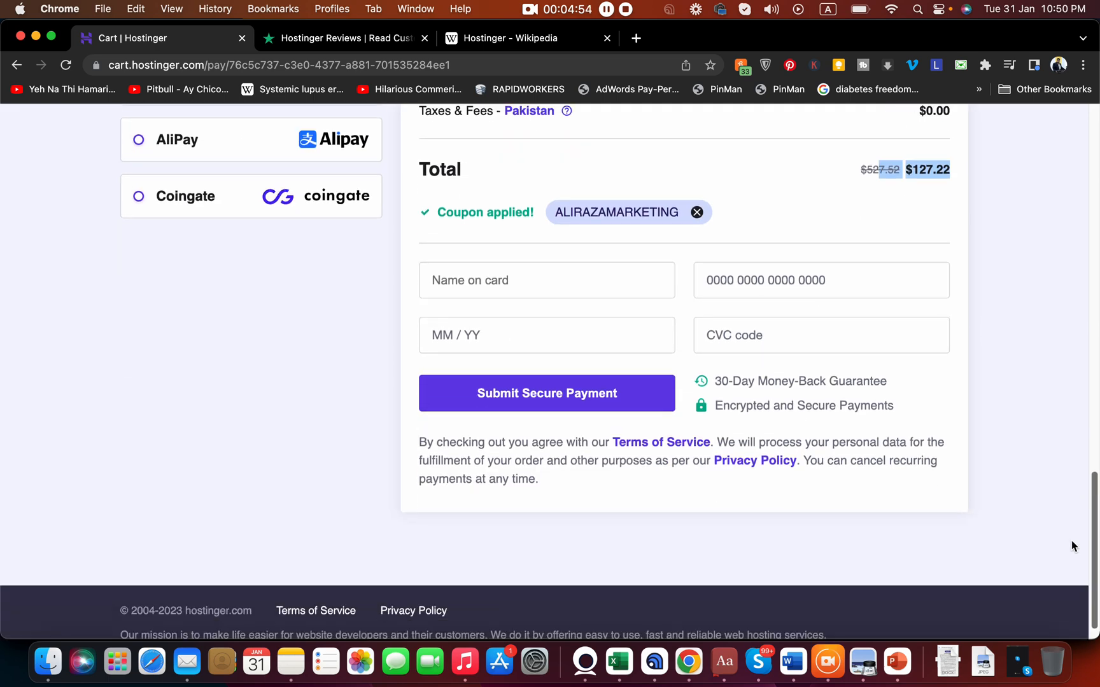
scroll("up", 3)
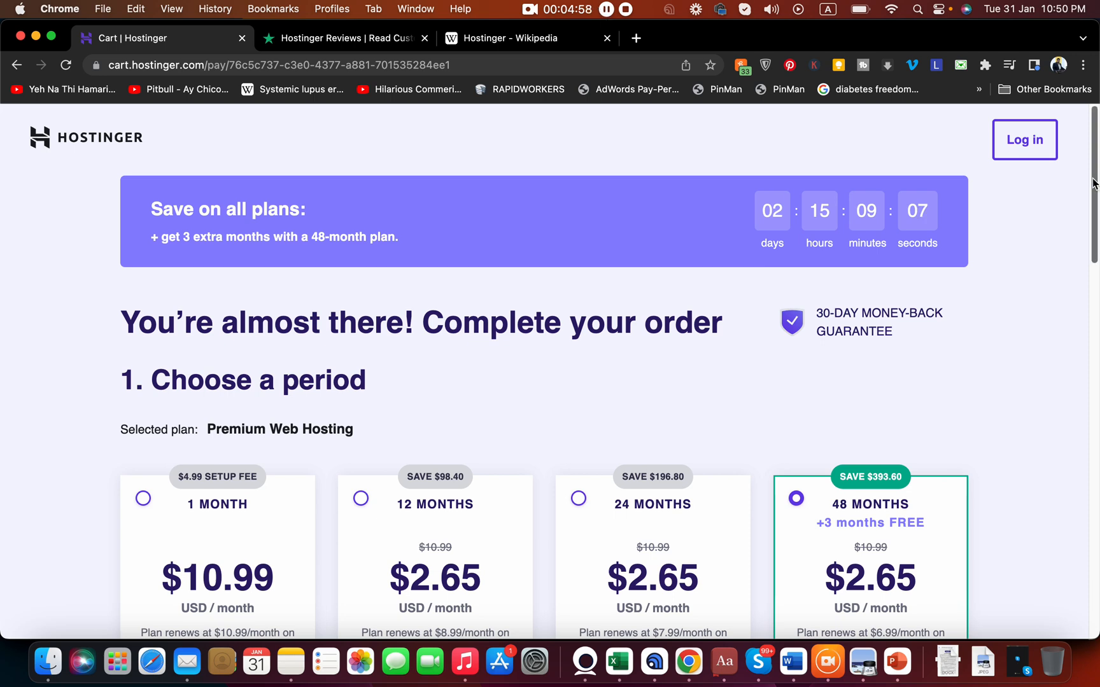
scroll("down", 3)
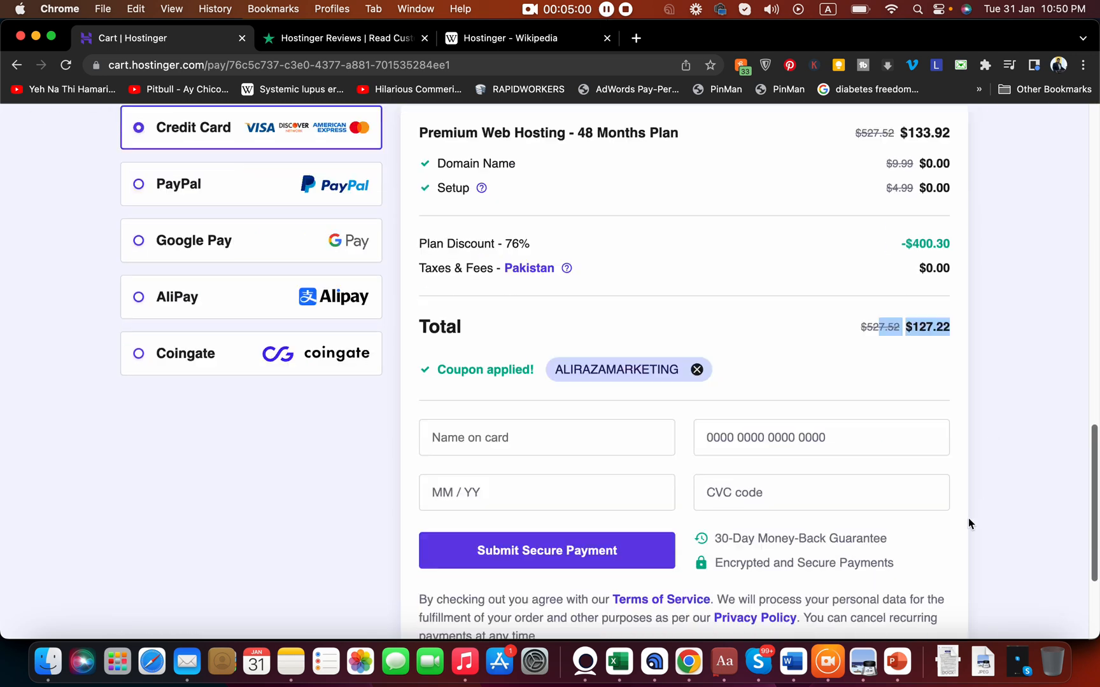
scroll("up", 3)
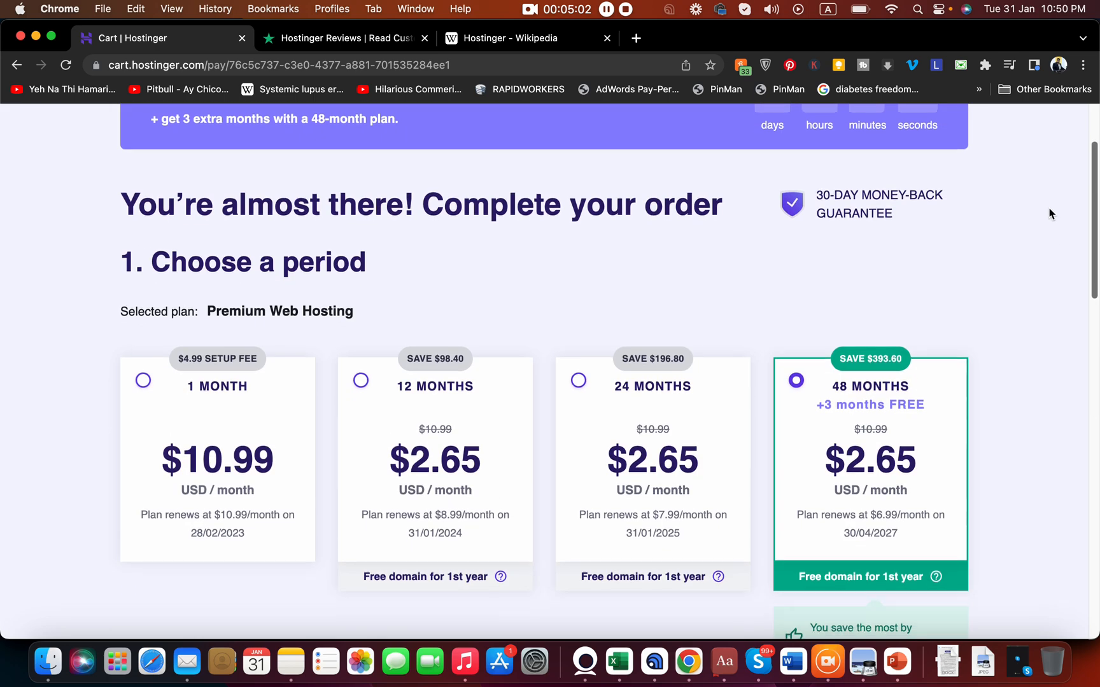
scroll("down", 3)
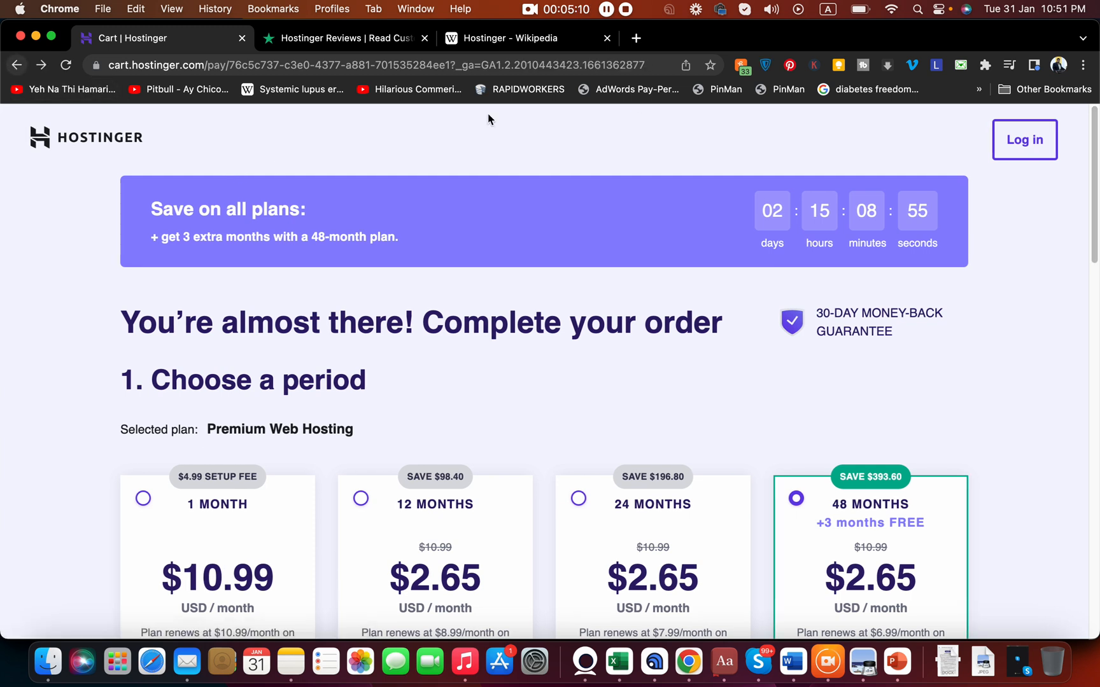
mouse_move(626, 206)
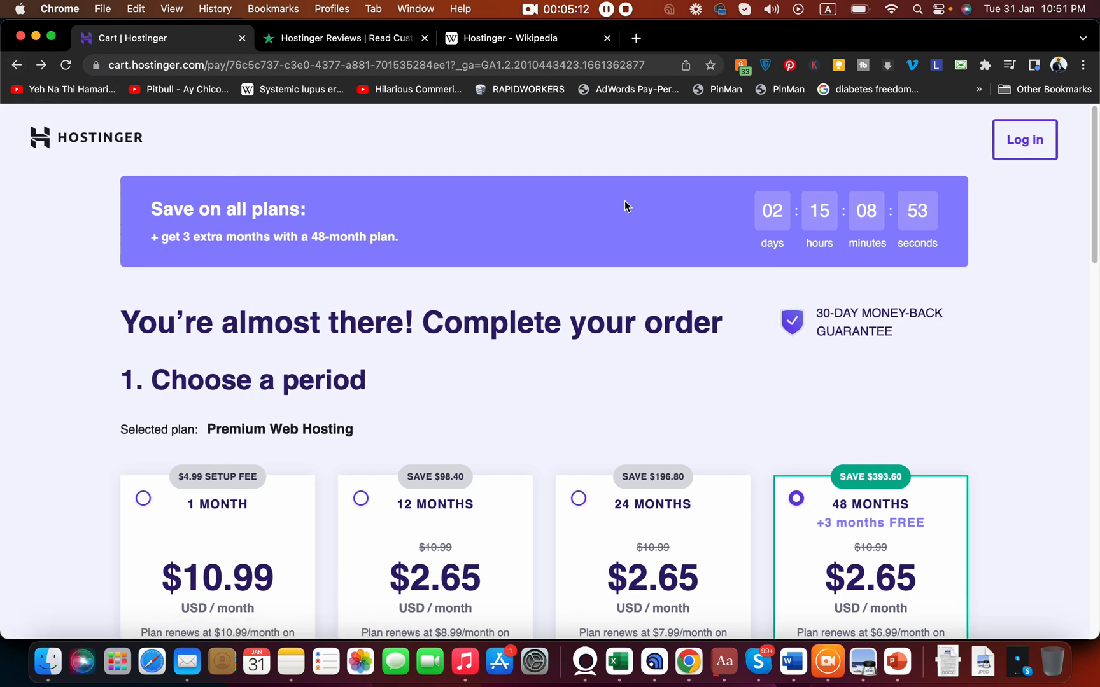
mouse_move(614, 264)
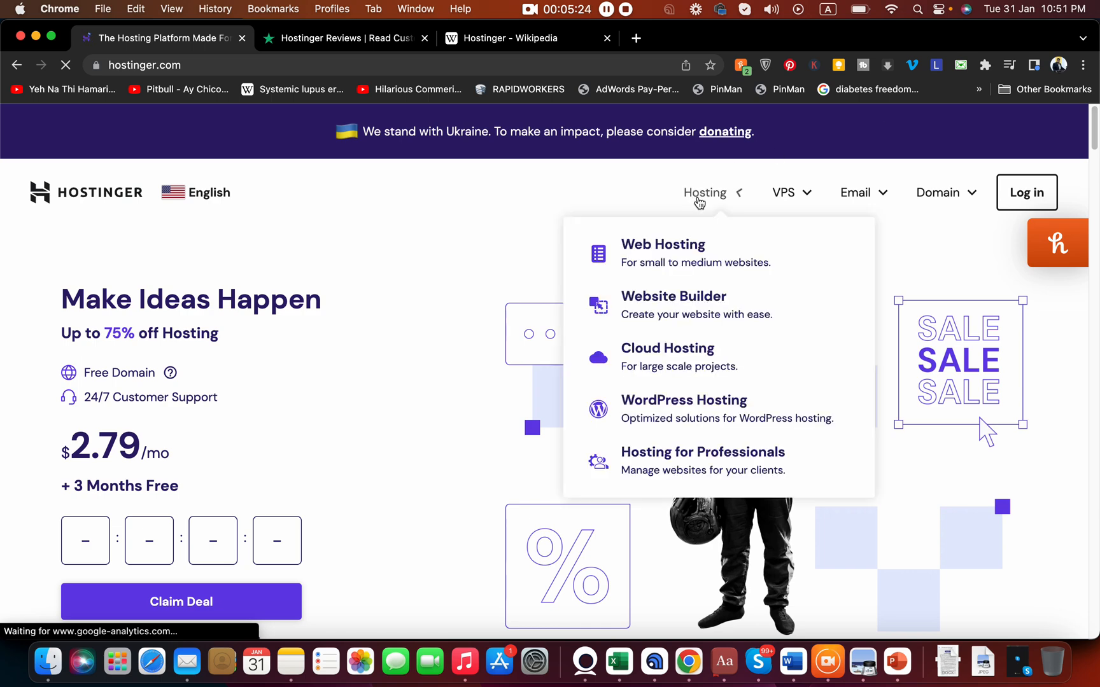
left_click(662, 244)
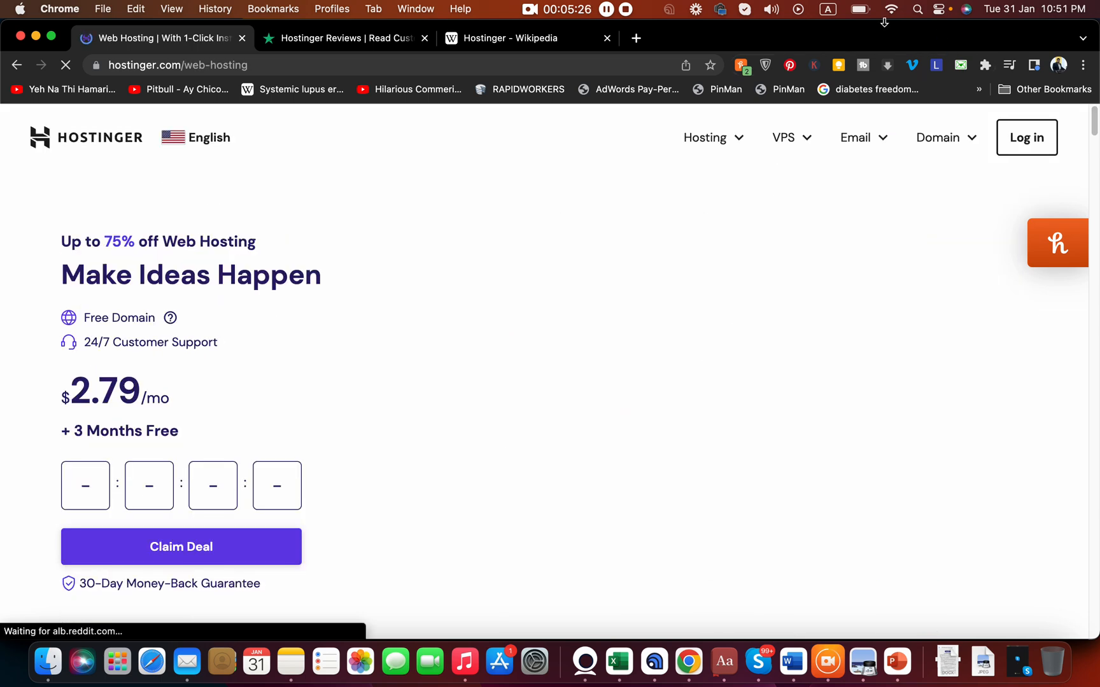
scroll("down", 3)
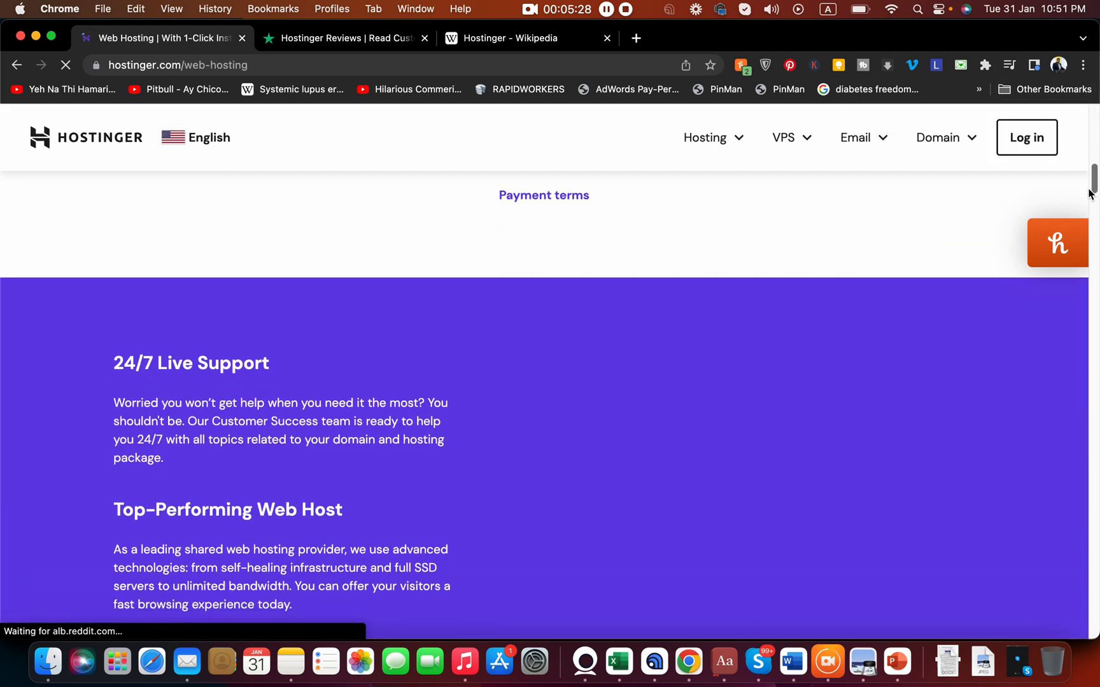
scroll("down", 3)
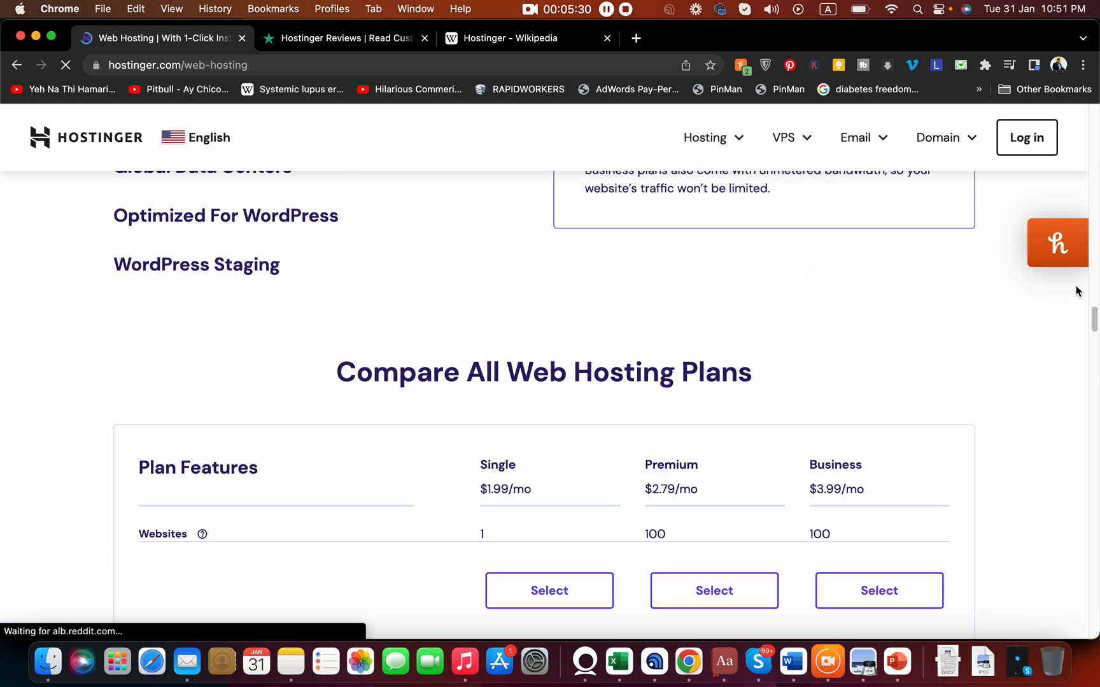
scroll("down", 3)
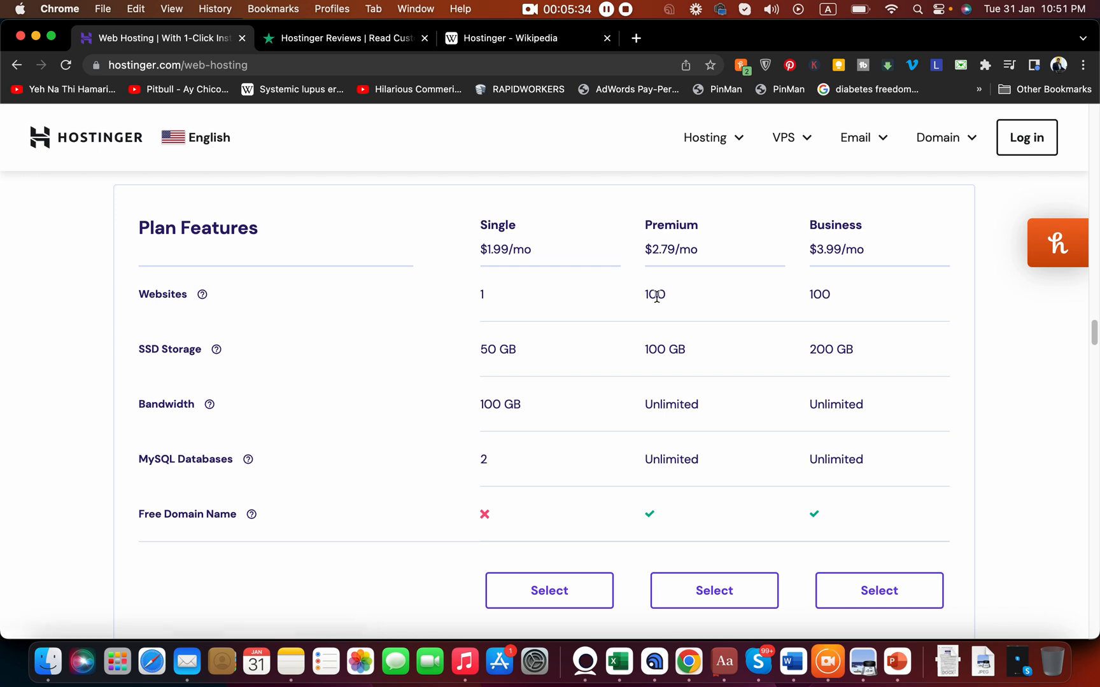
double_click(654, 294)
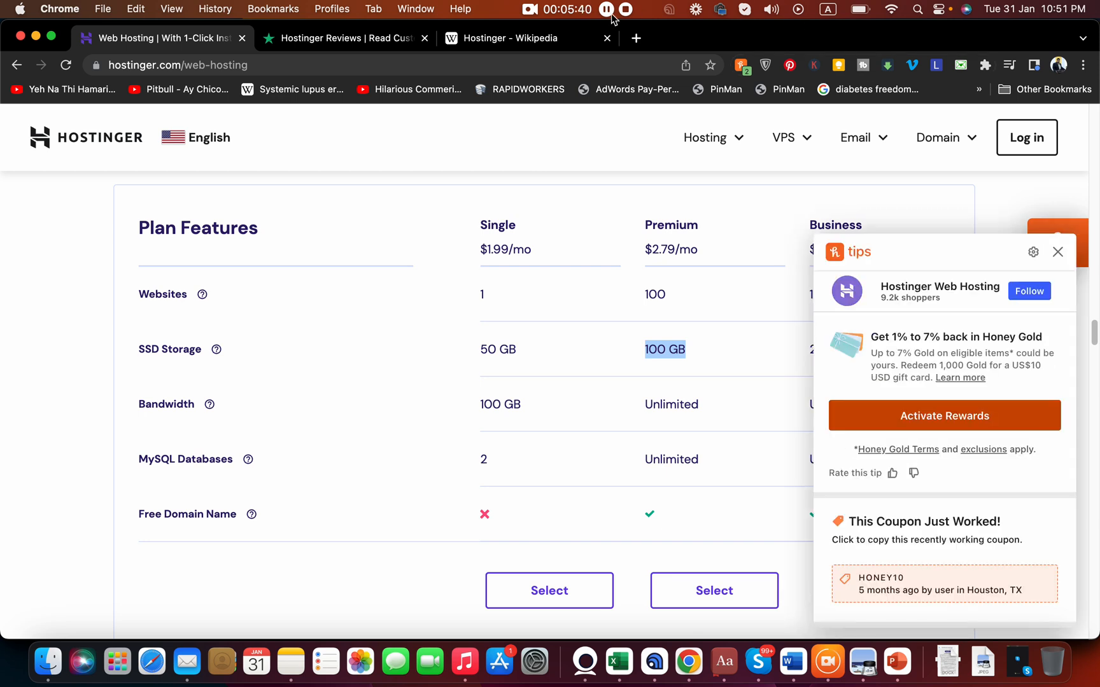
left_click(1057, 252)
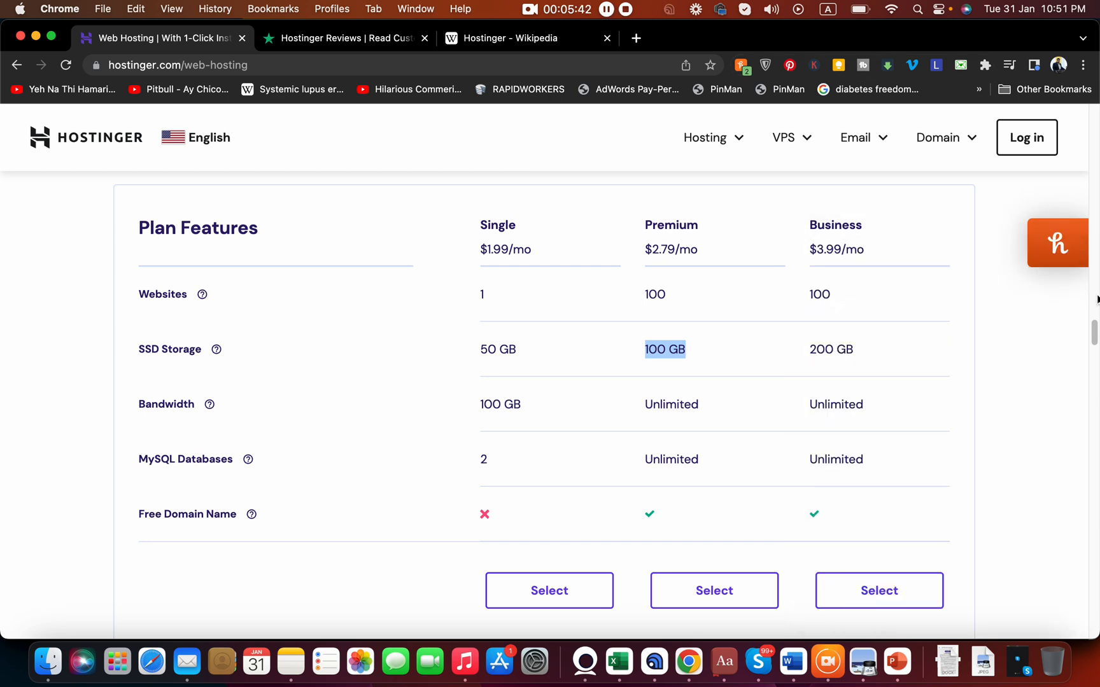
scroll("down", 3)
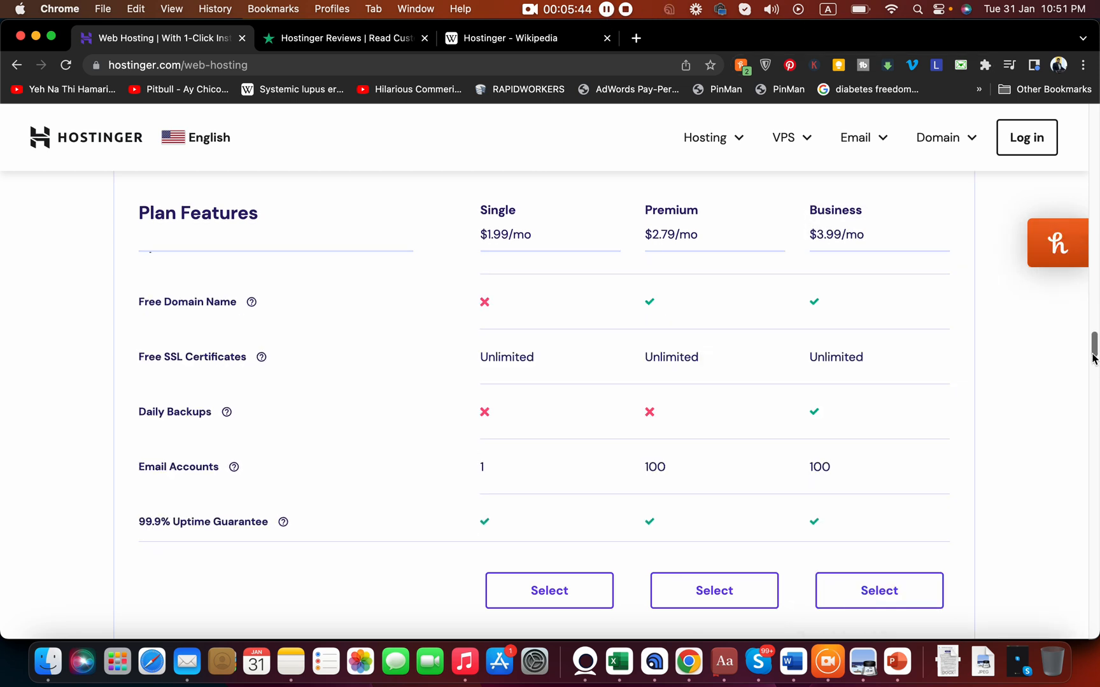
scroll("down", 3)
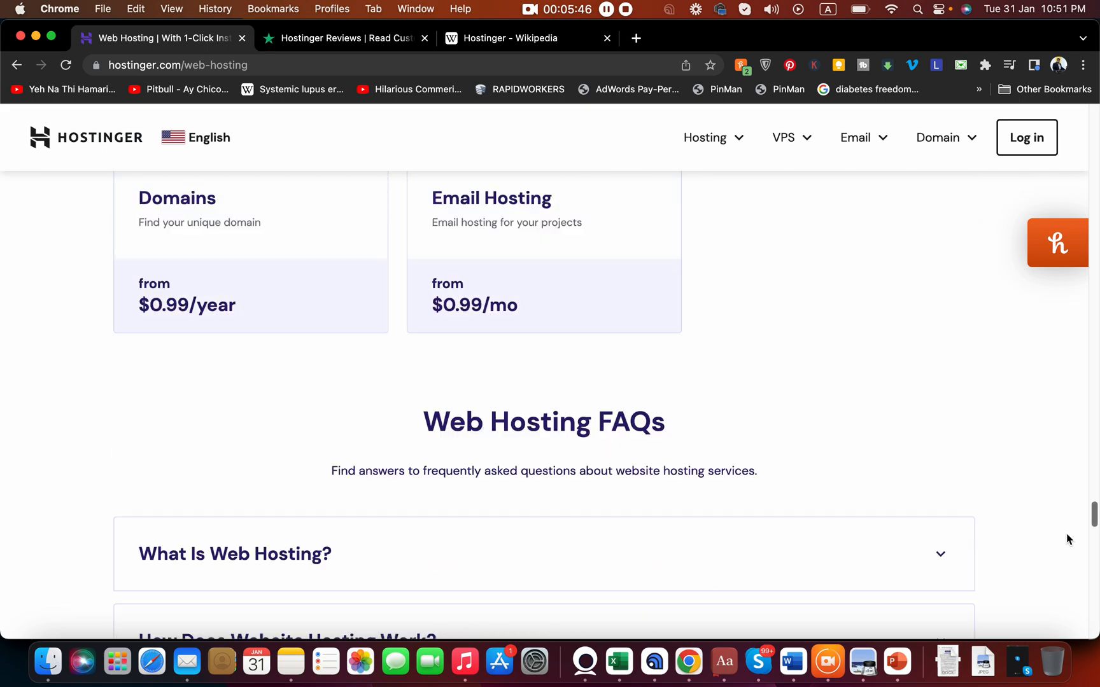
scroll("down", 3)
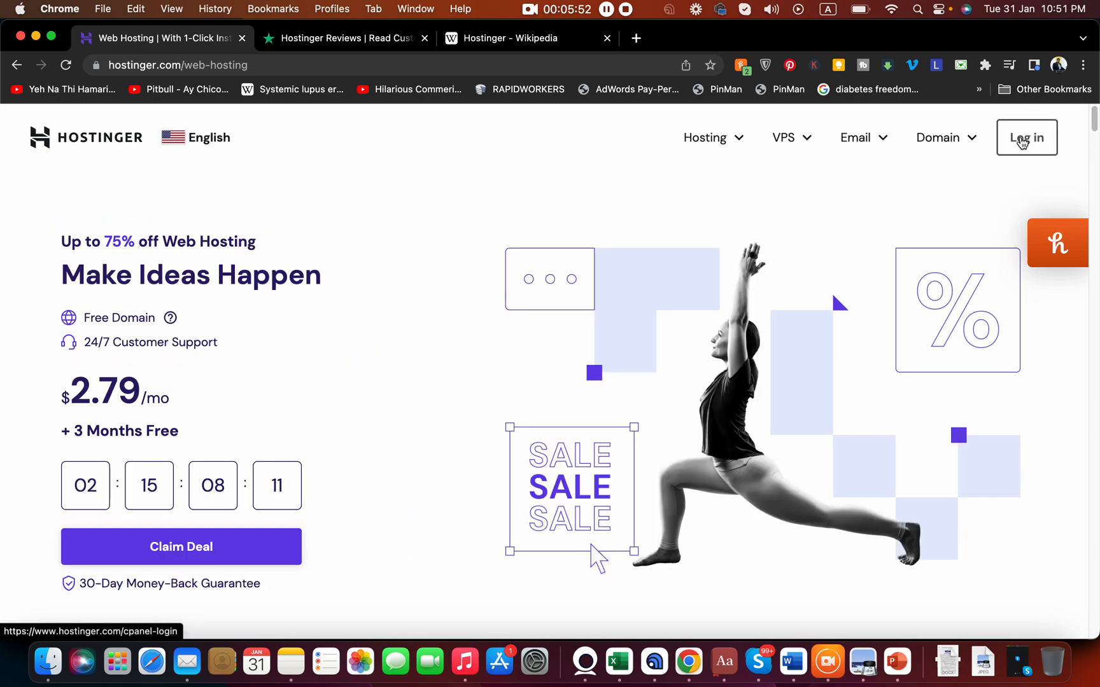
Step: Log in to hPanel and scroll to the Business Web Hosting plan and email sections
left_click(1026, 137)
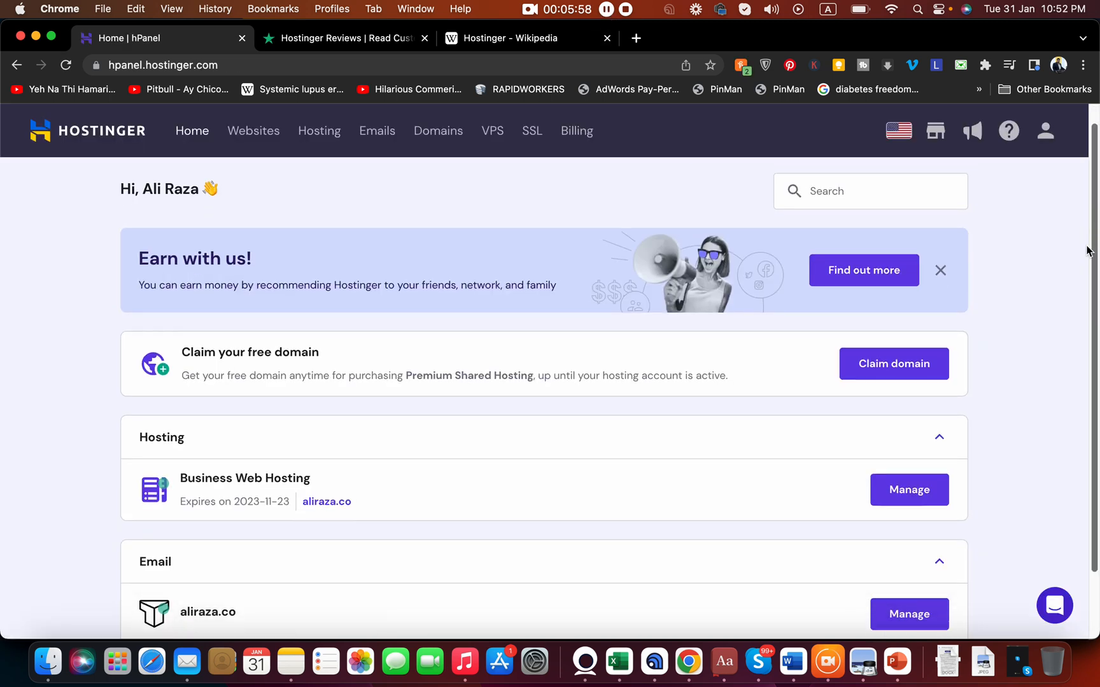
scroll("down", 3)
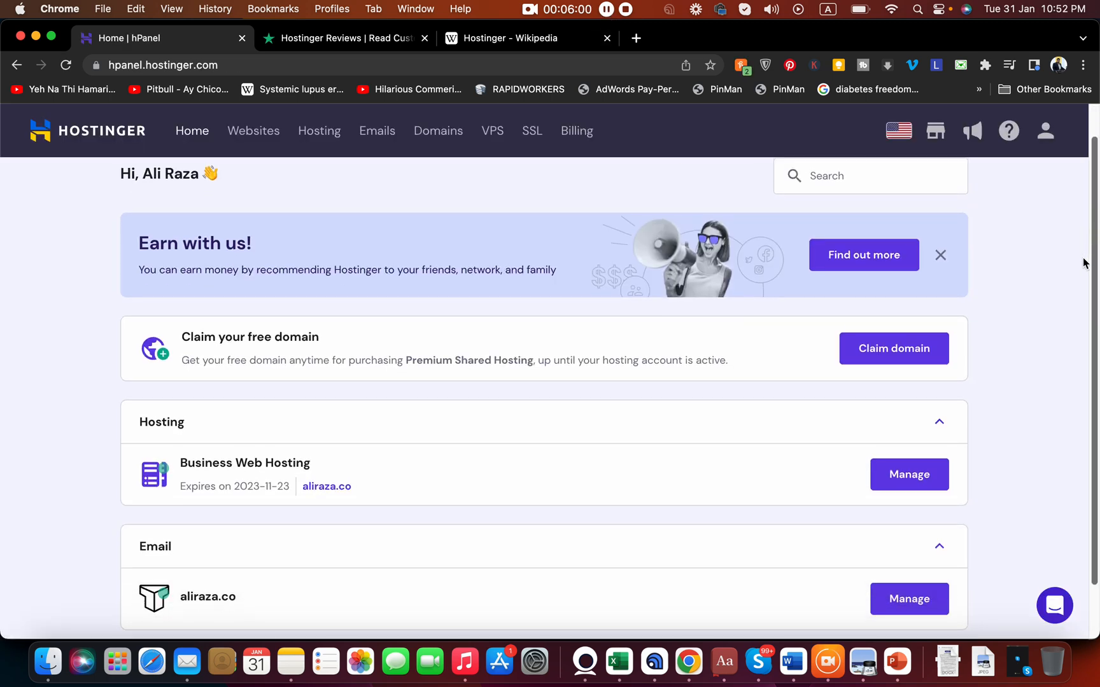
scroll("down", 3)
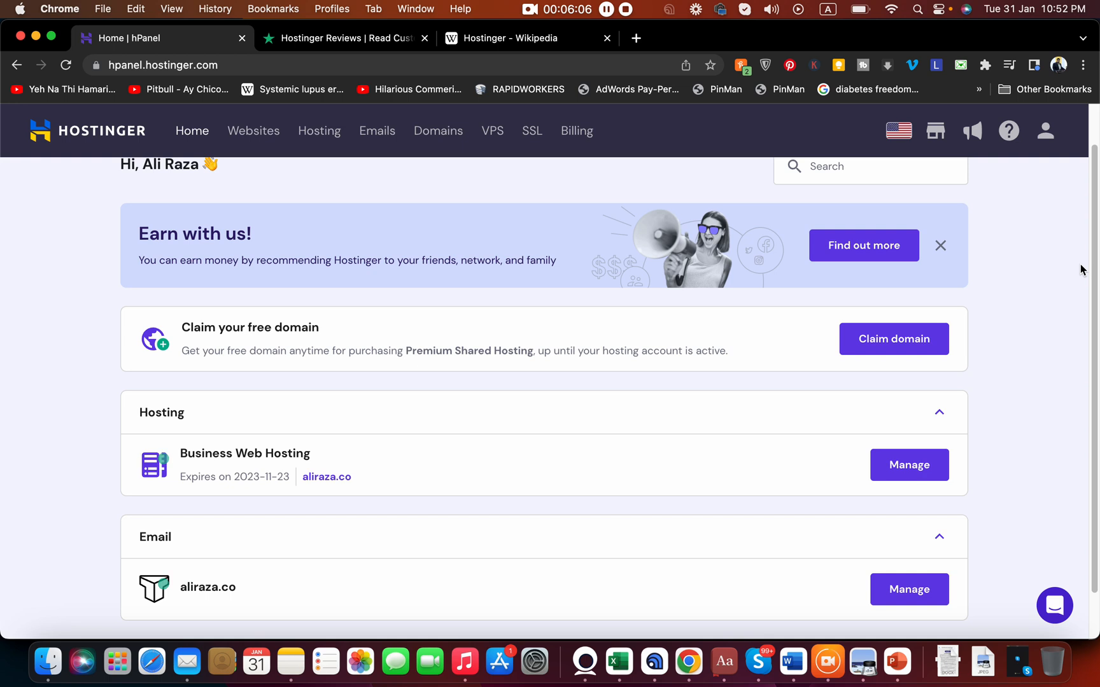
mouse_move(322, 339)
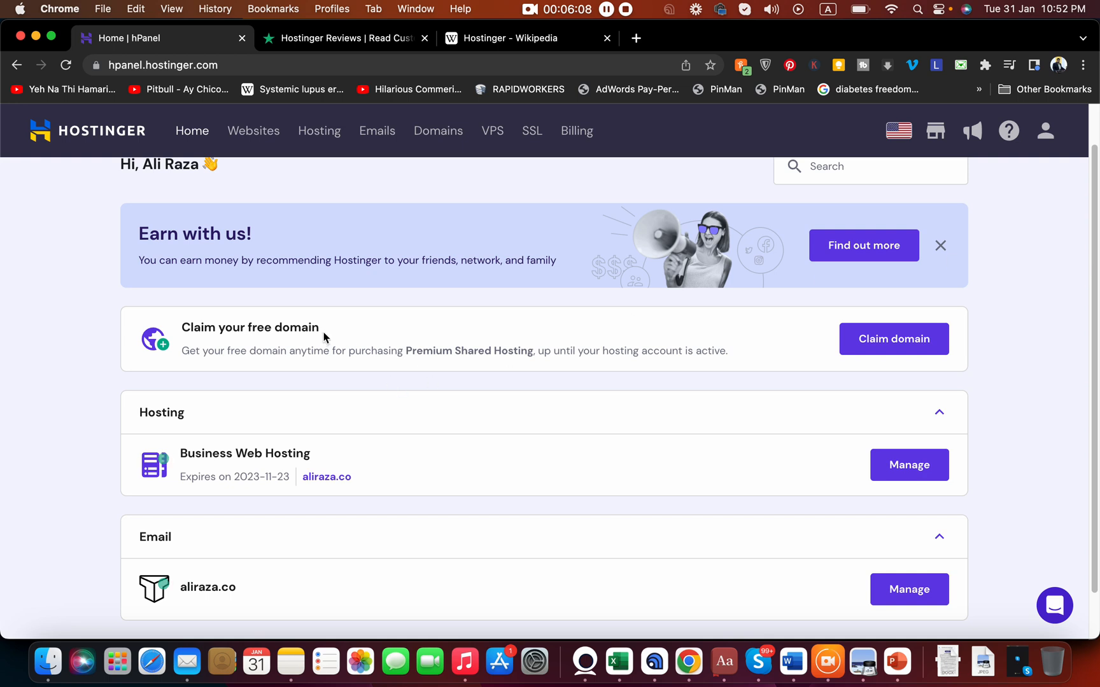
mouse_move(325, 458)
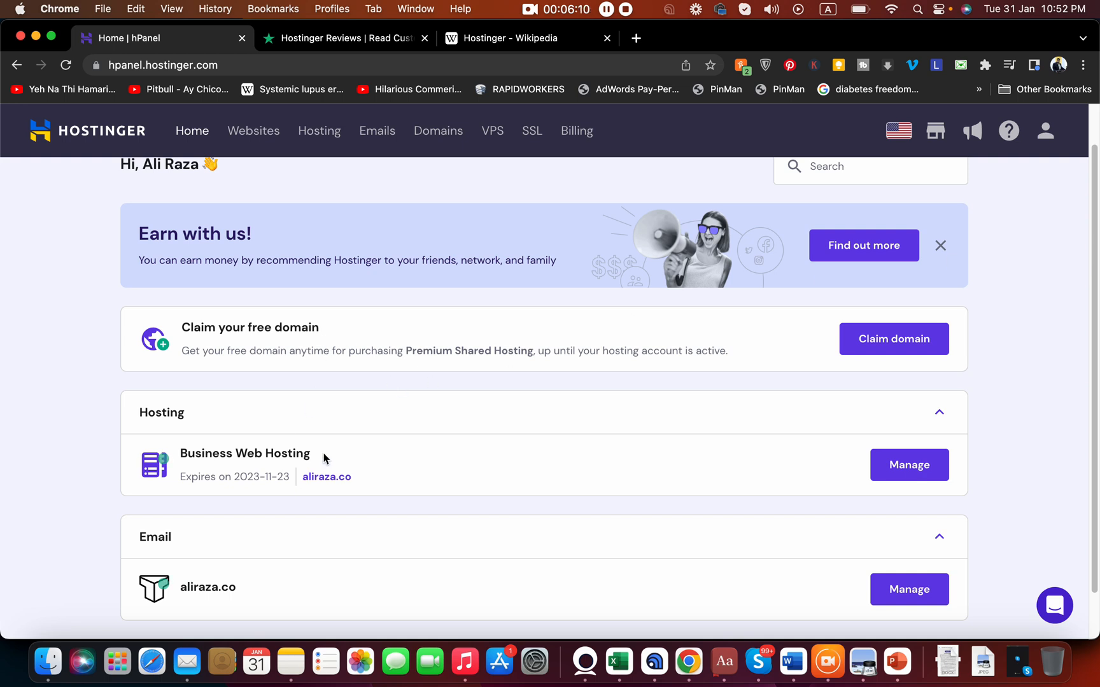
scroll("down", 3)
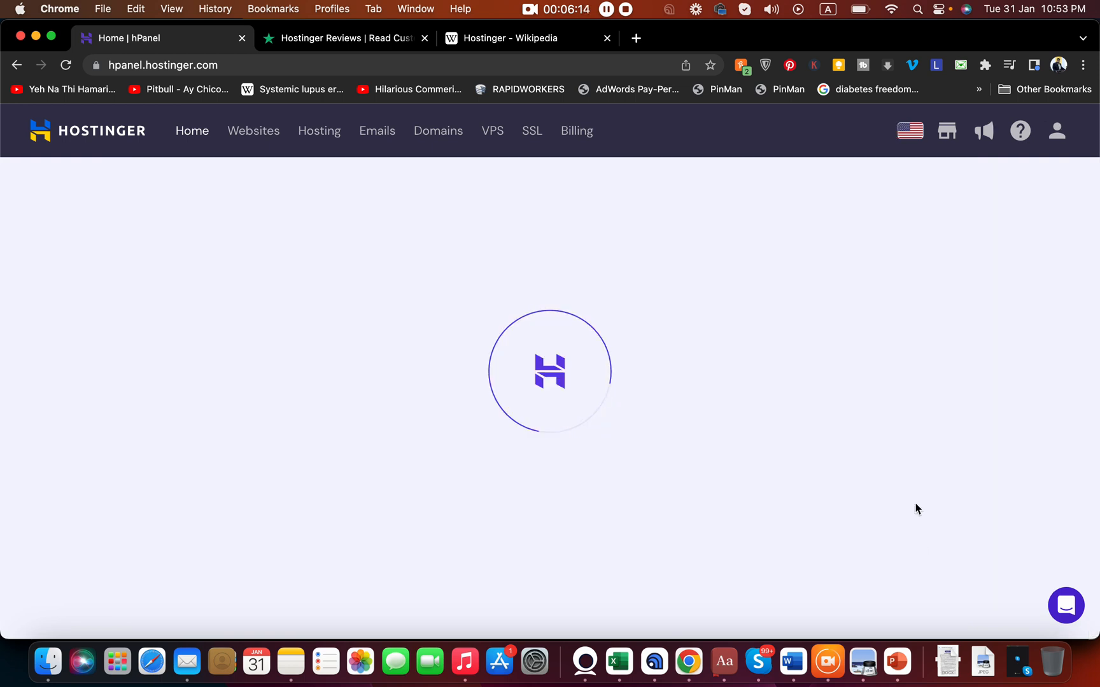
Step: Open email management for the domain to view its Titan email tiles
left_click(377, 131)
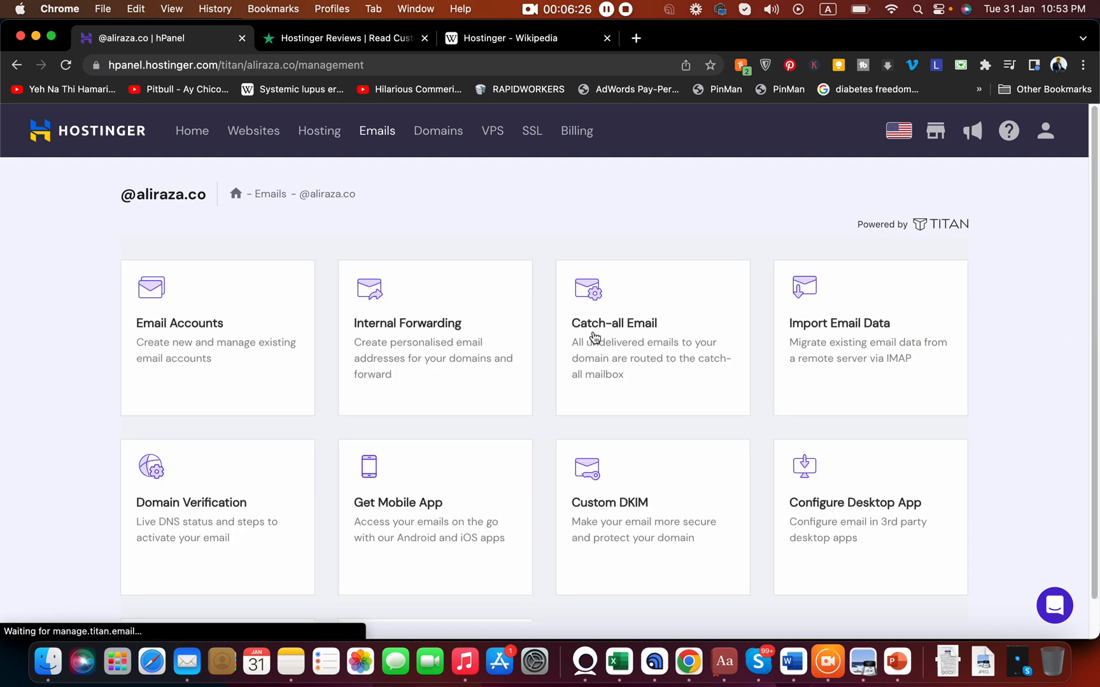
mouse_move(440, 346)
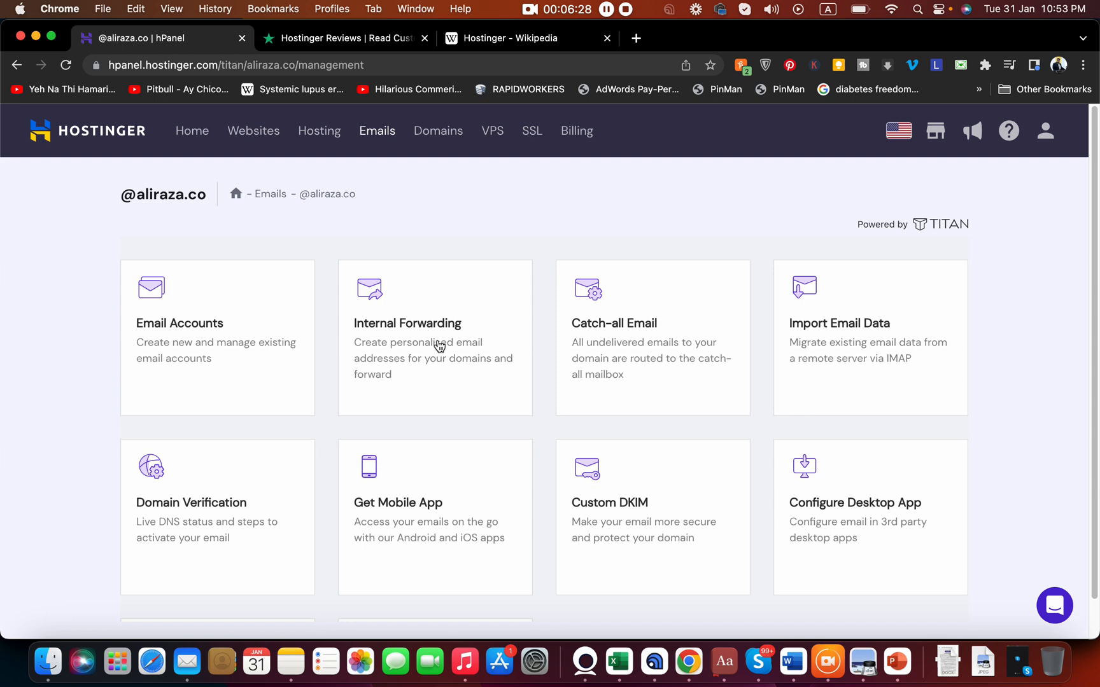
mouse_move(897, 444)
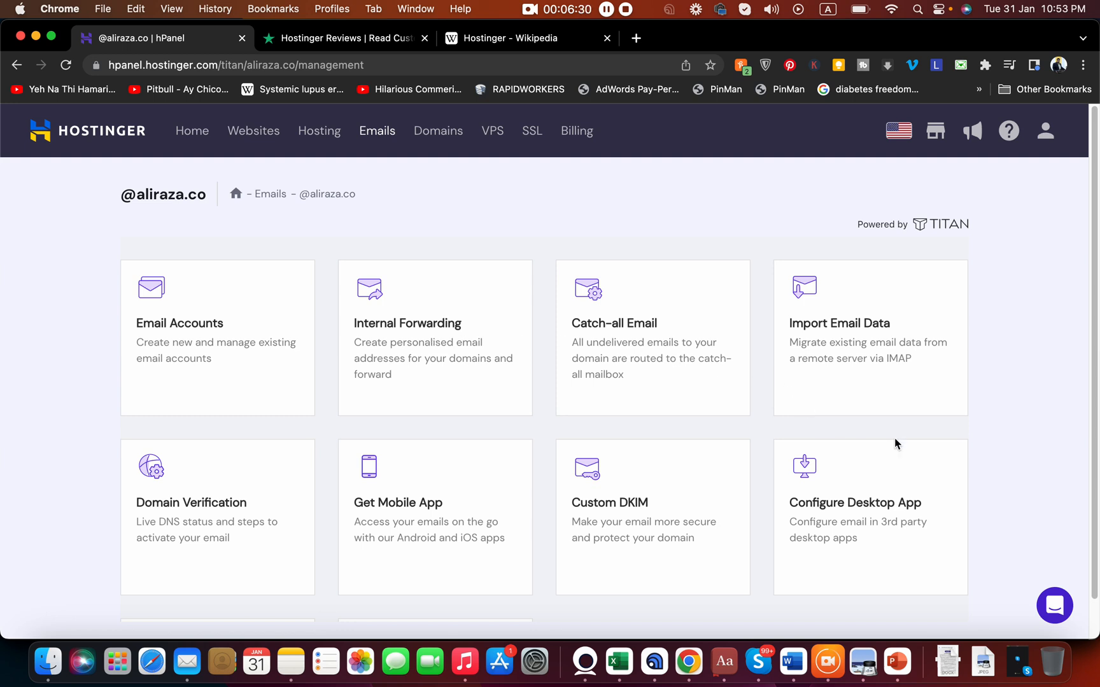
mouse_move(896, 528)
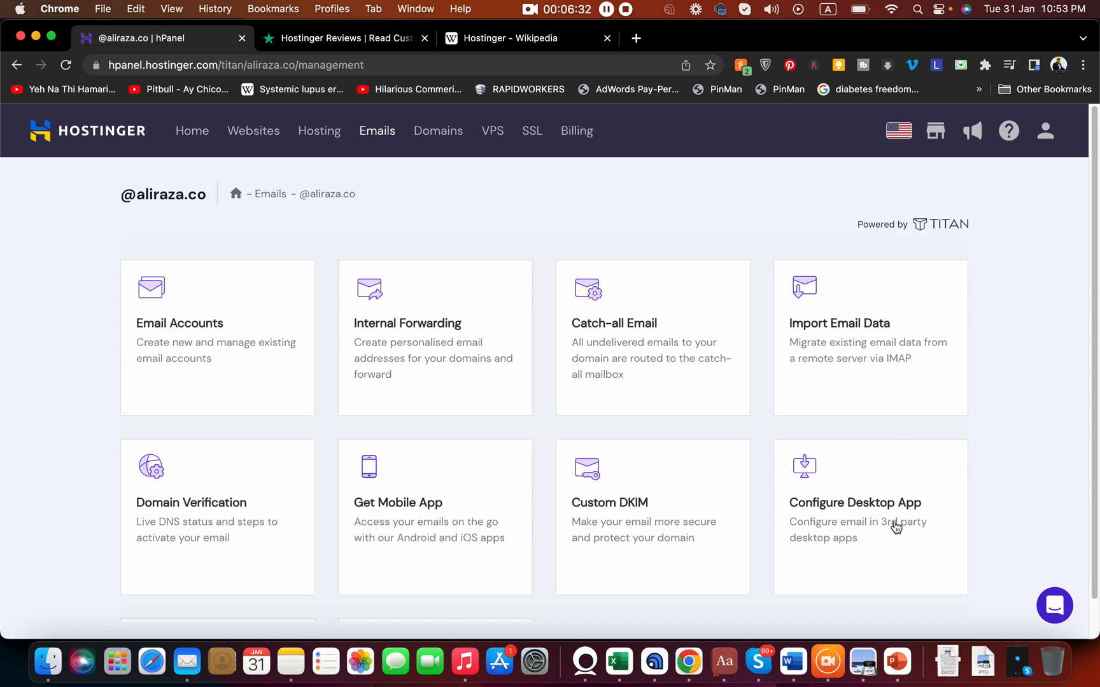
mouse_move(353, 503)
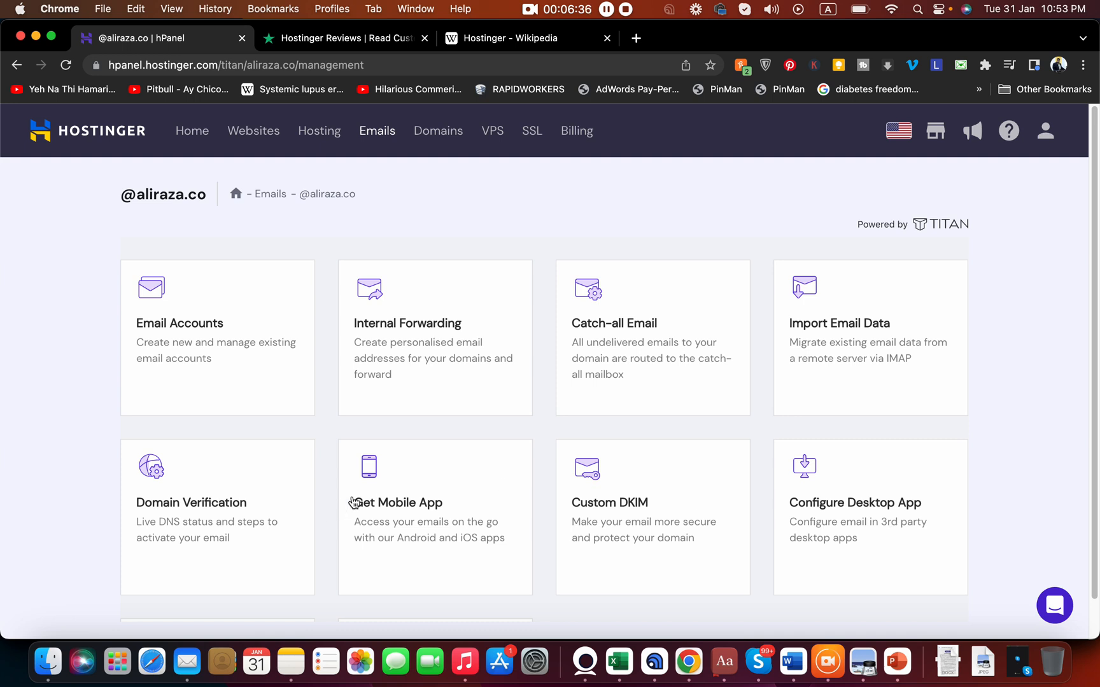
mouse_move(316, 164)
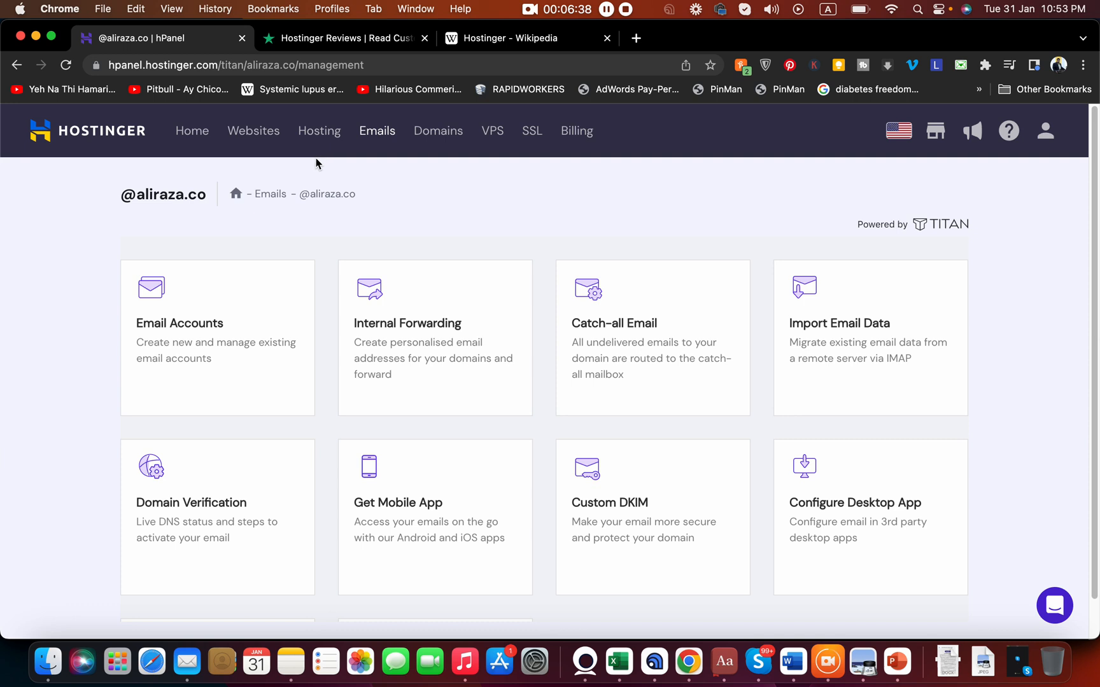
mouse_move(23, 69)
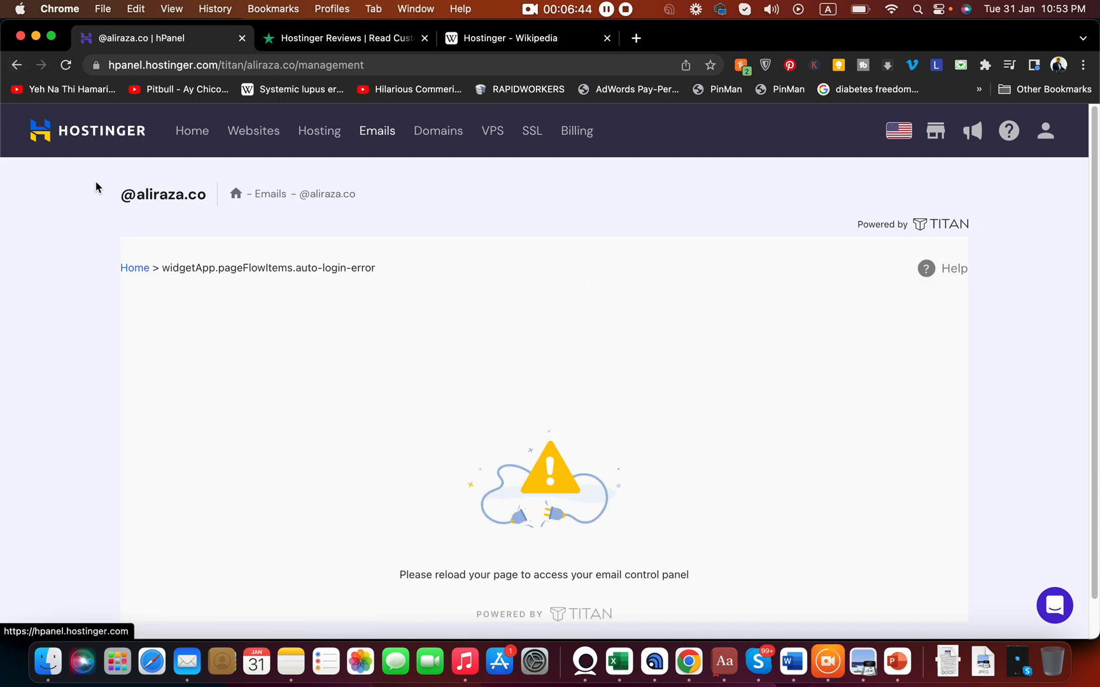
mouse_move(248, 227)
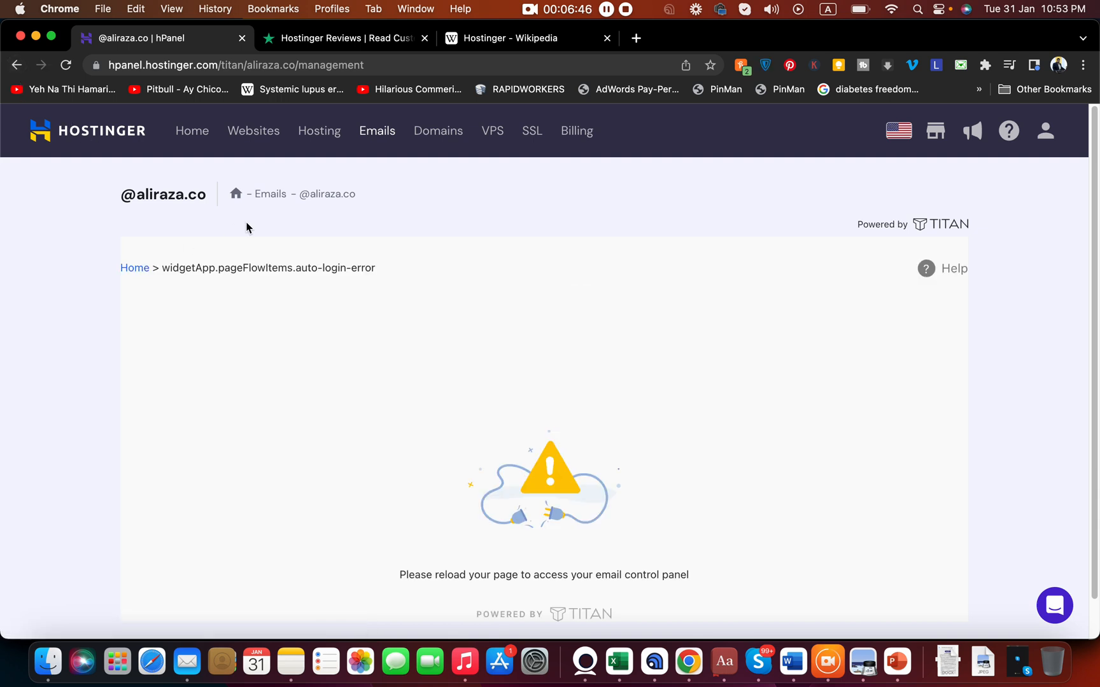
mouse_move(1037, 107)
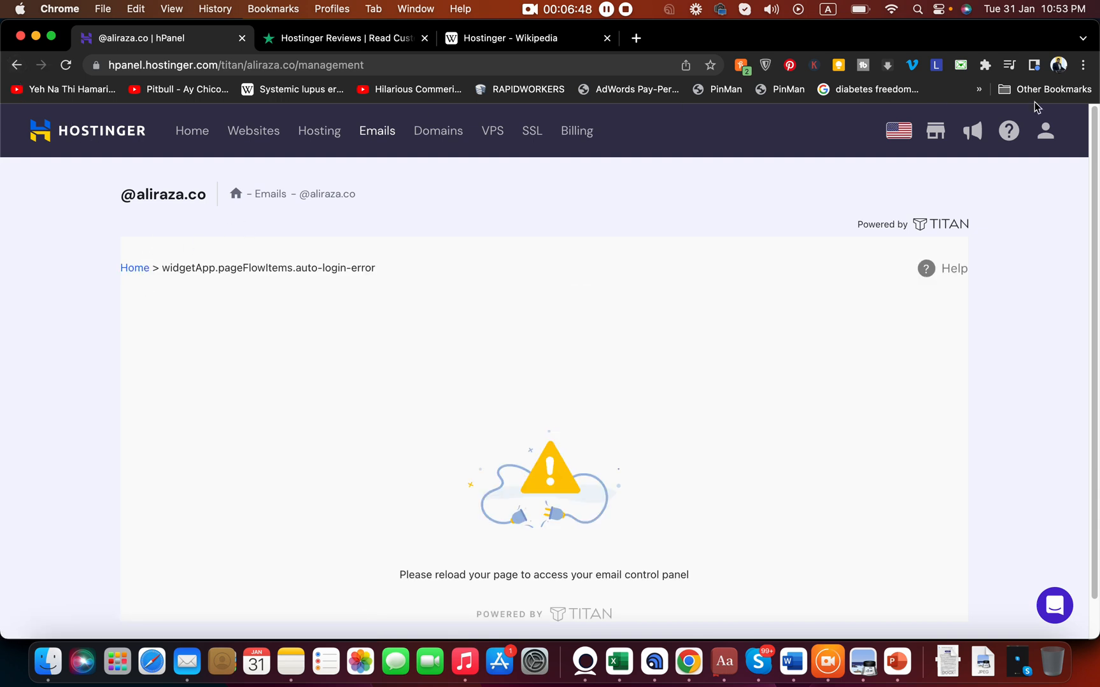
Step: Open the profile dropdown at the top right of hPanel
left_click(1054, 131)
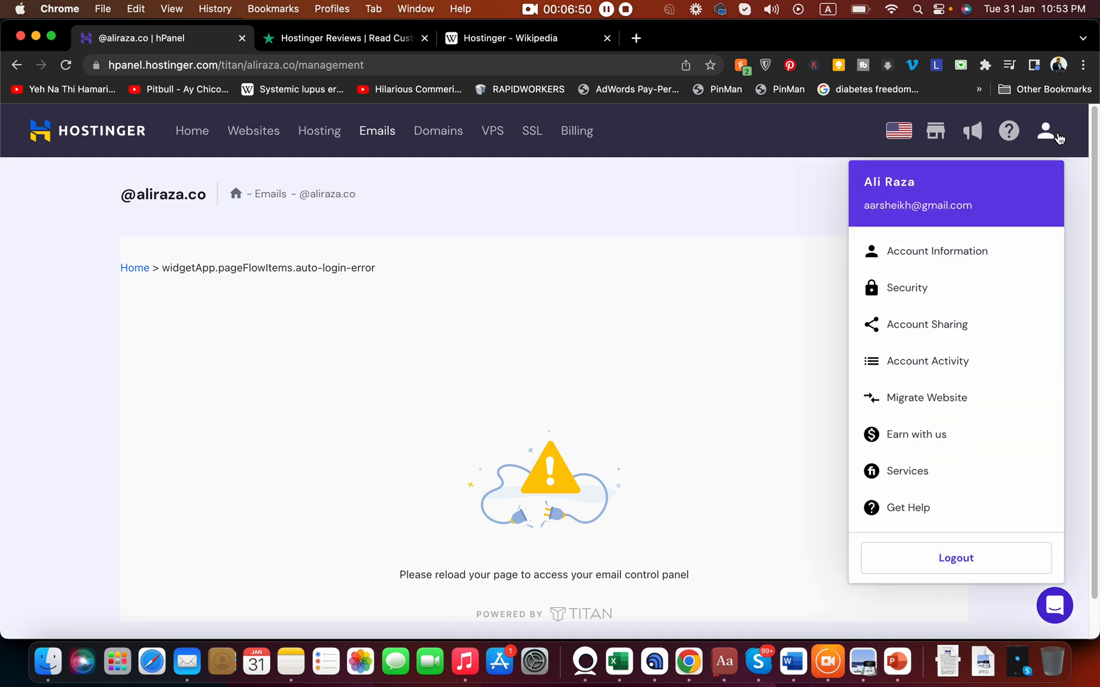
mouse_move(906, 364)
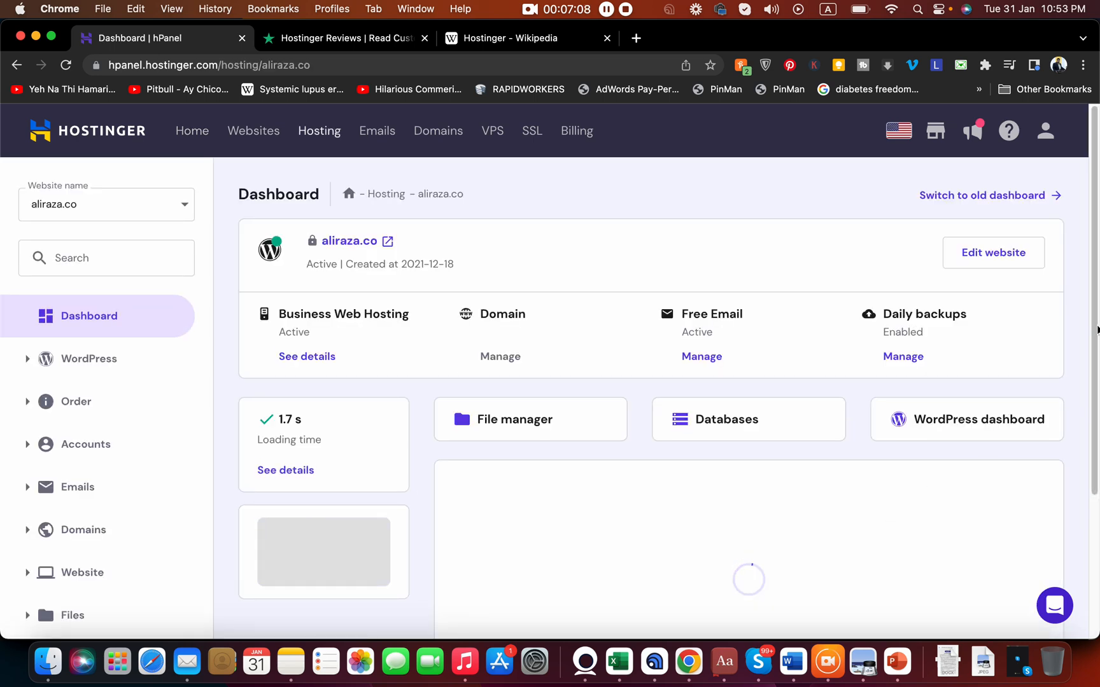
scroll("down", 3)
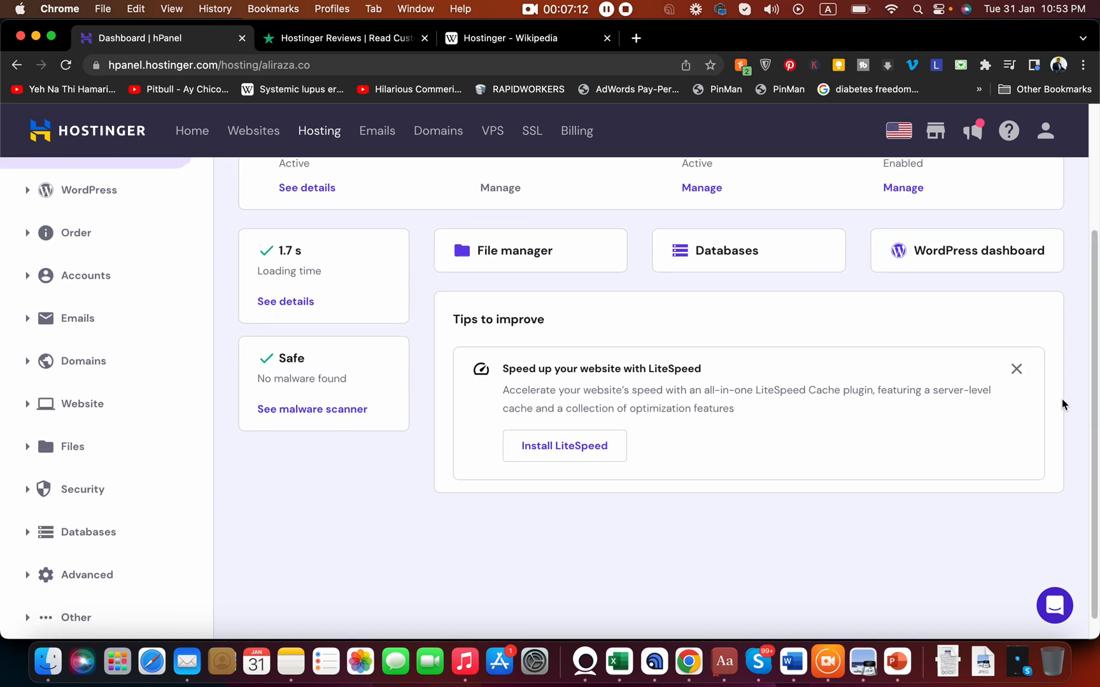
double_click(685, 369)
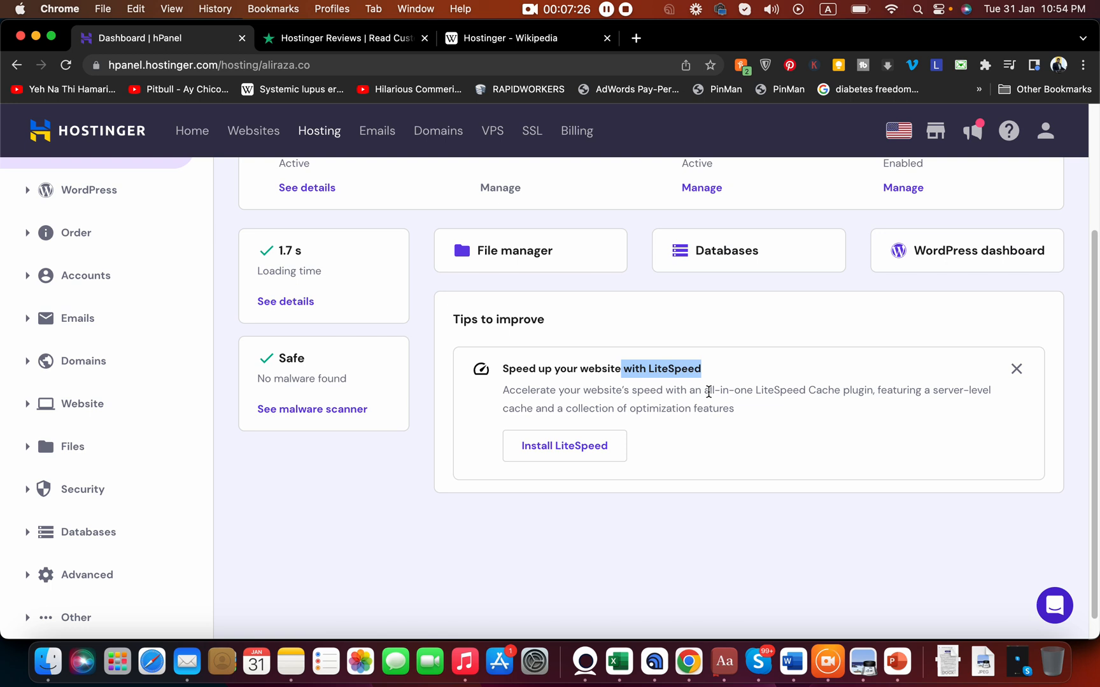
scroll("down", 3)
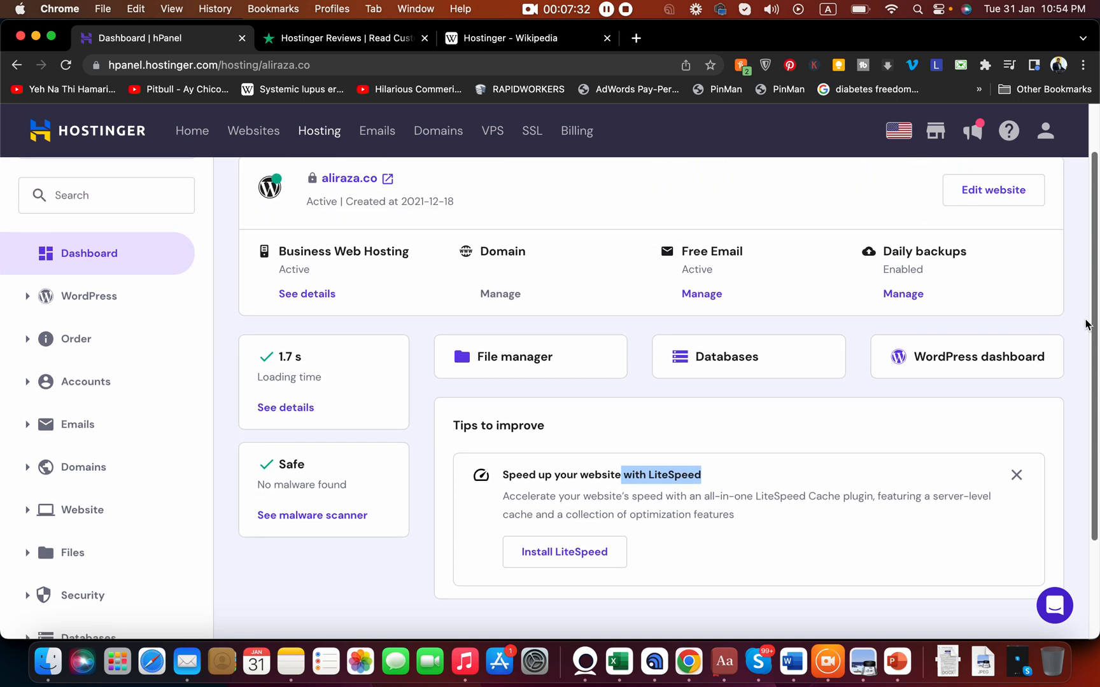
mouse_move(709, 285)
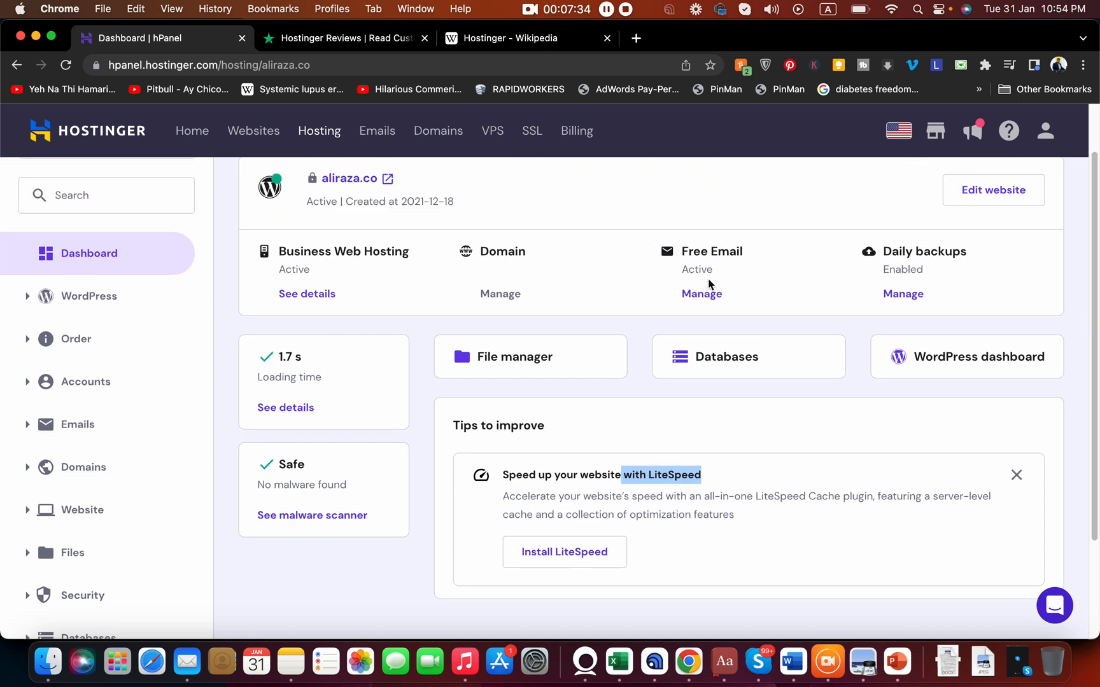
mouse_move(579, 349)
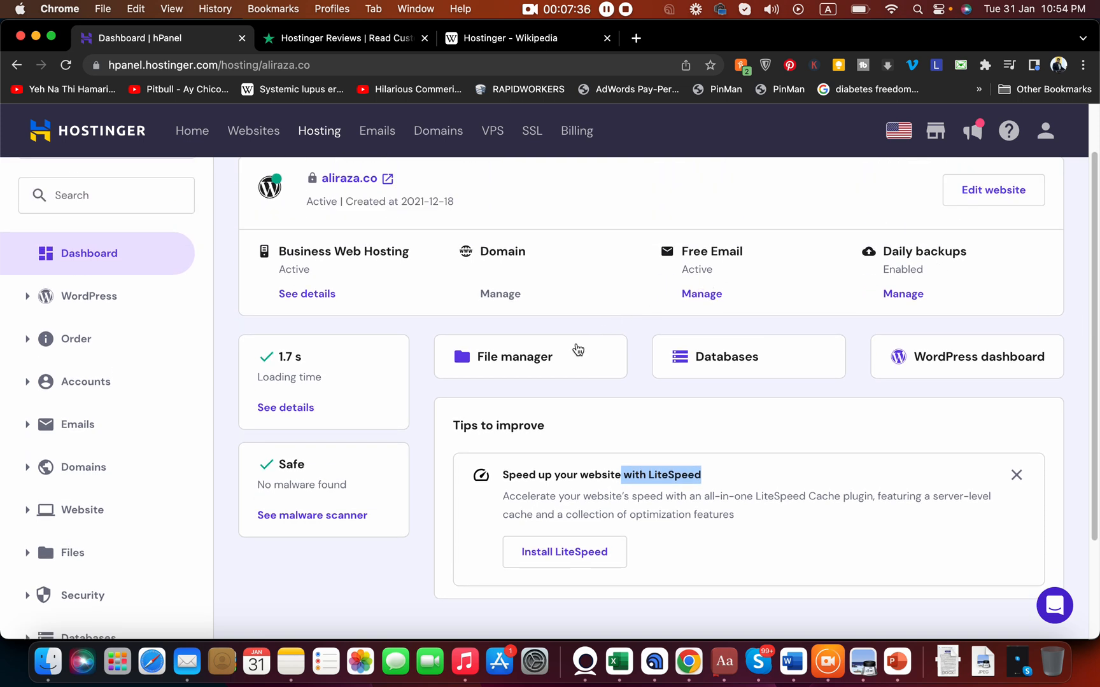
mouse_move(910, 339)
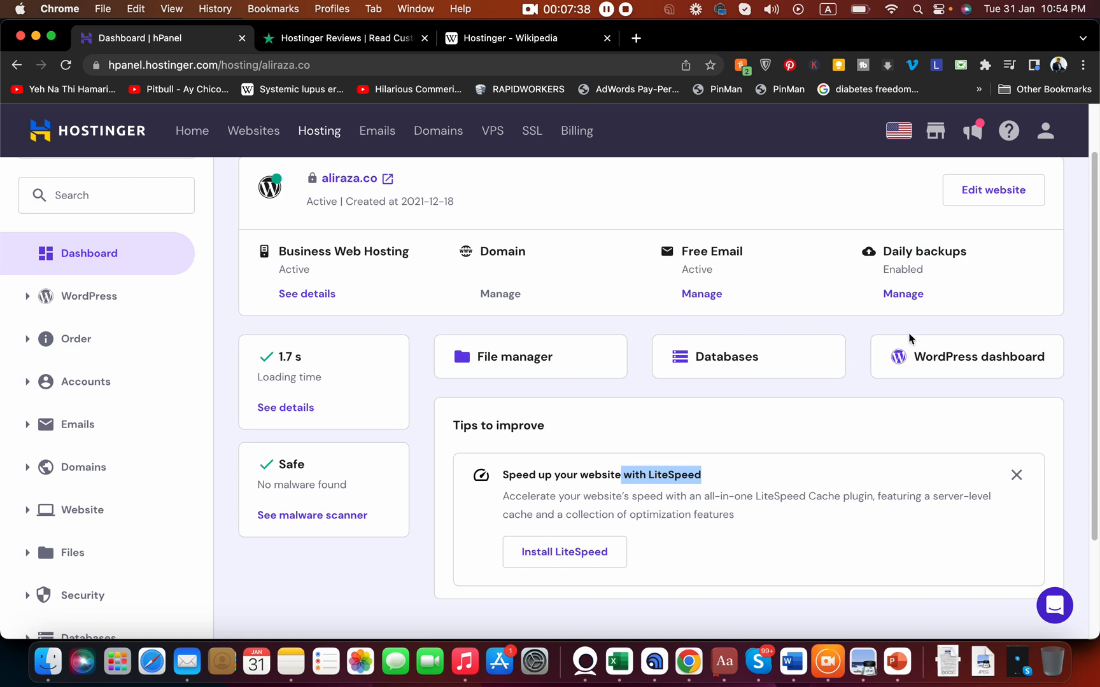
mouse_move(958, 366)
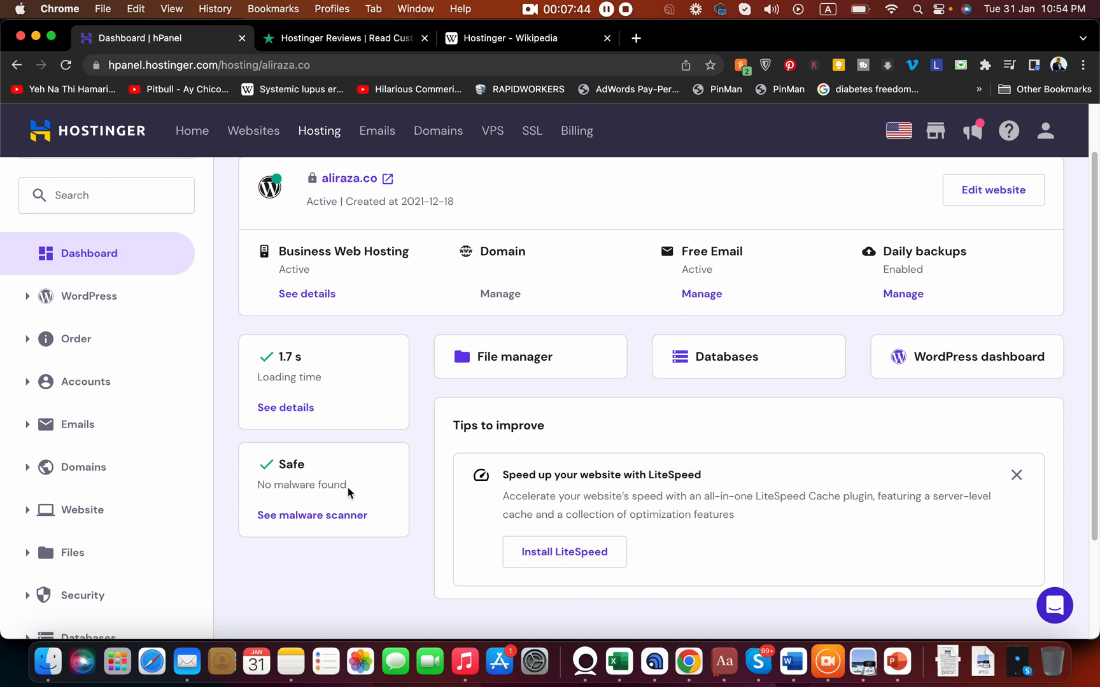
left_click_drag(263, 463, 348, 488)
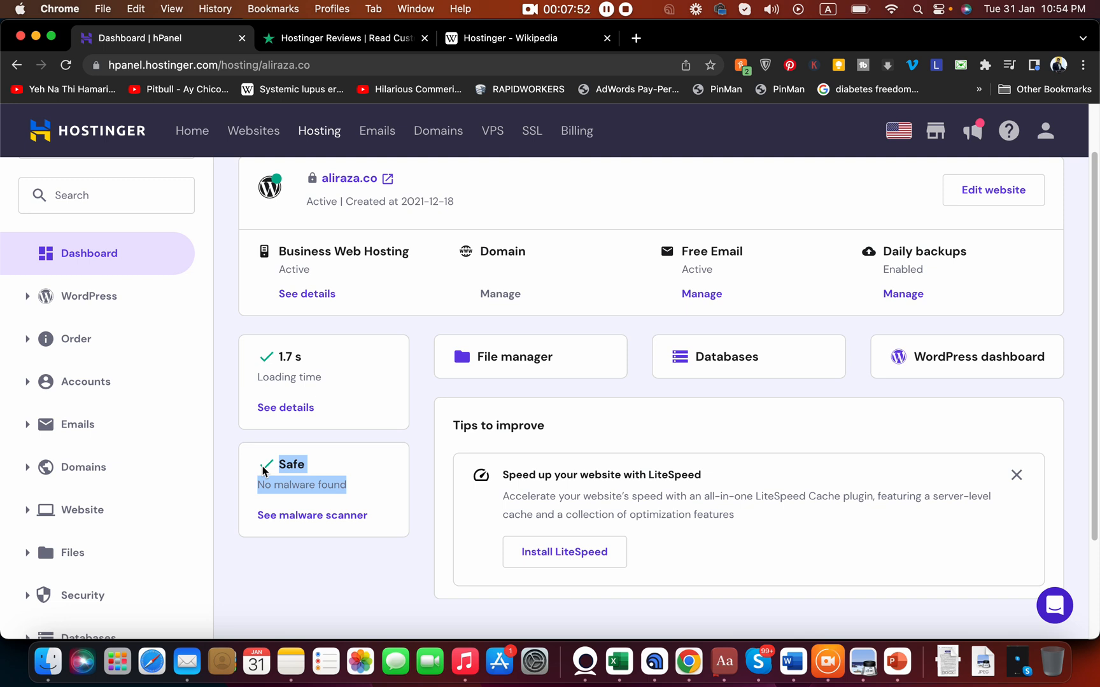
mouse_move(279, 358)
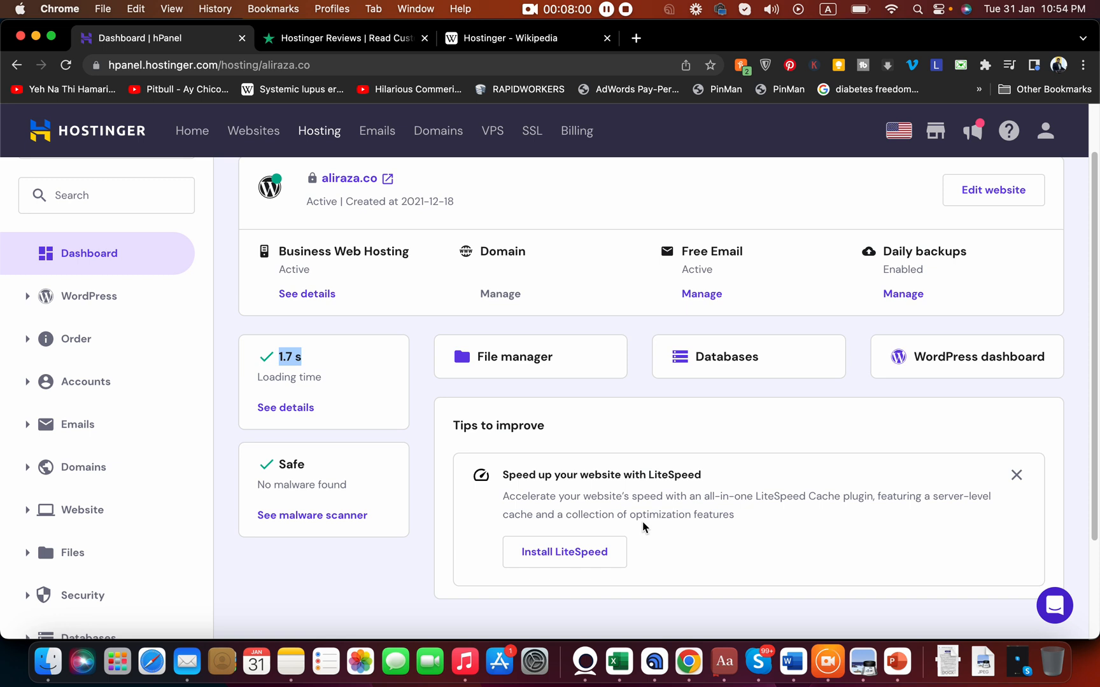
mouse_move(89, 319)
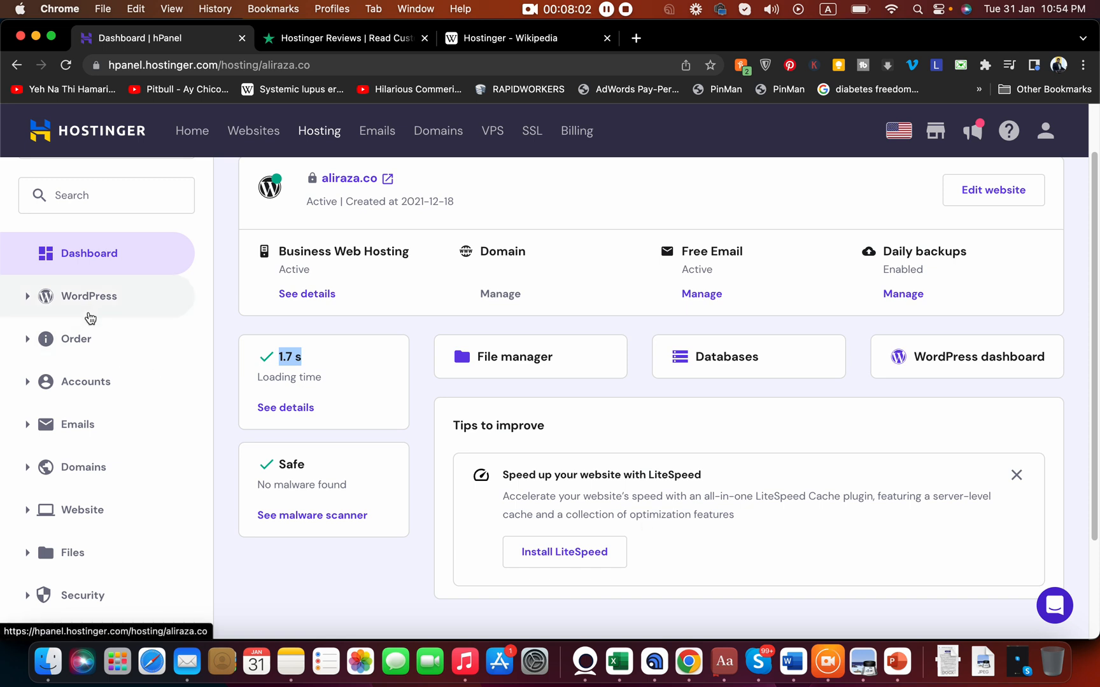
Step: Open the aliraza.co WordPress dashboard, review SSL, backups and PHP 7.4, and start another install
left_click(967, 357)
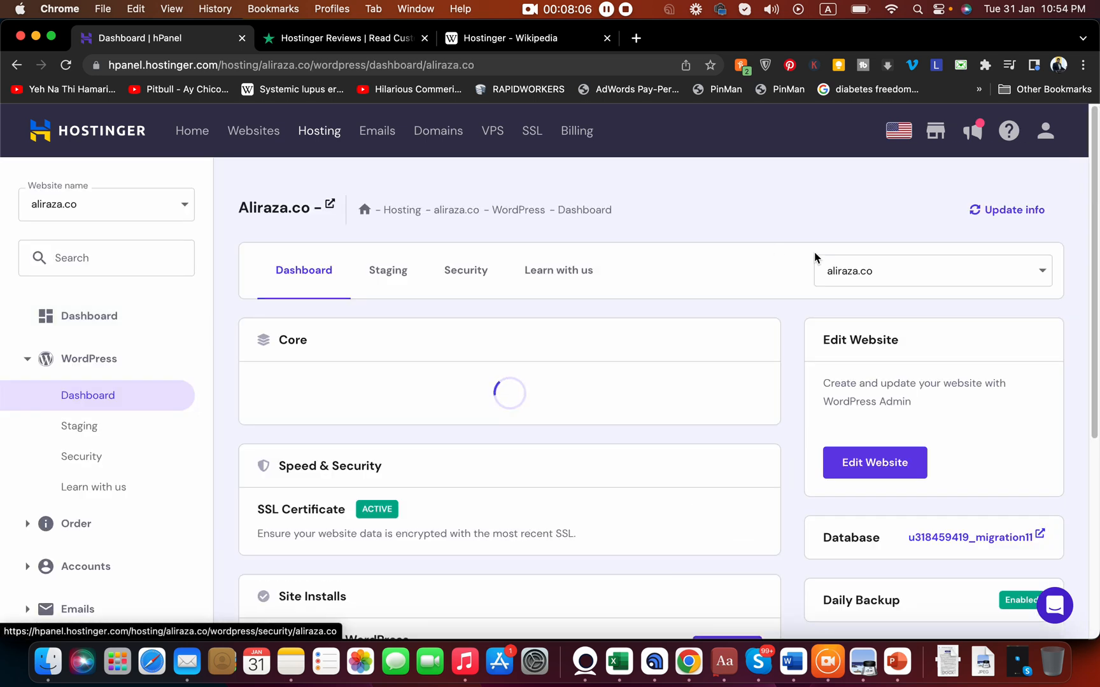
scroll("down", 3)
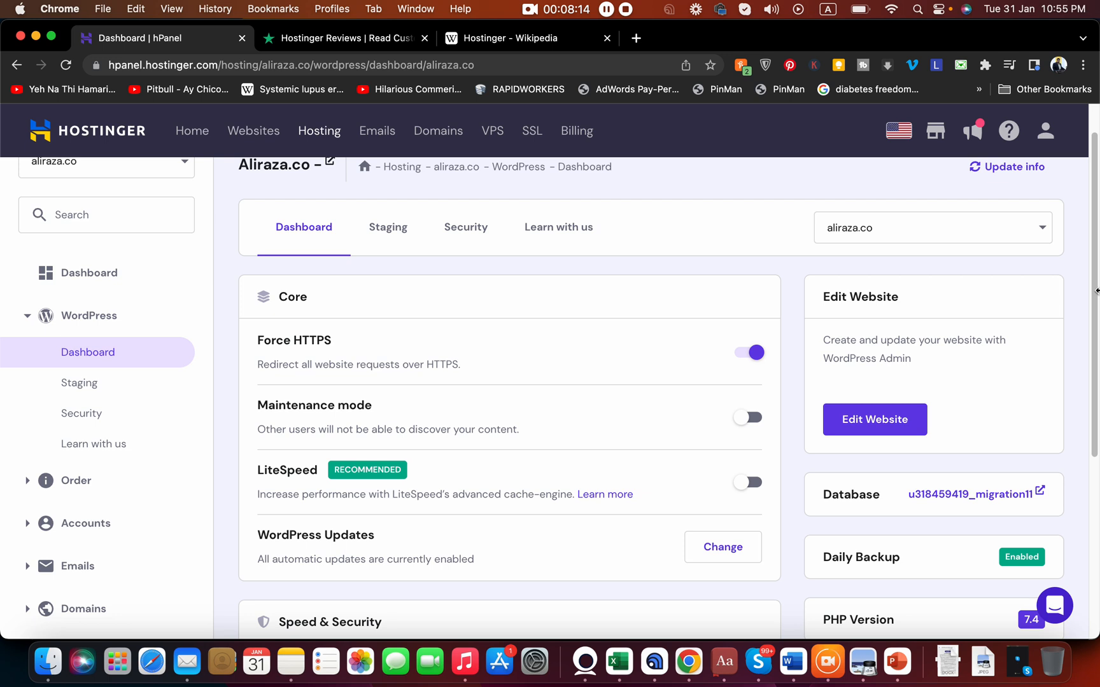
mouse_move(1088, 308)
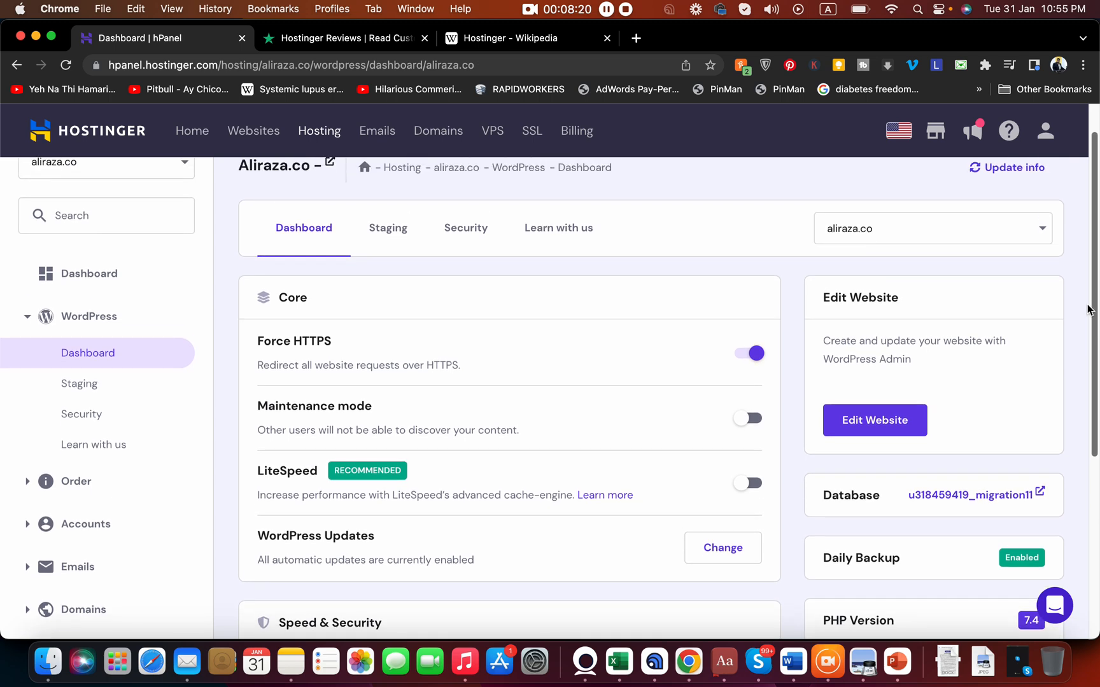
scroll("down", 3)
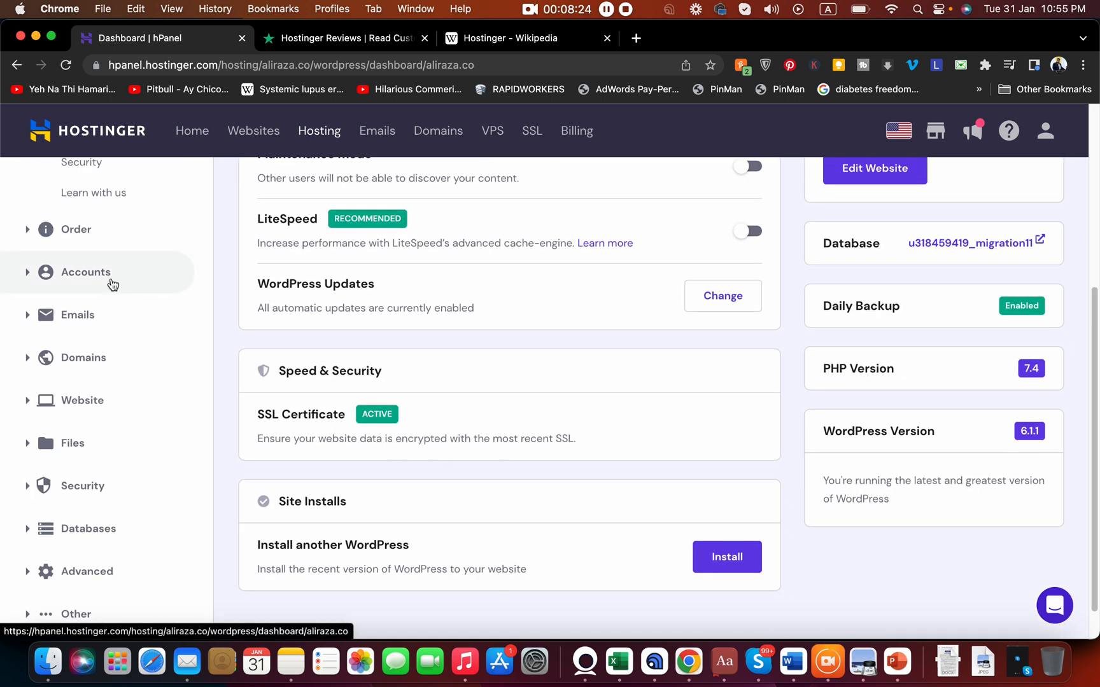
mouse_move(103, 317)
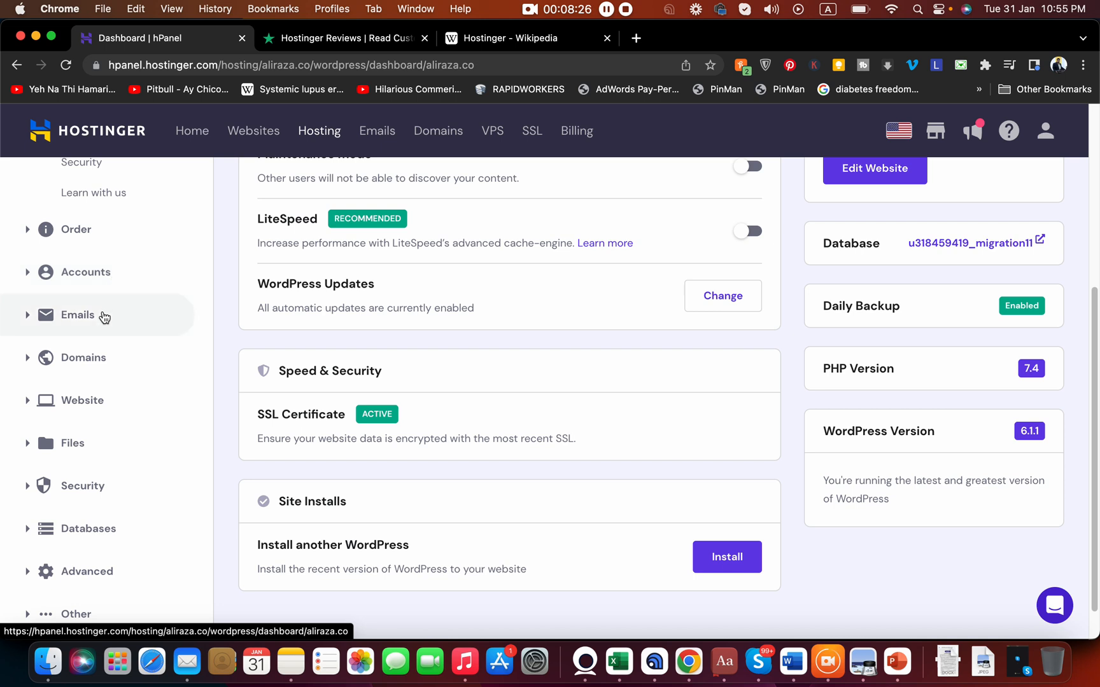
mouse_move(89, 433)
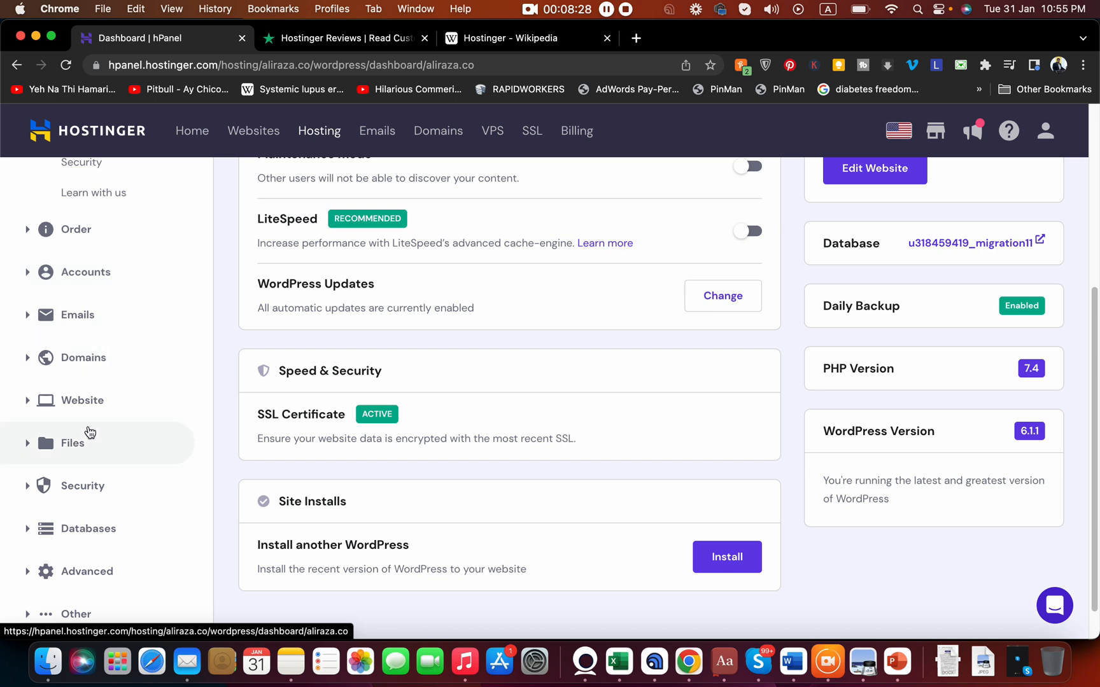
mouse_move(95, 530)
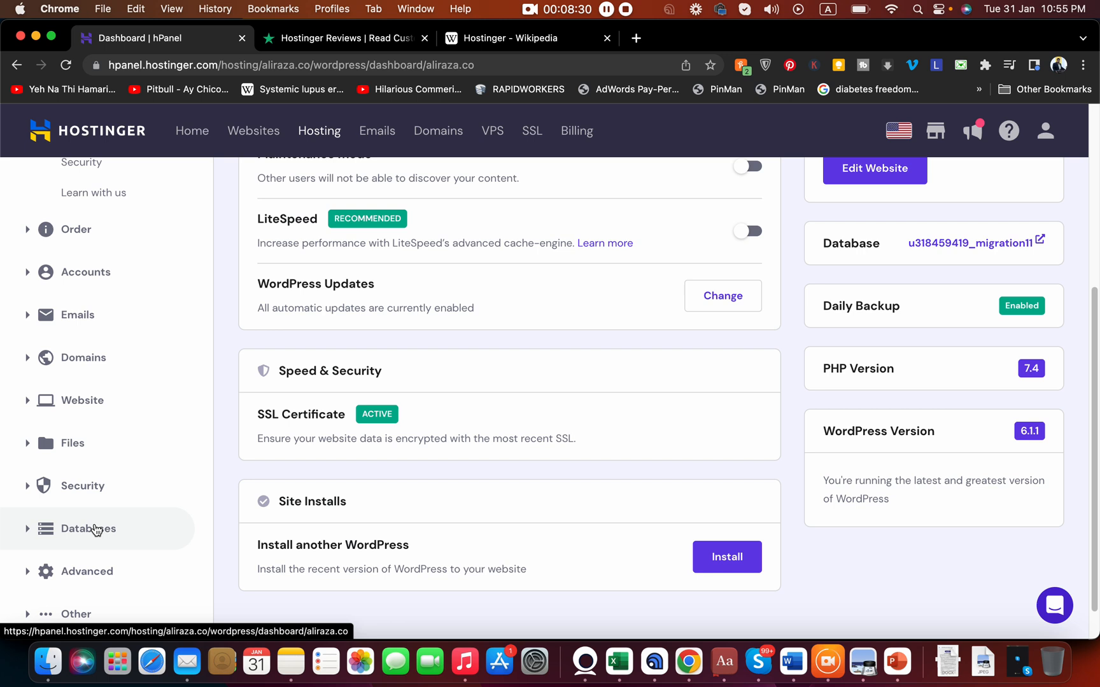
mouse_move(1094, 419)
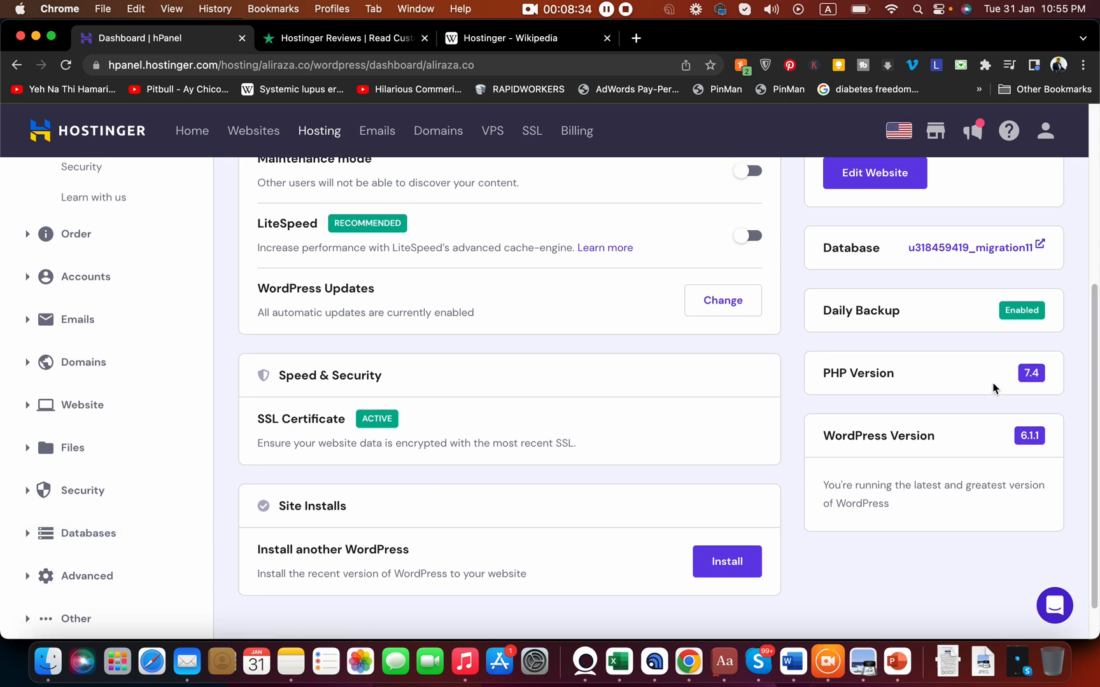
mouse_move(1085, 440)
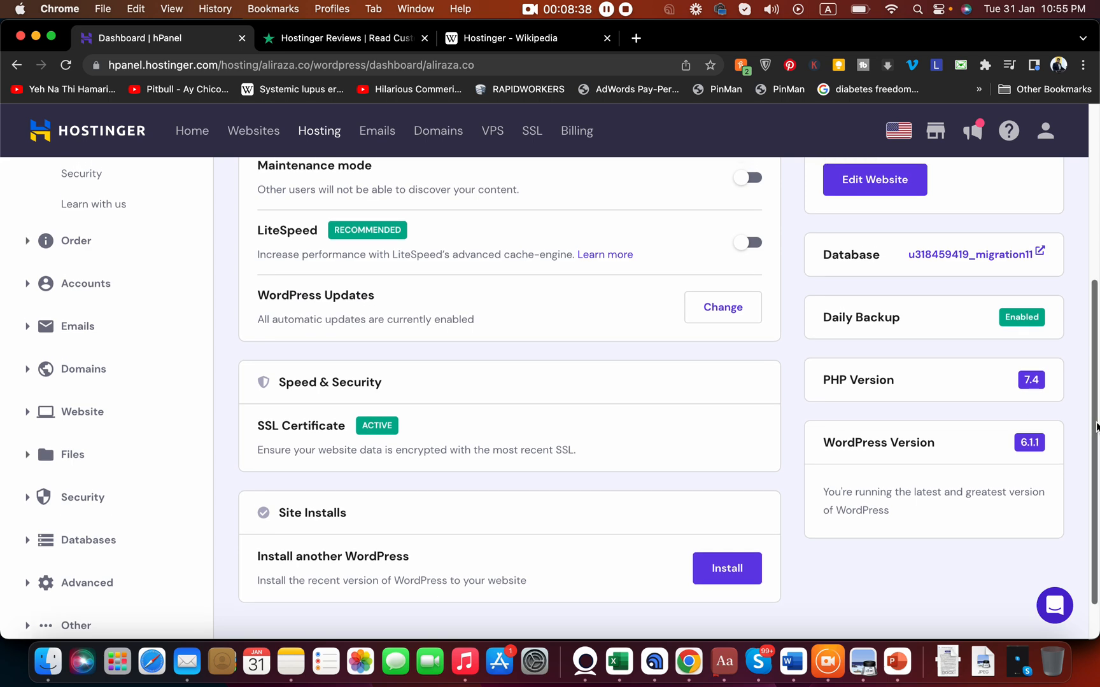
scroll("down", 3)
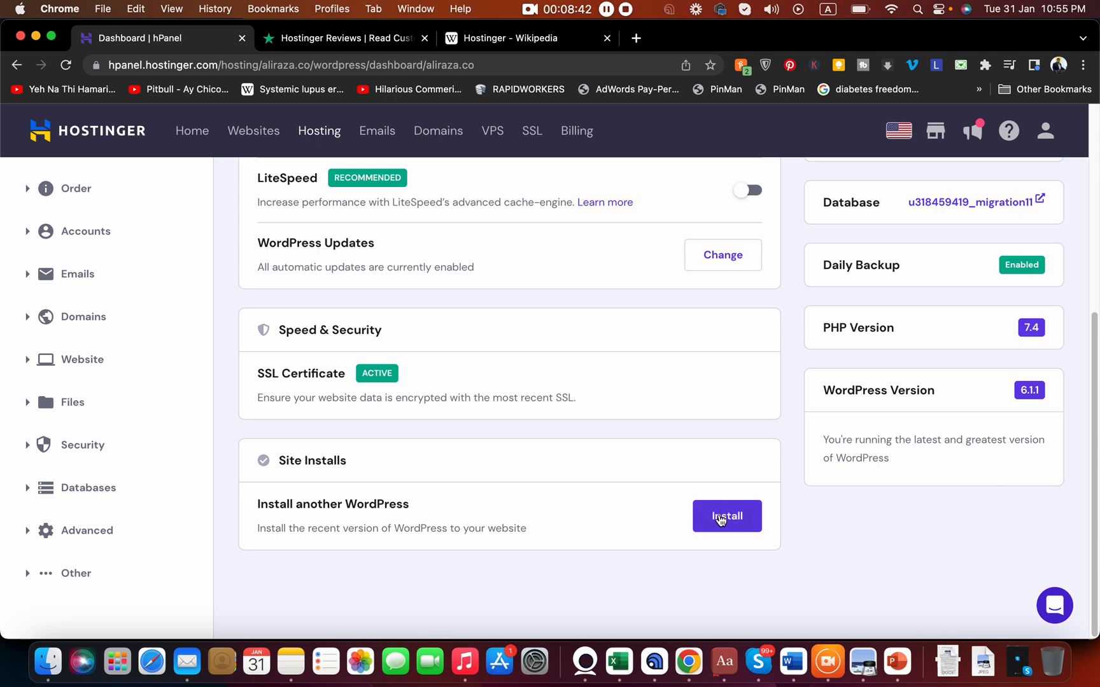
left_click(727, 516)
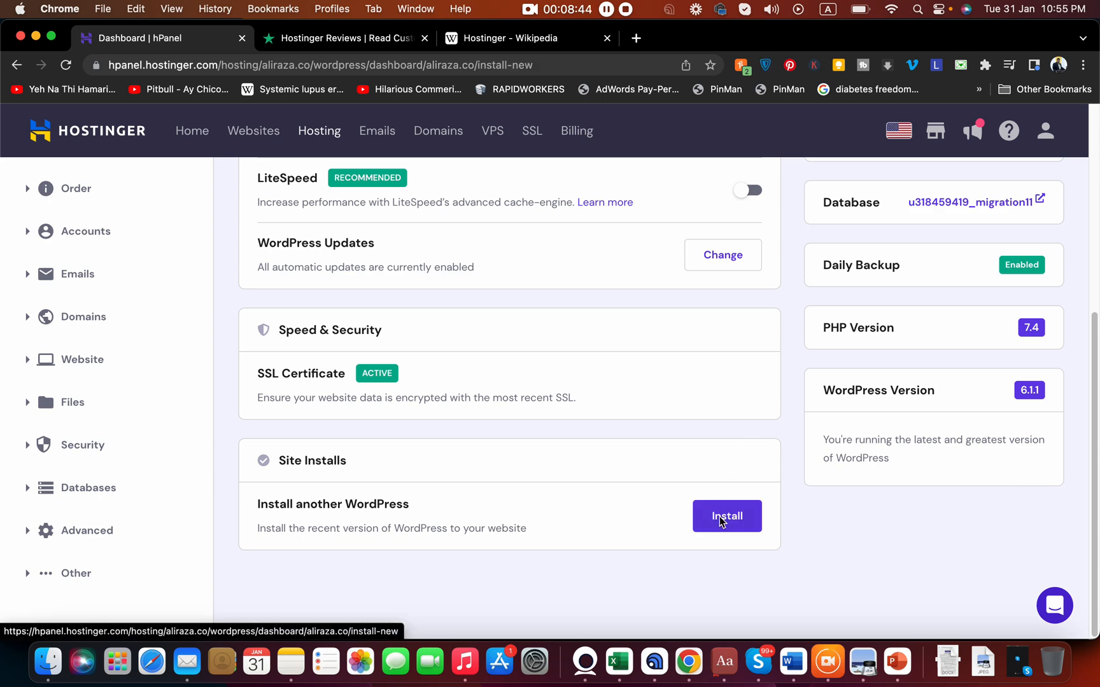
Step: Bring up the Install WordPress form and expand its installation path and database options
left_click(726, 516)
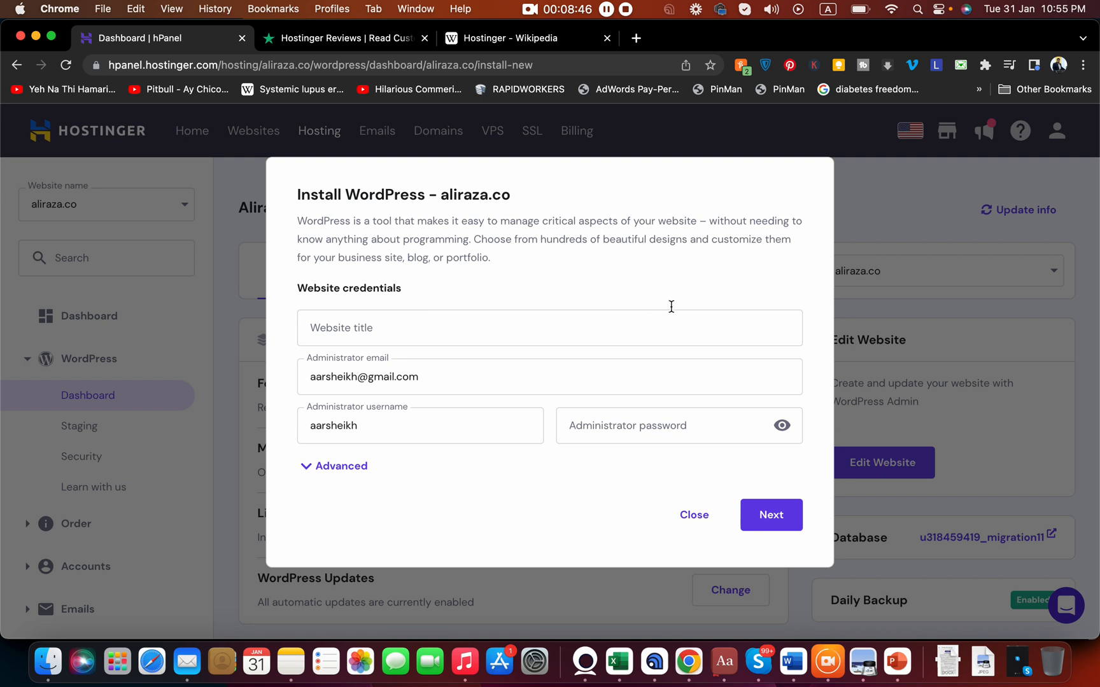
mouse_move(614, 338)
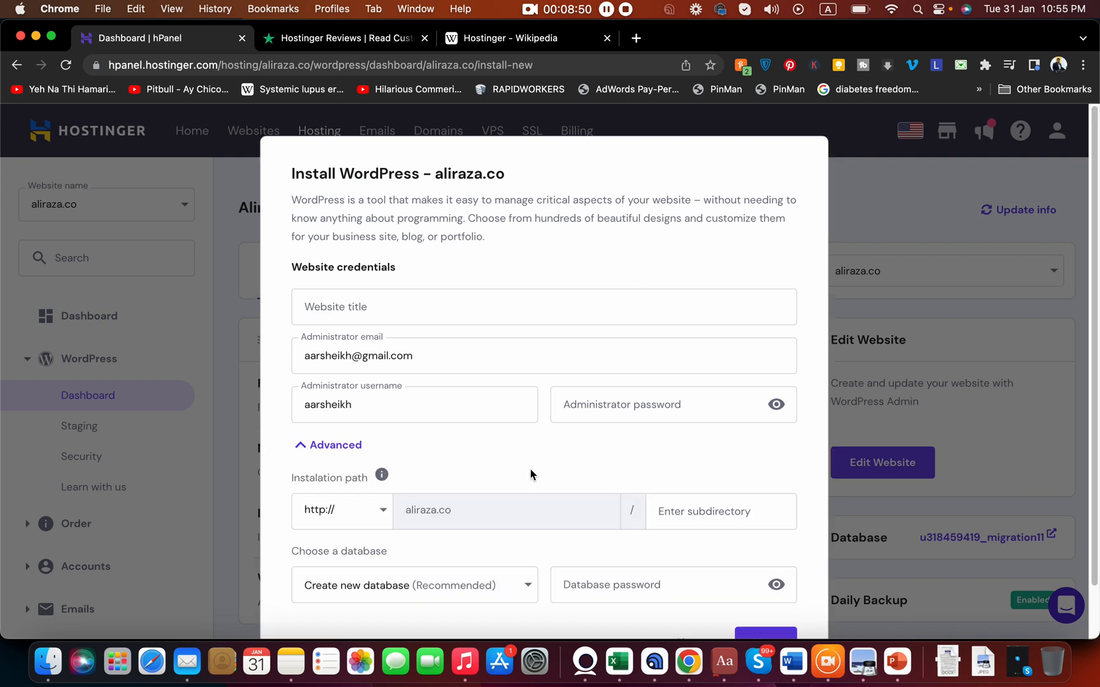
left_click(721, 511)
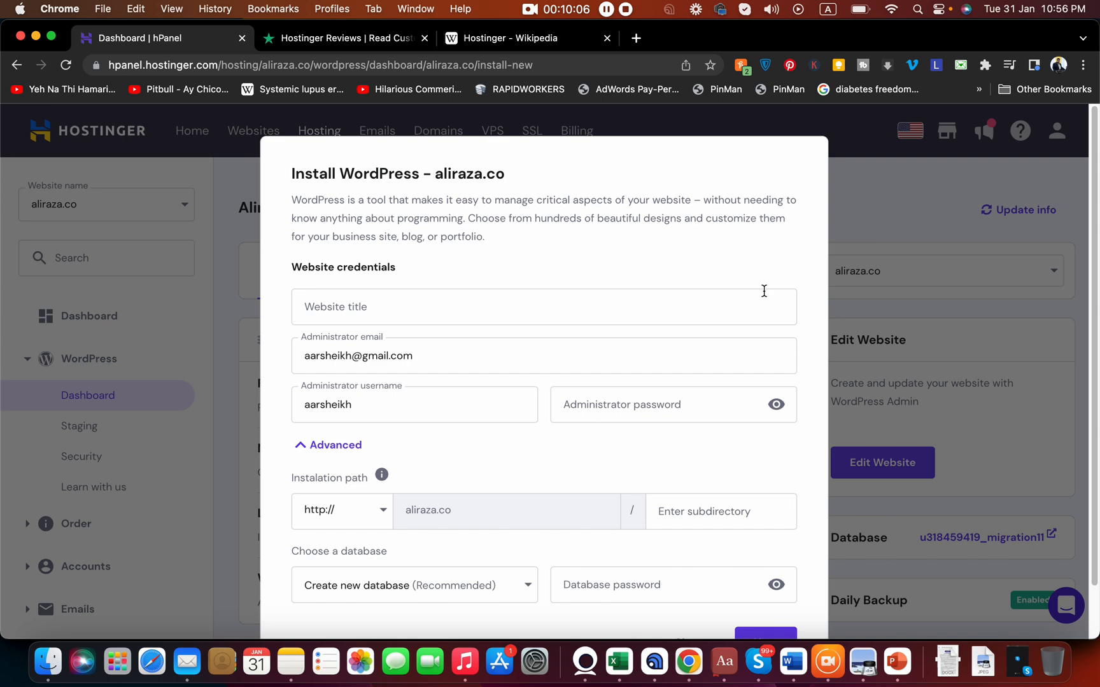
mouse_move(727, 502)
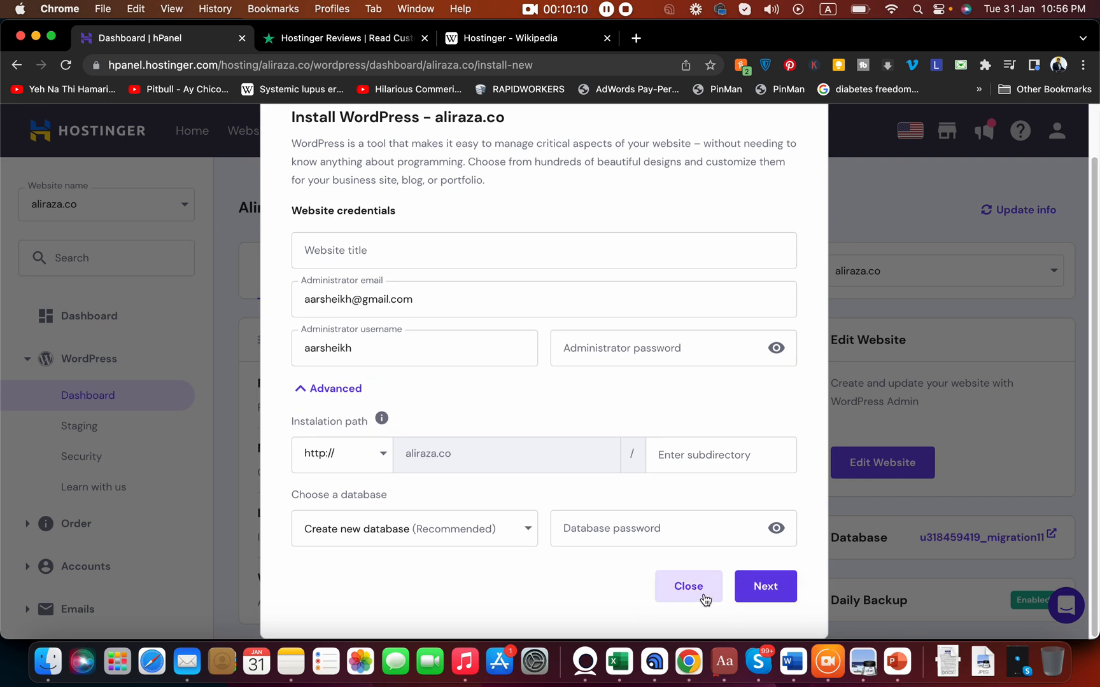
Step: Close the Install WordPress form without installing and return to the hPanel home page
left_click(688, 586)
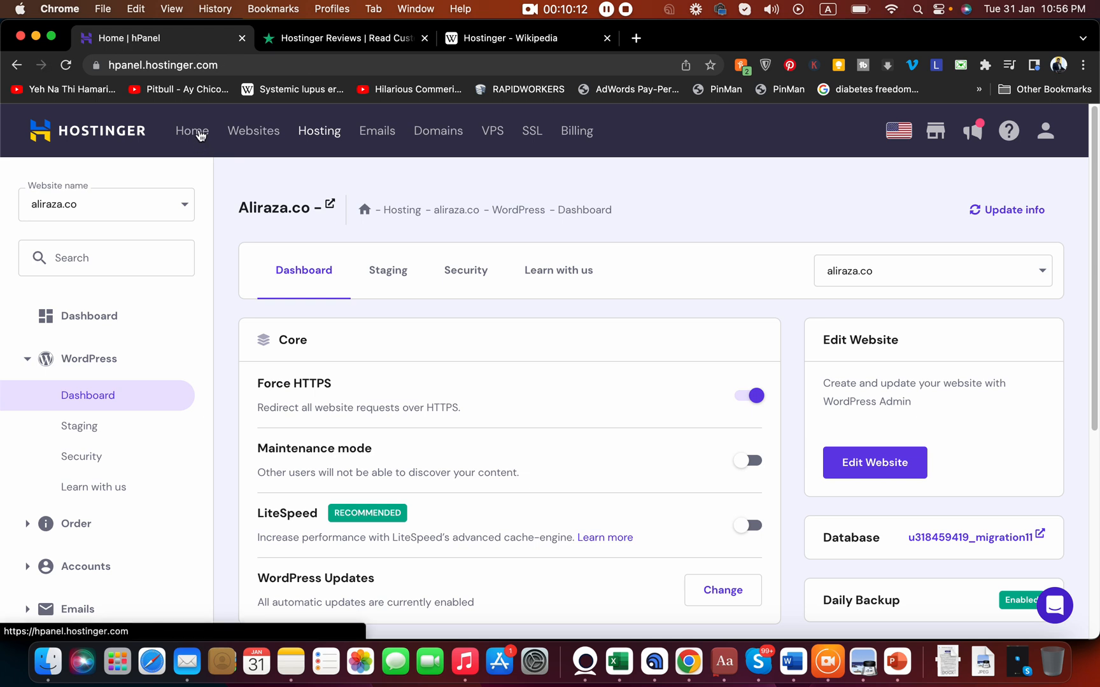
left_click(191, 131)
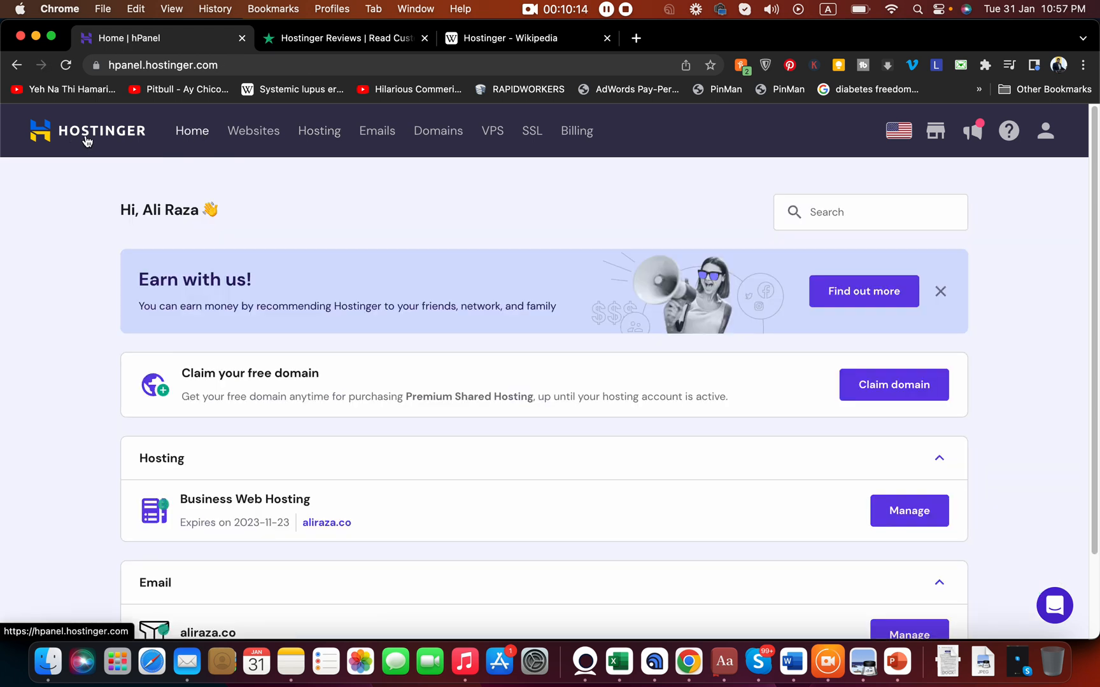
mouse_move(1094, 221)
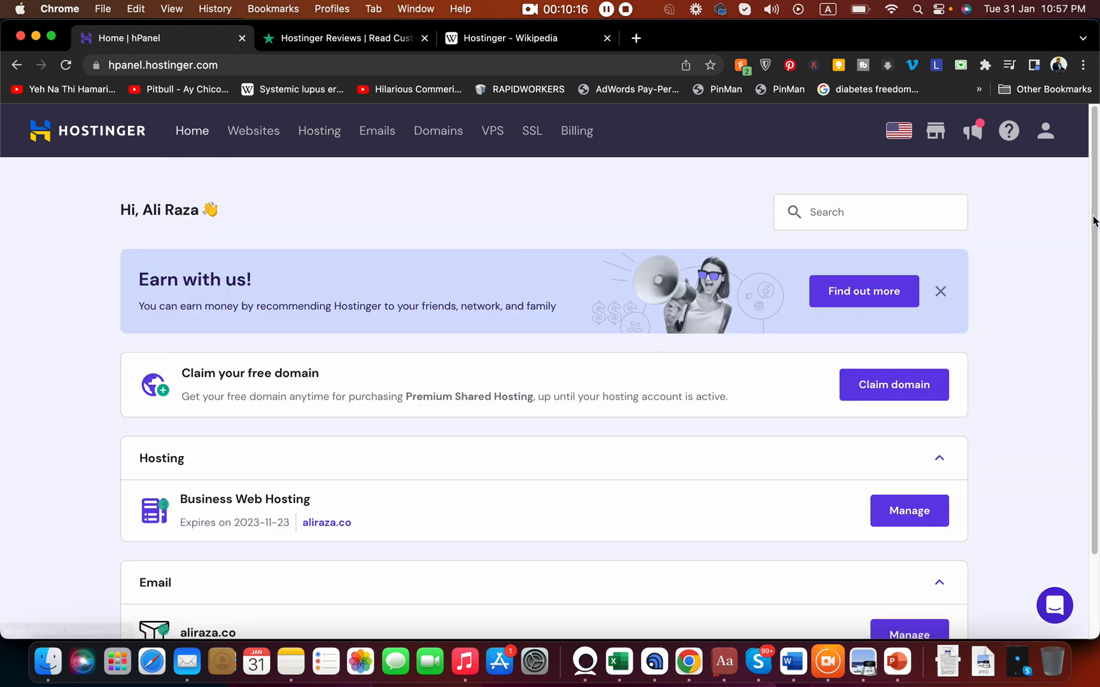
mouse_move(647, 50)
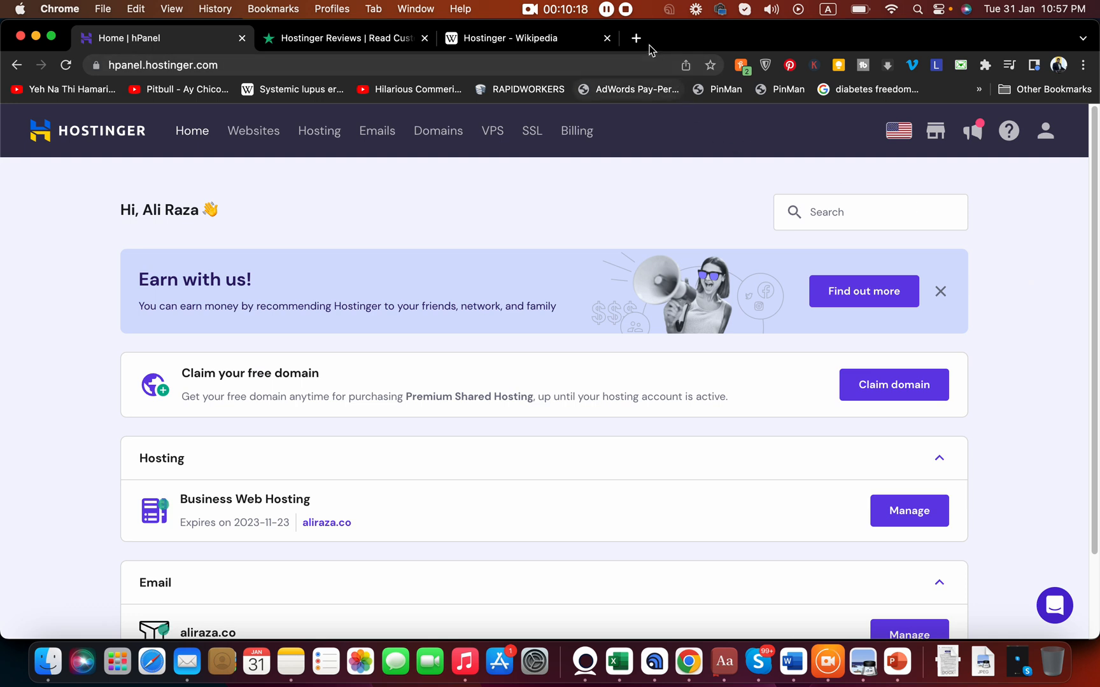
mouse_move(634, 99)
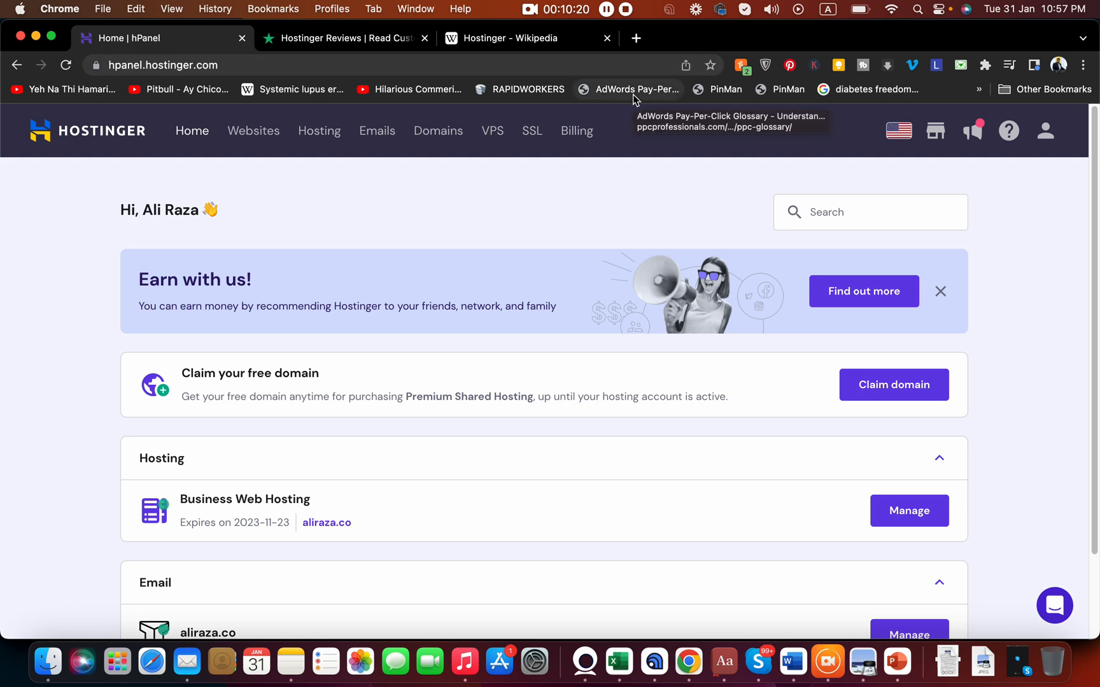
mouse_move(579, 298)
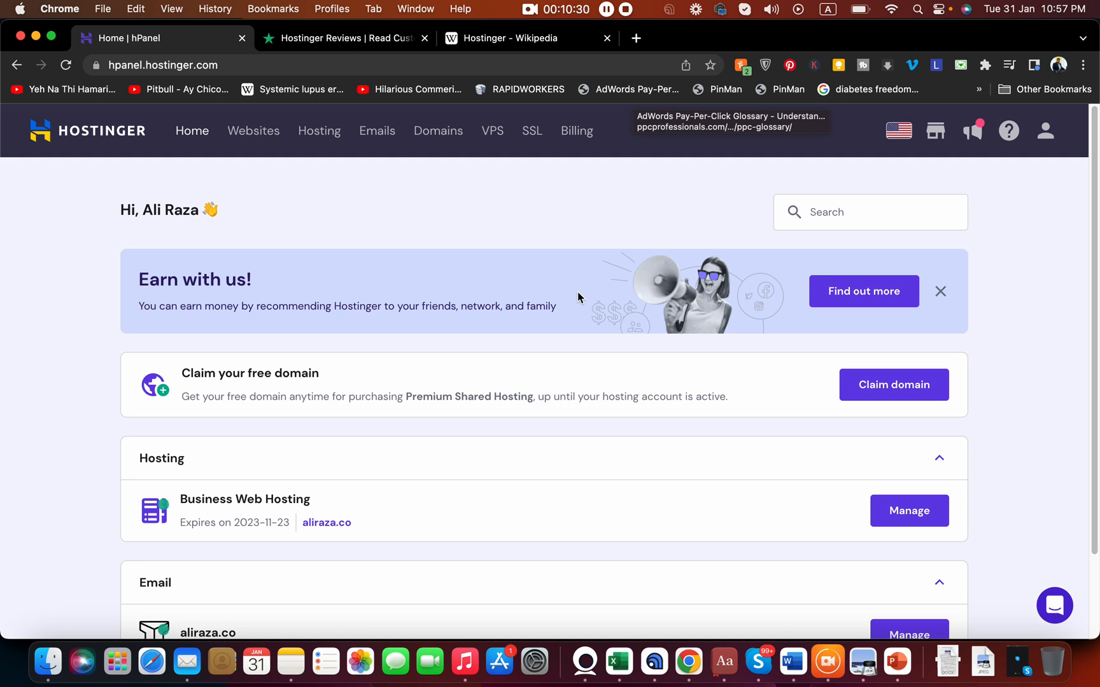
mouse_move(577, 288)
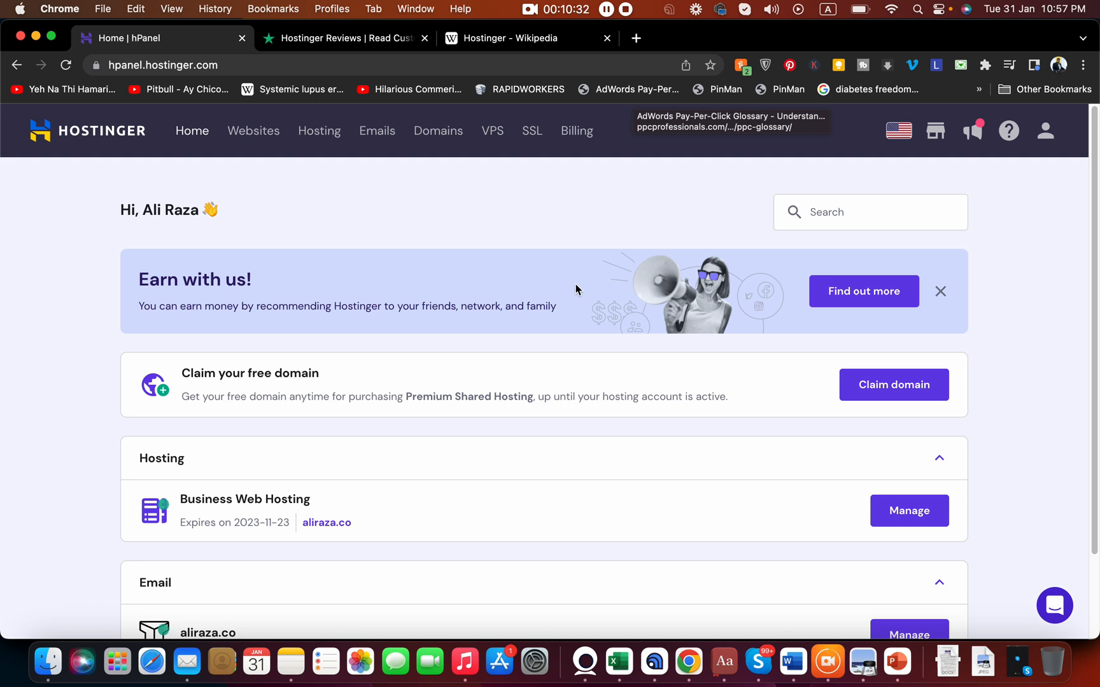